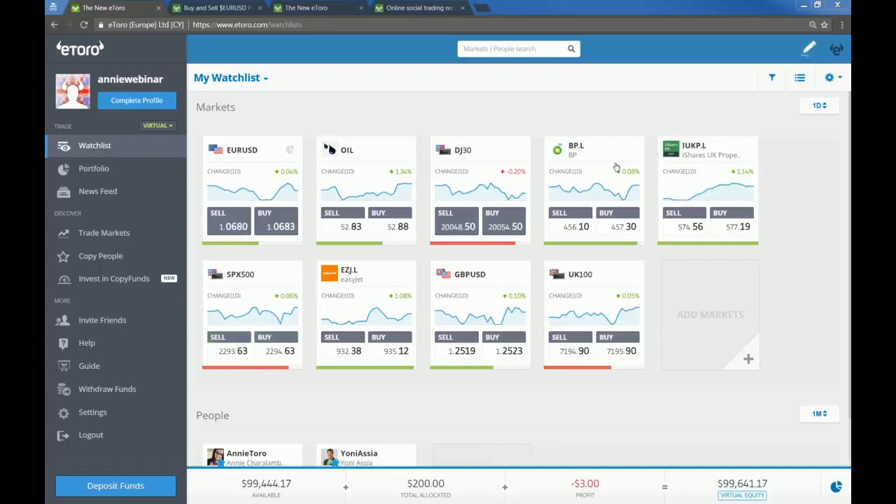
mouse_move(560, 93)
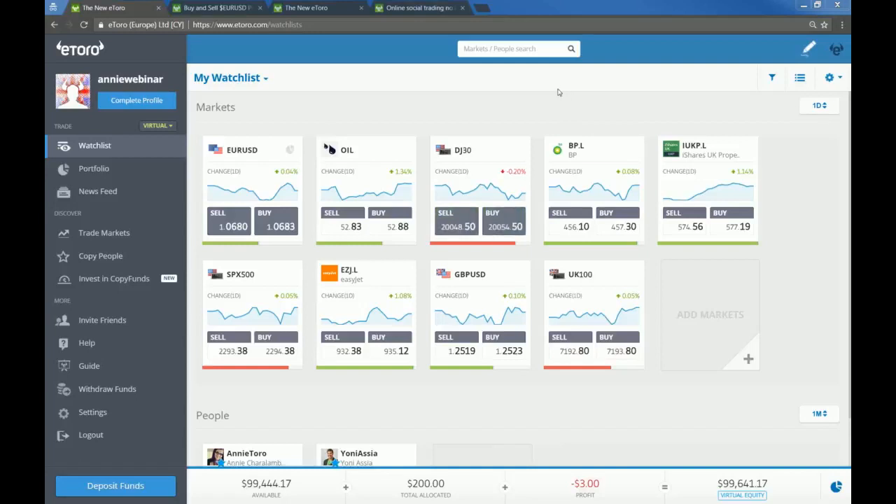
mouse_move(314, 337)
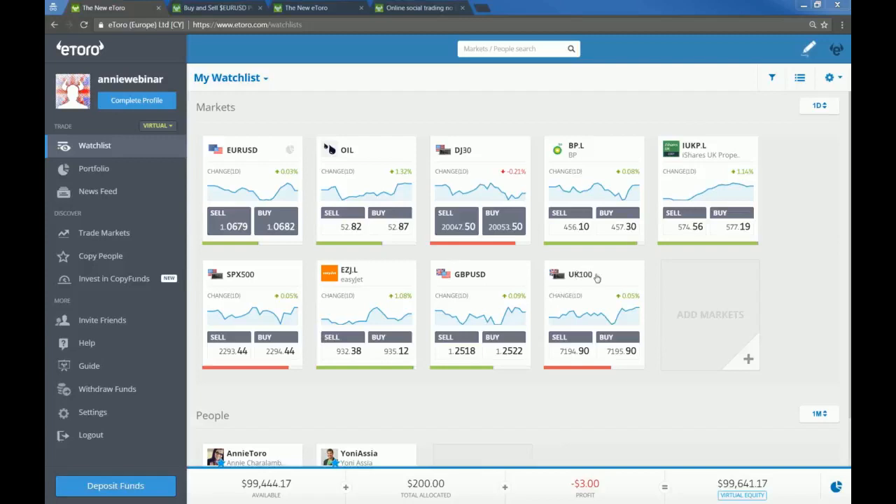
- Switch the watchlist to table view, then check which watchlists EURUSD belongs to
click(830, 78)
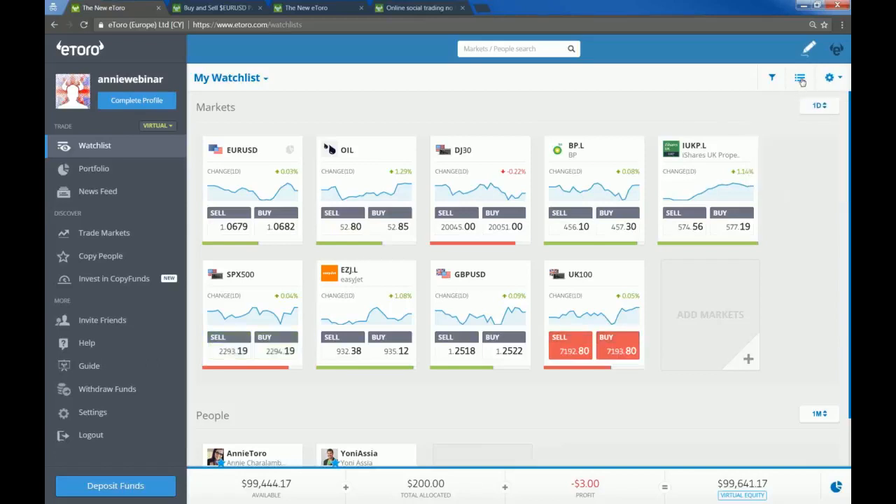
click(799, 78)
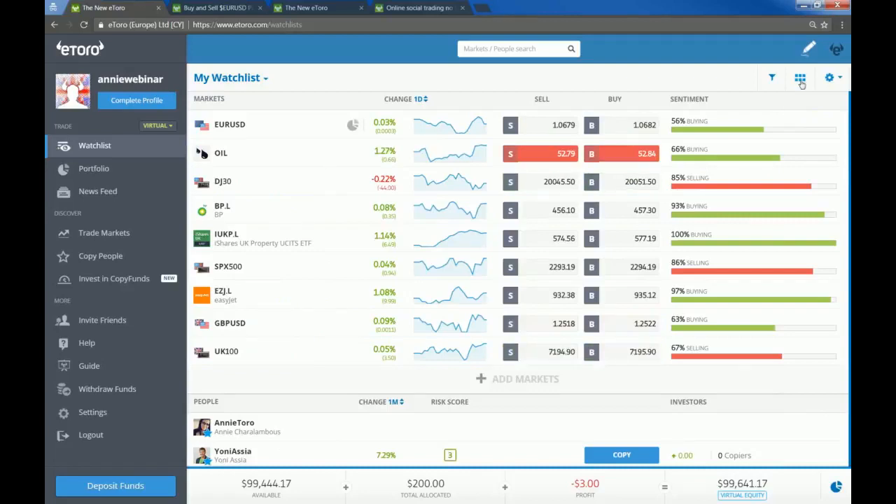
click(829, 78)
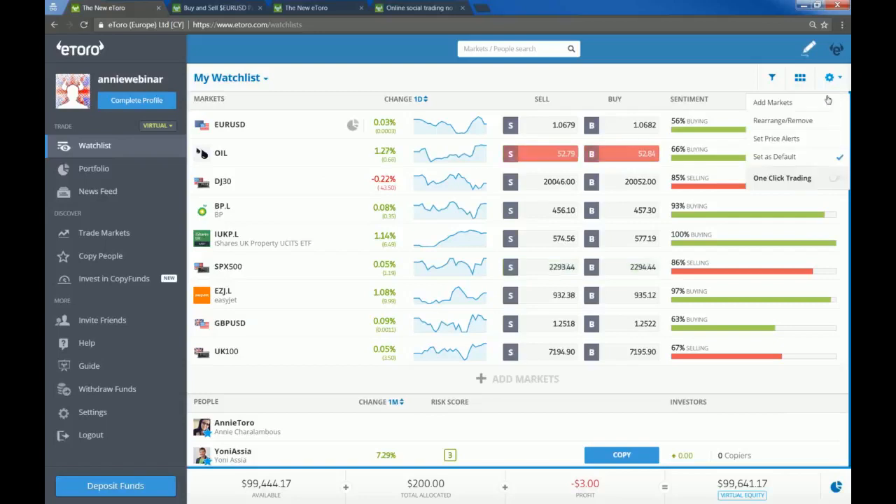
mouse_move(772, 102)
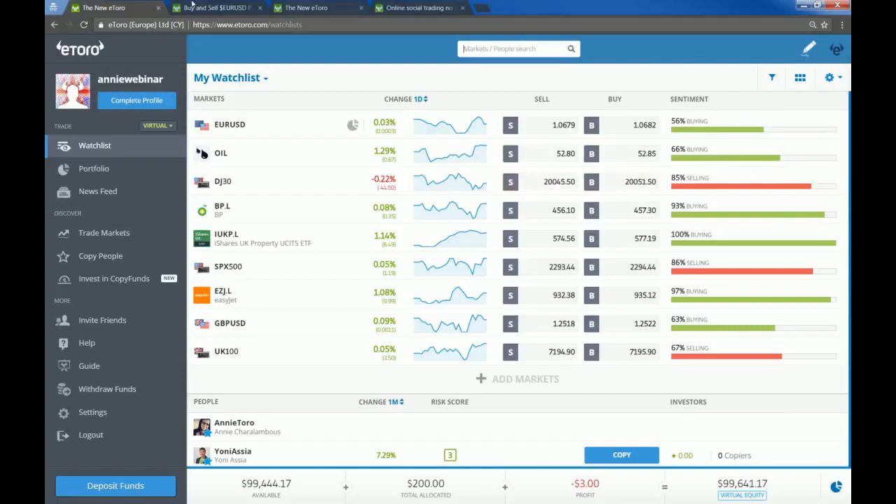
click(230, 124)
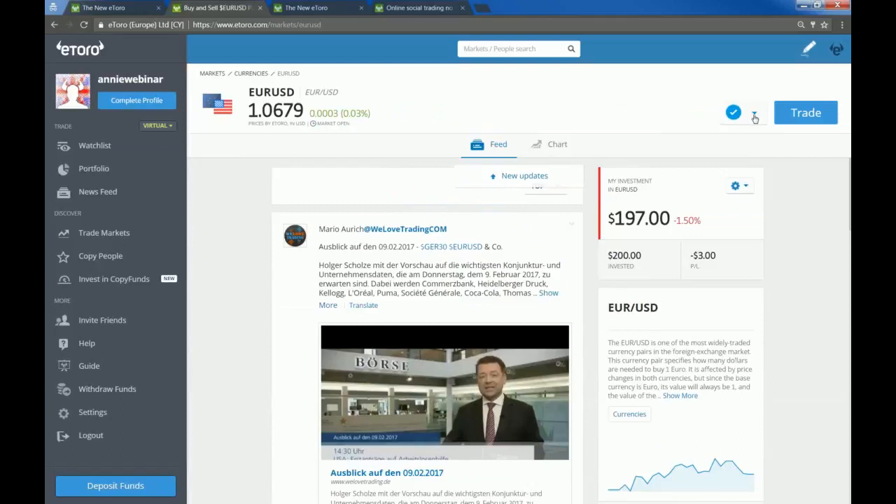
click(754, 113)
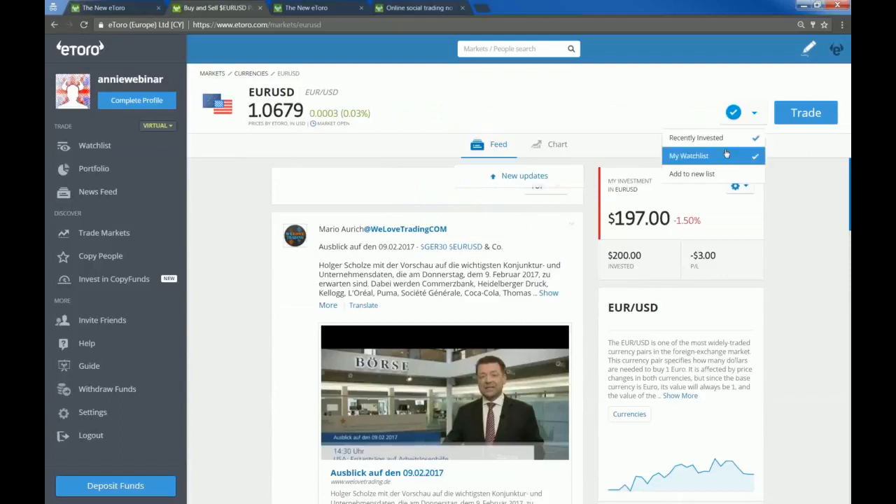
mouse_move(689, 195)
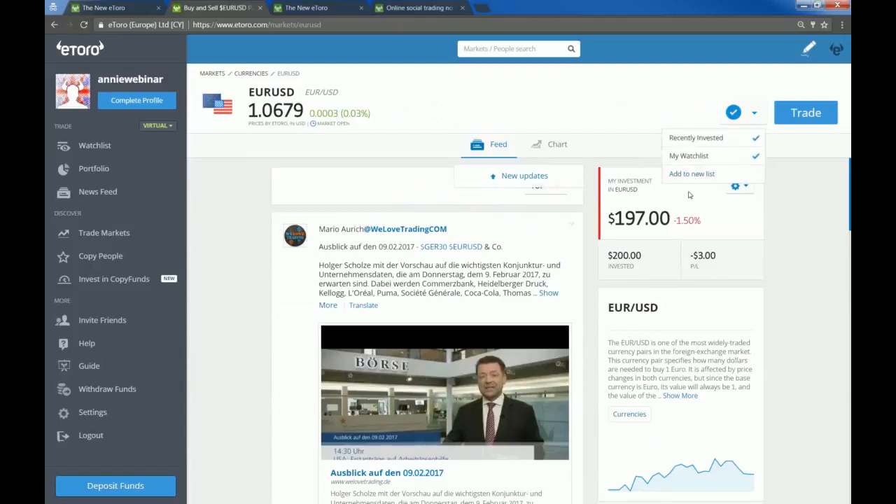
mouse_move(696, 137)
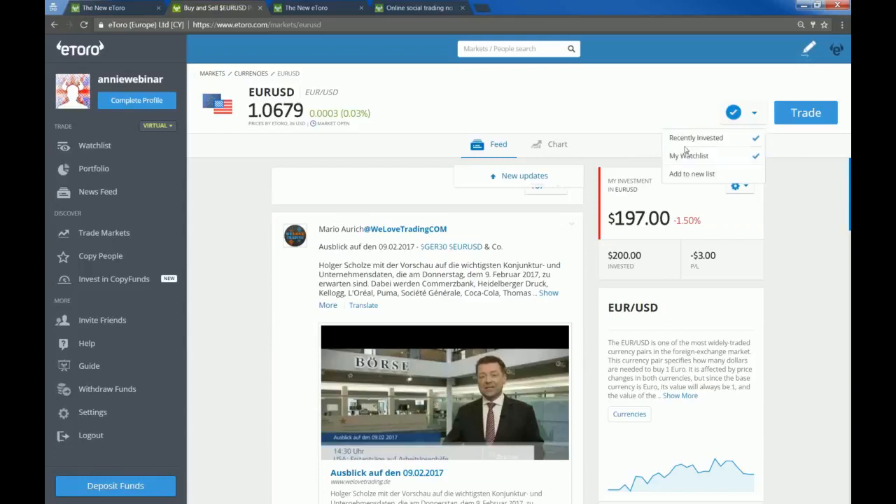
mouse_move(688, 82)
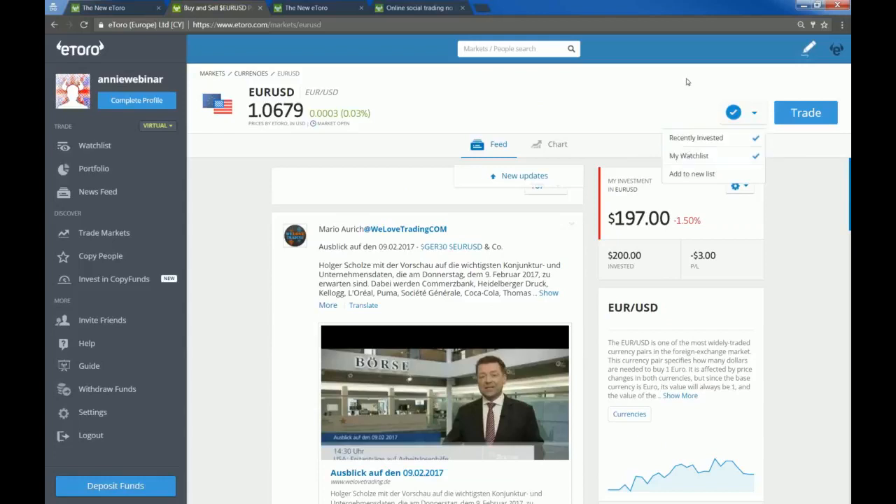
mouse_move(713, 106)
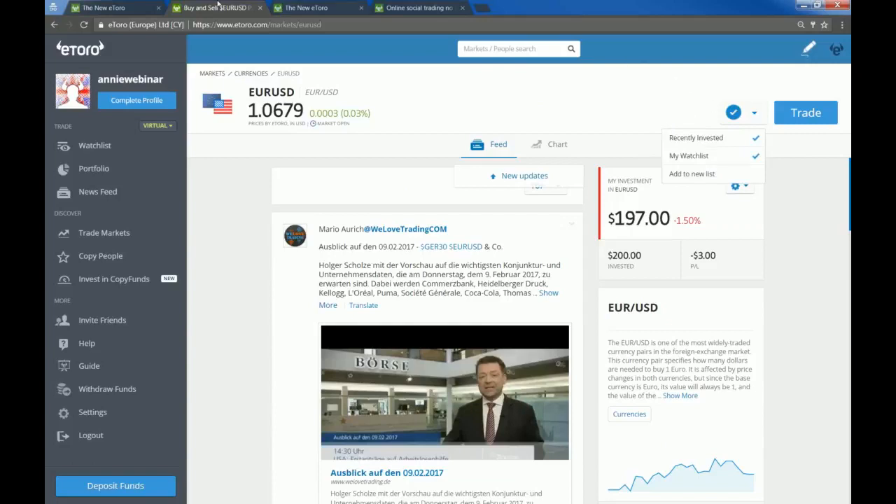
- From the watchlist's Set Price Alerts mode, create an OIL price alert at rate 81
click(688, 156)
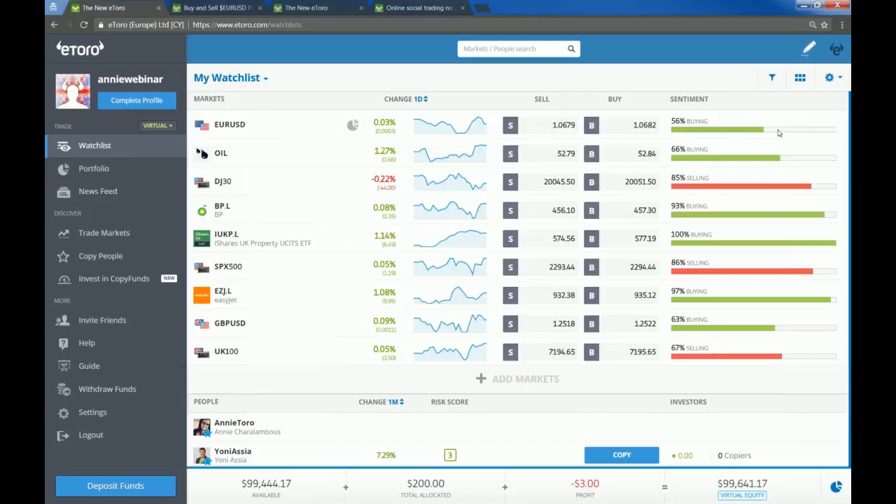
click(830, 78)
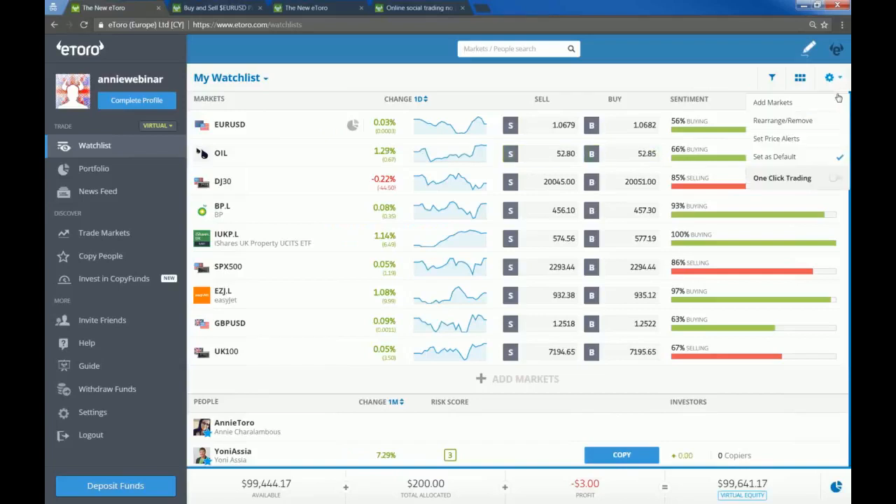
click(782, 121)
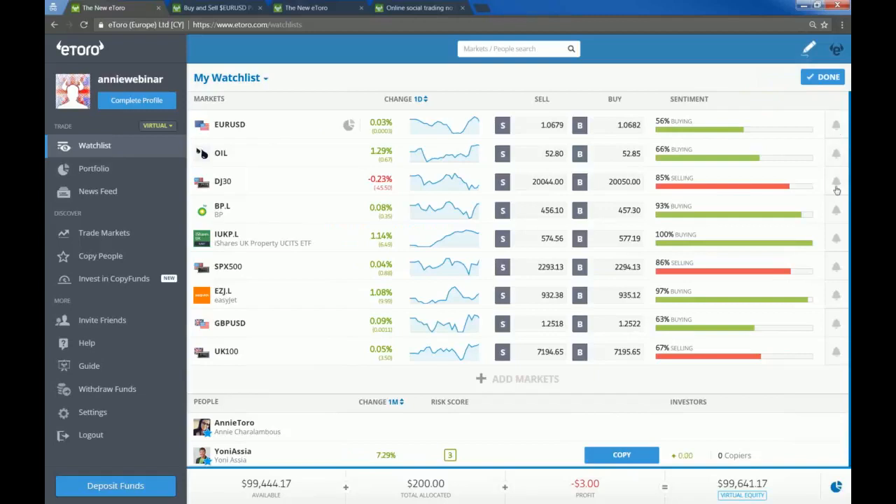
click(837, 49)
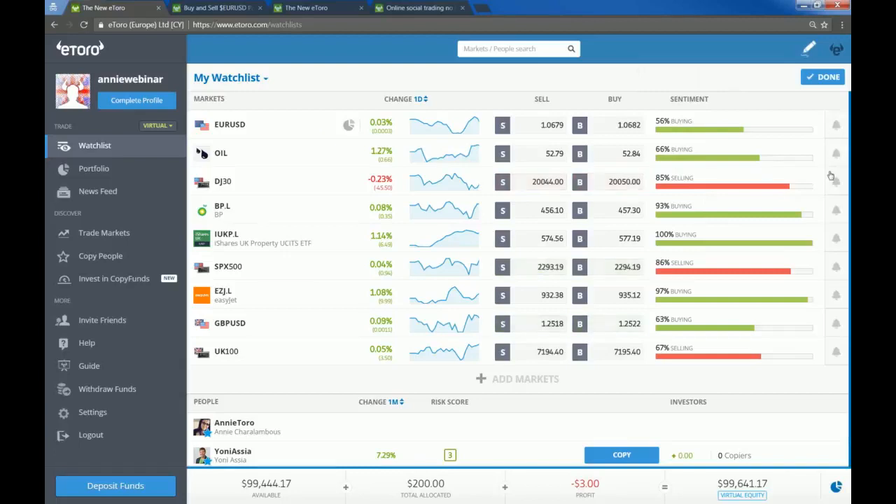
mouse_move(840, 159)
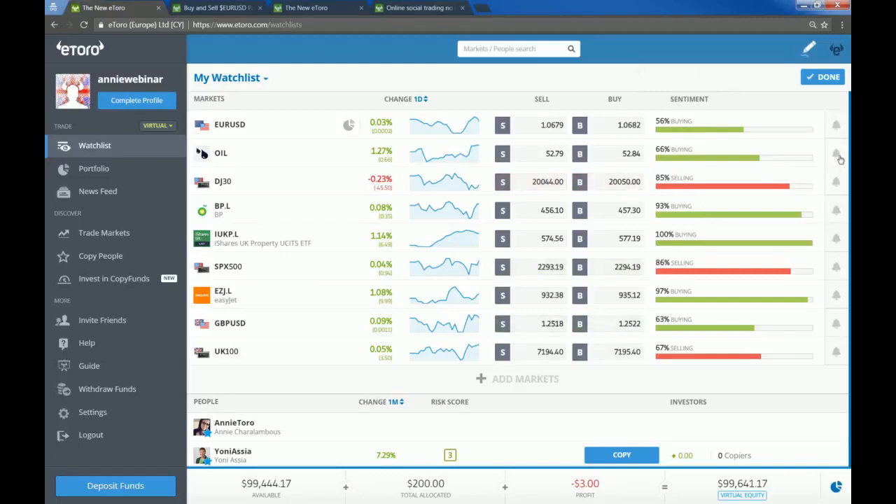
click(836, 153)
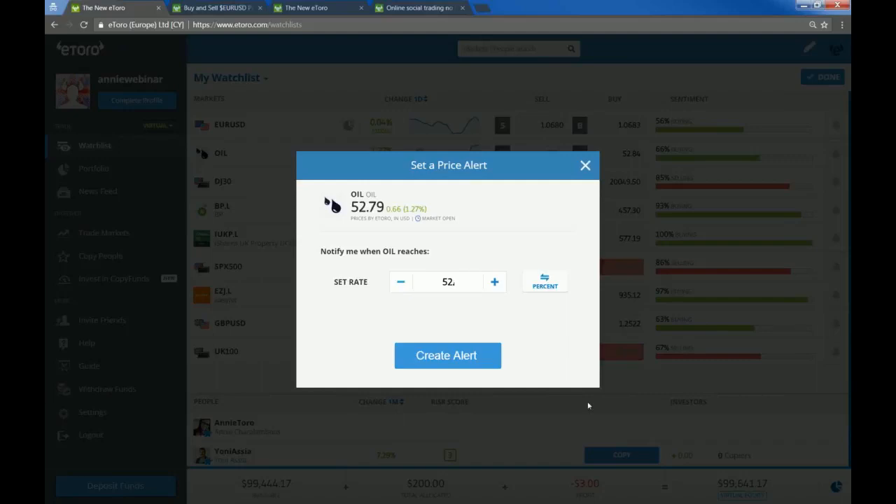
text(81)
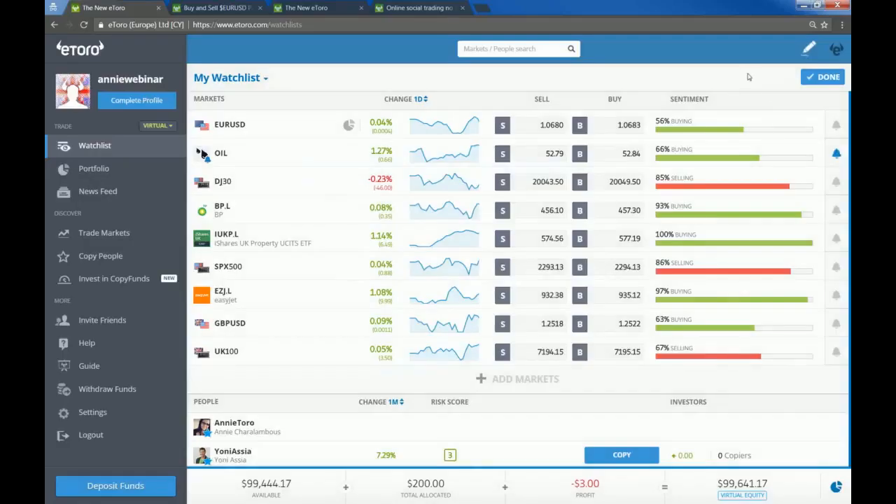
mouse_move(733, 50)
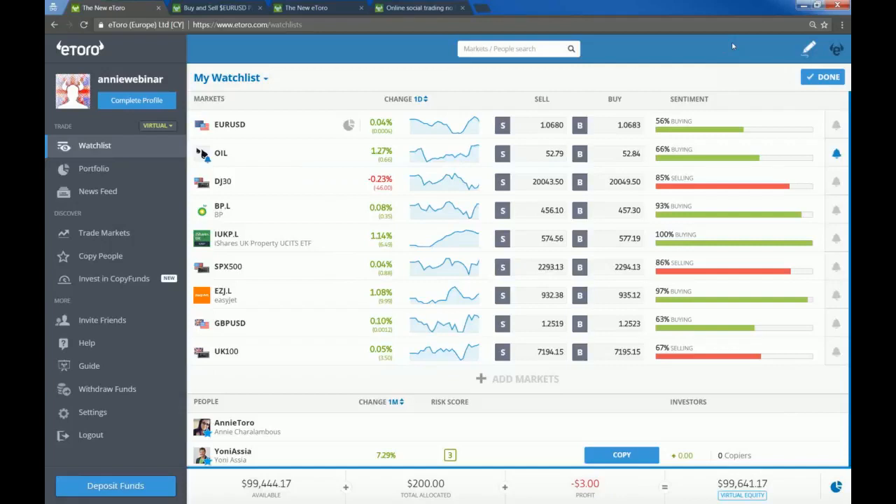
mouse_move(755, 65)
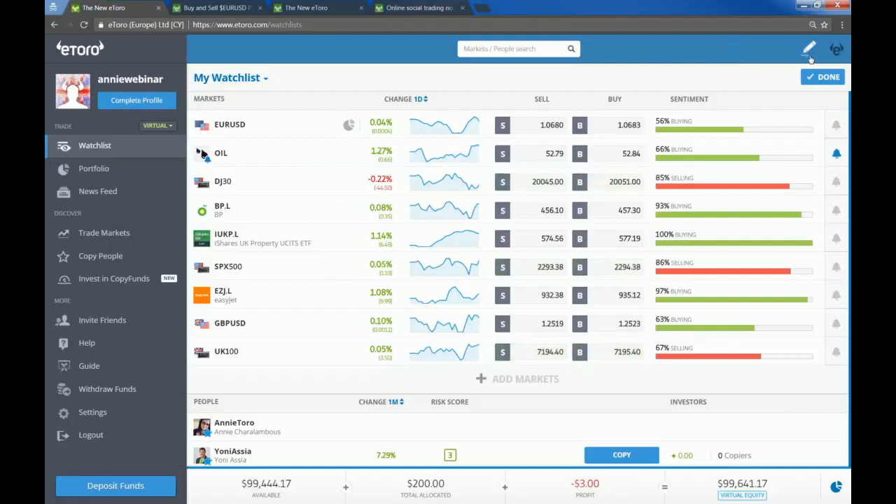
- Filter the watchlist to Currencies (EURUSD, GBPUSD) with price changes over 1W
click(828, 77)
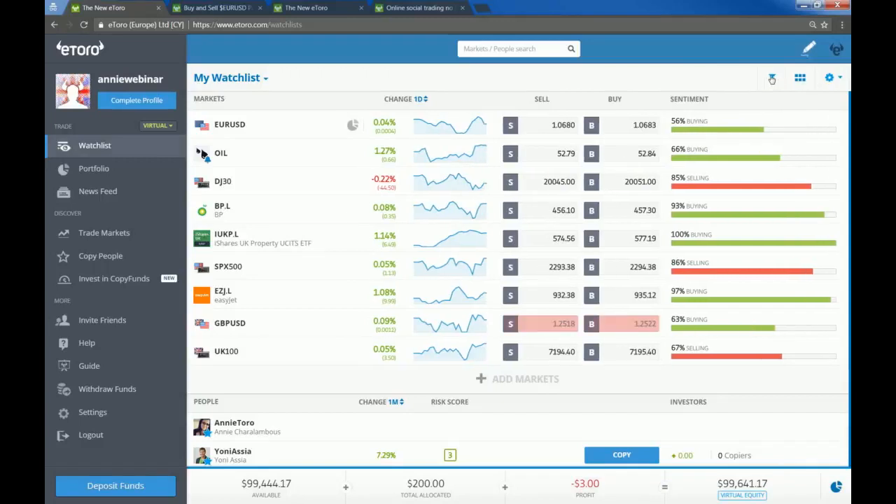
click(772, 78)
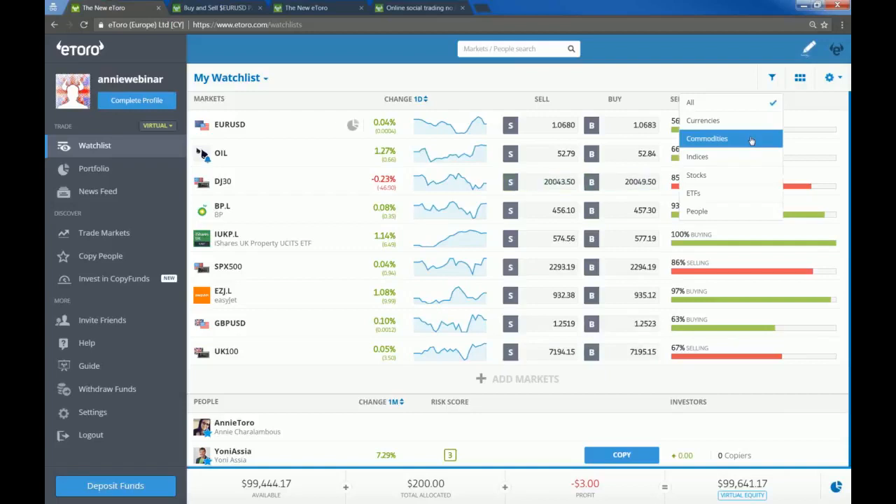
click(703, 119)
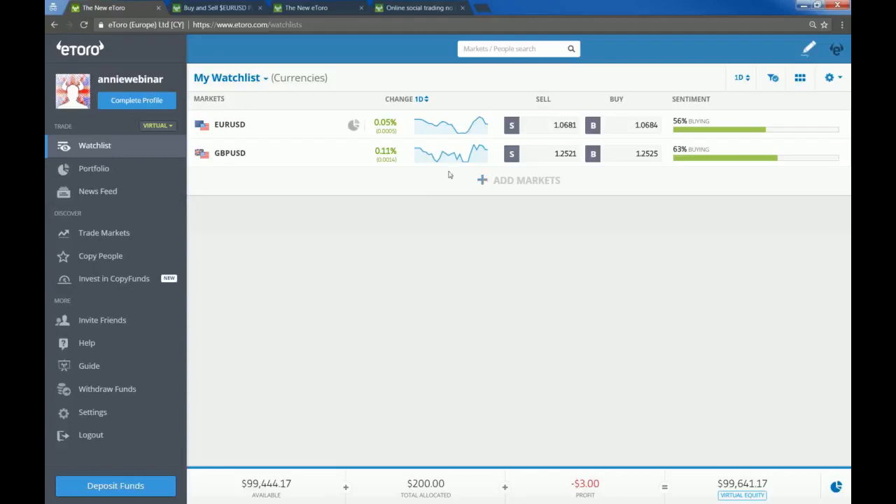
click(774, 78)
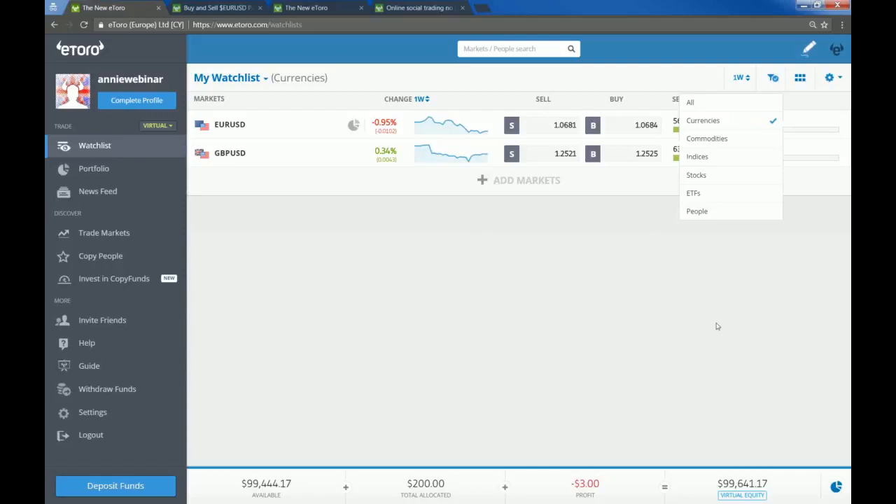
mouse_move(690, 313)
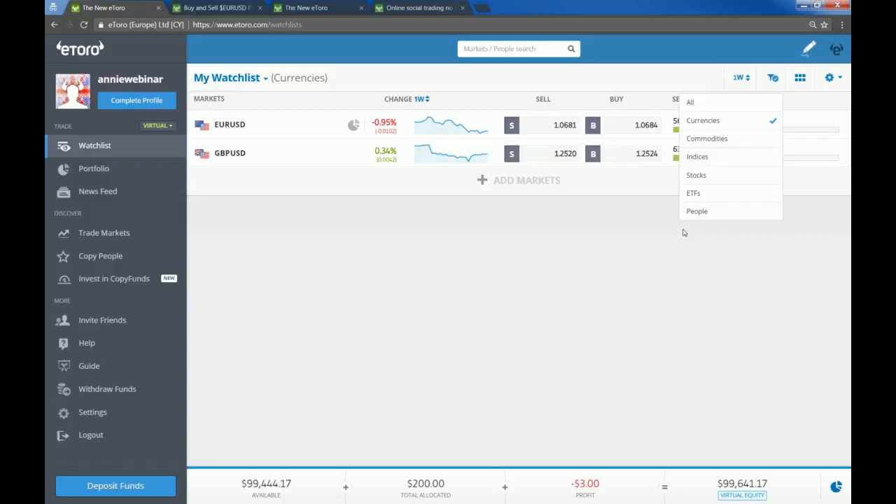
mouse_move(327, 185)
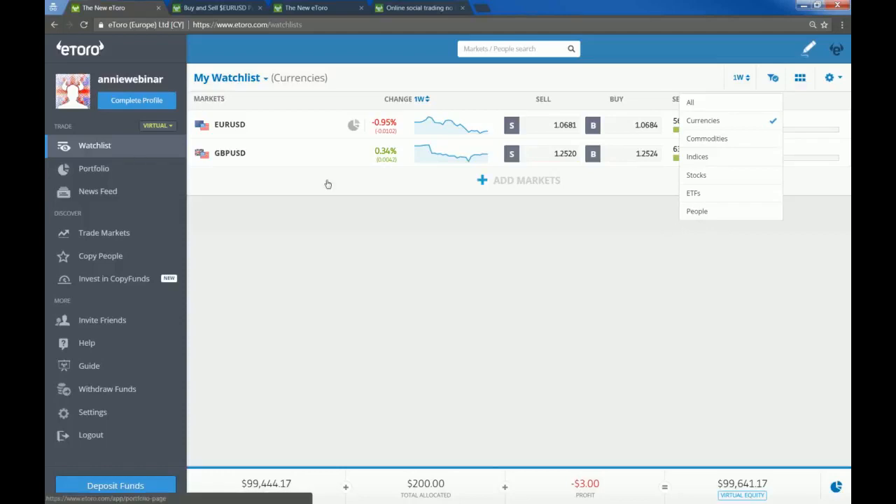
mouse_move(652, 233)
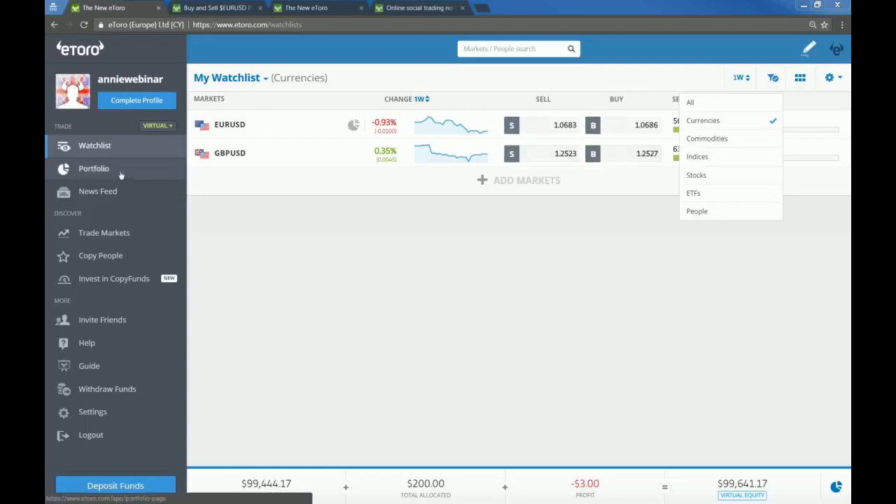
- Review the $100 EURUSD sell and buy positions and the sell trade's details
click(94, 168)
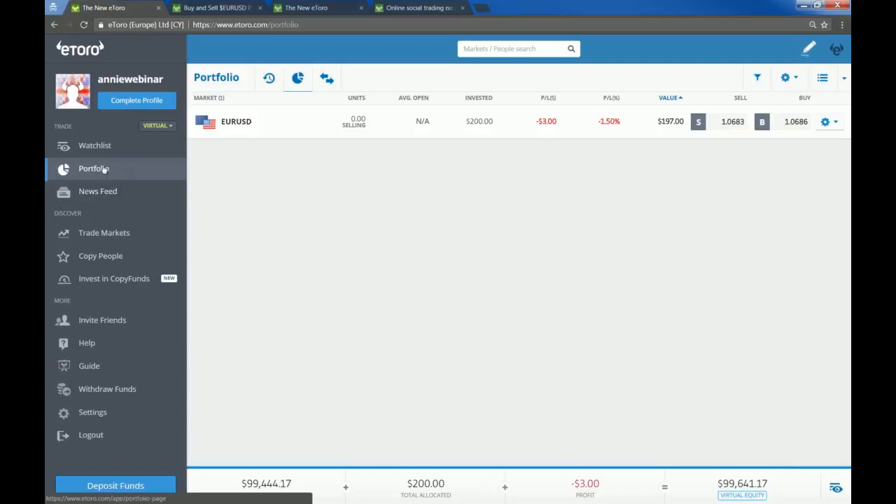
mouse_move(118, 173)
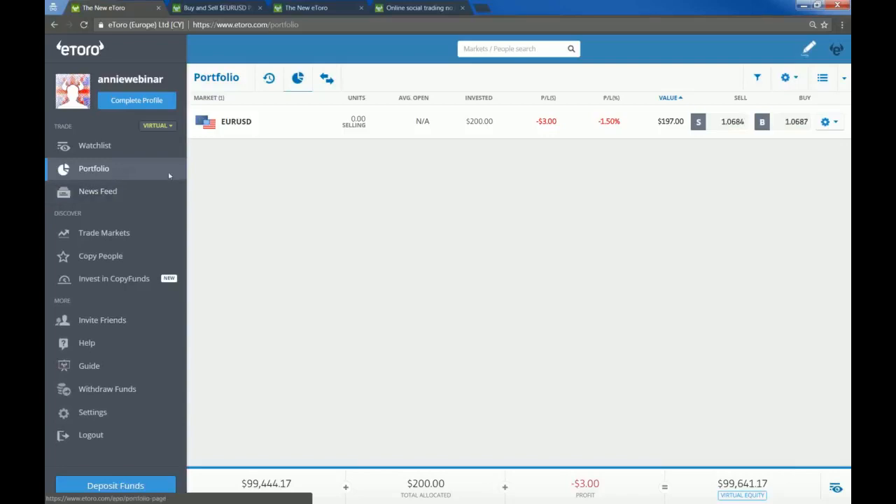
click(236, 121)
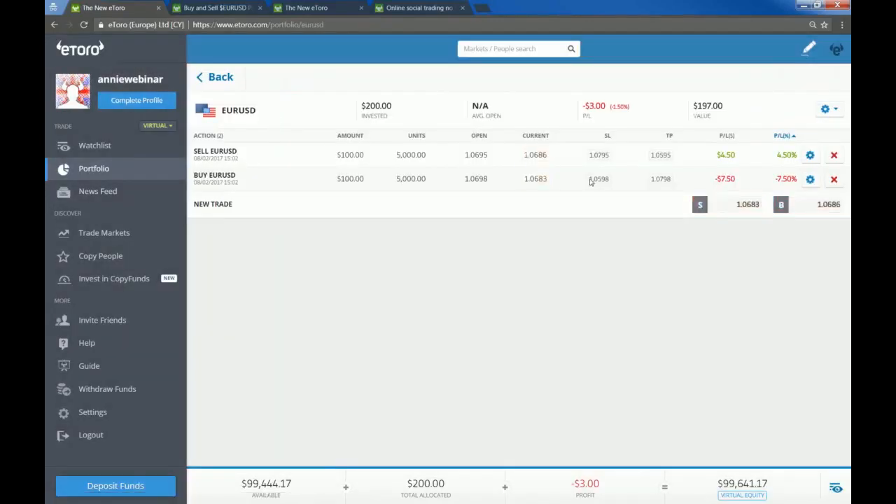
mouse_move(511, 155)
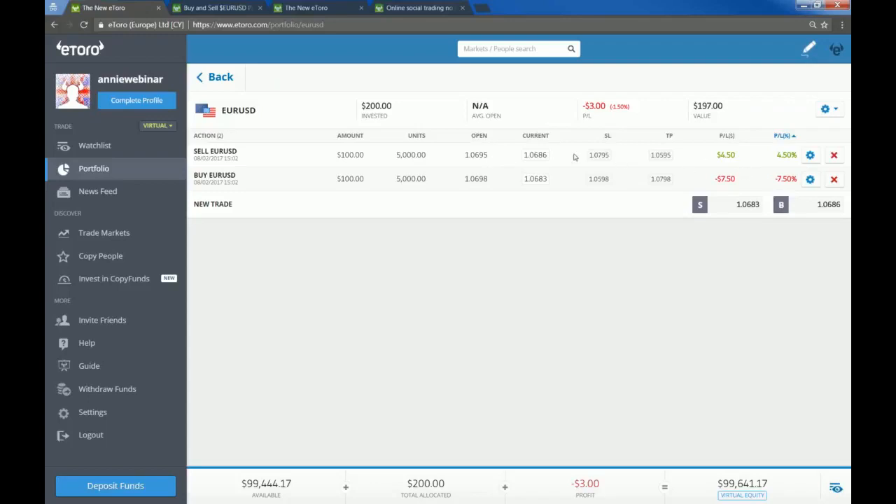
mouse_move(385, 170)
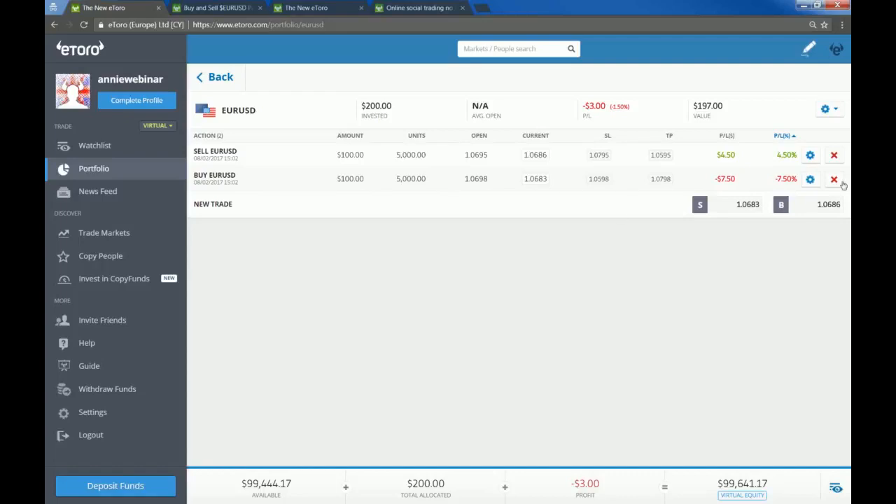
click(810, 155)
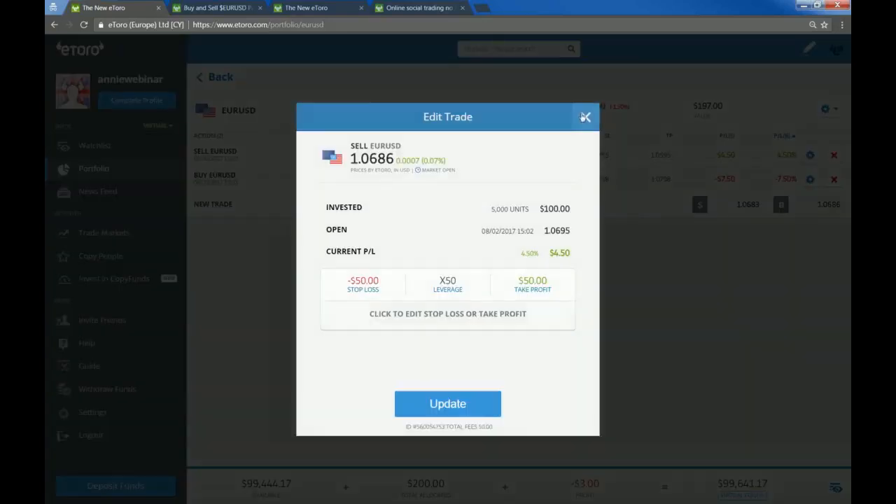
click(585, 117)
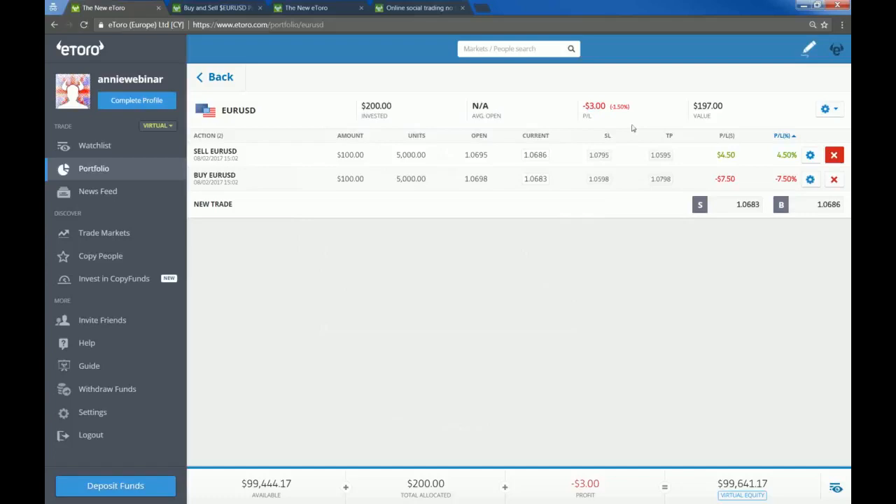
click(215, 77)
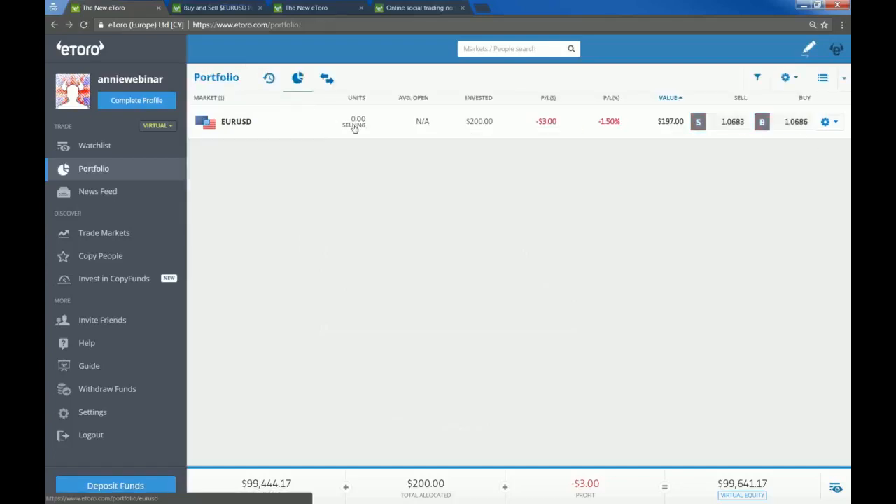
click(236, 121)
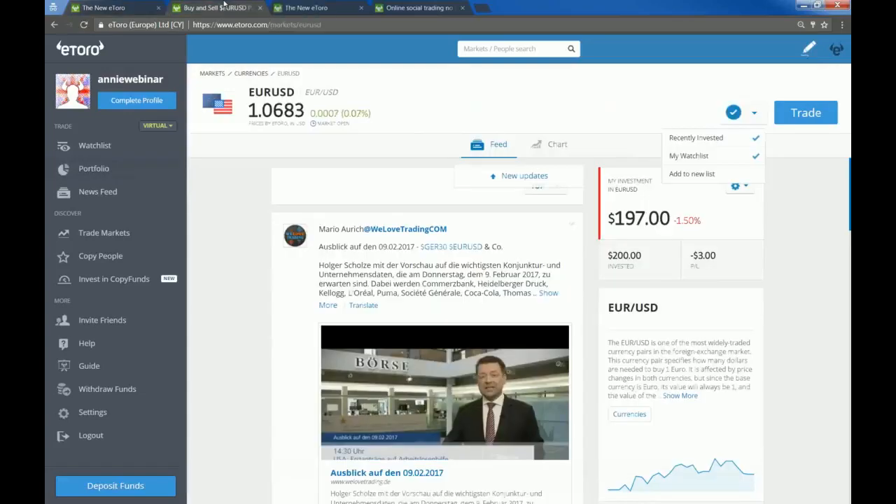
mouse_move(606, 170)
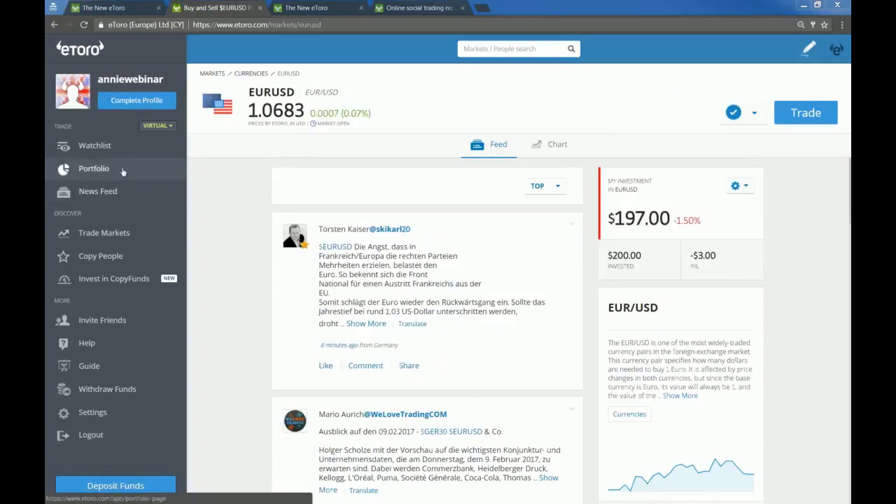
click(94, 168)
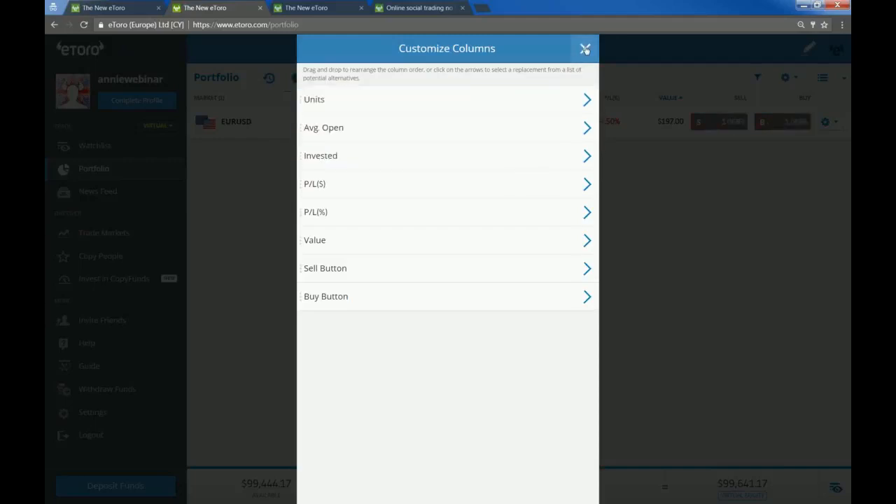
click(586, 49)
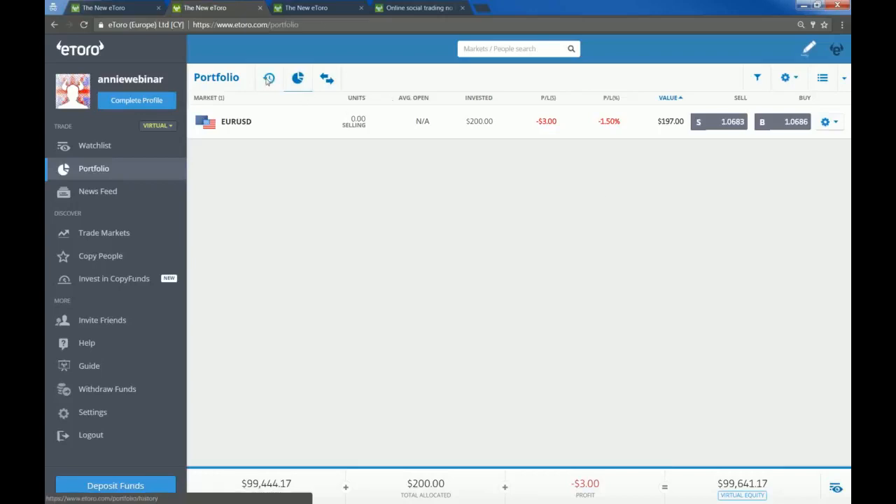
- Scroll through your history of closed trades
click(269, 78)
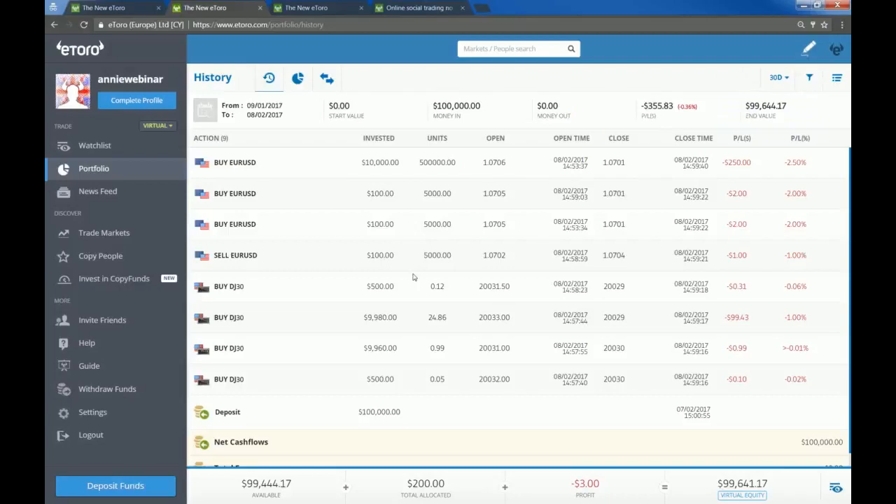
mouse_move(289, 170)
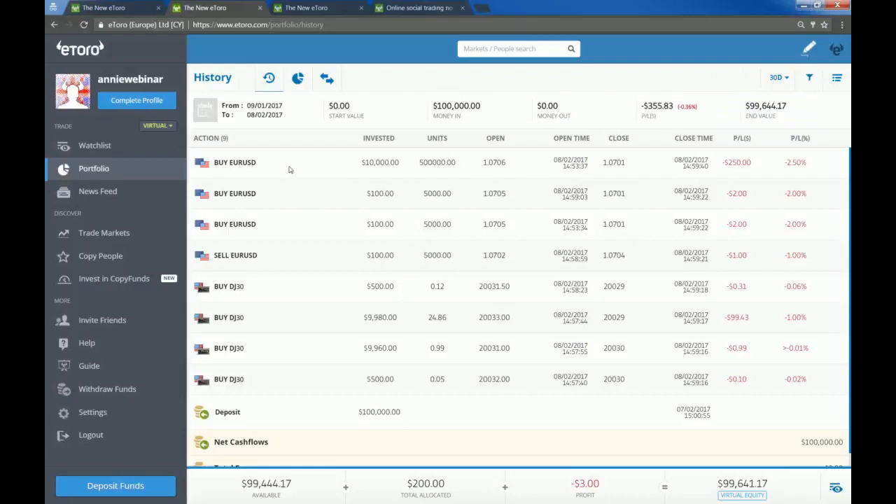
mouse_move(350, 234)
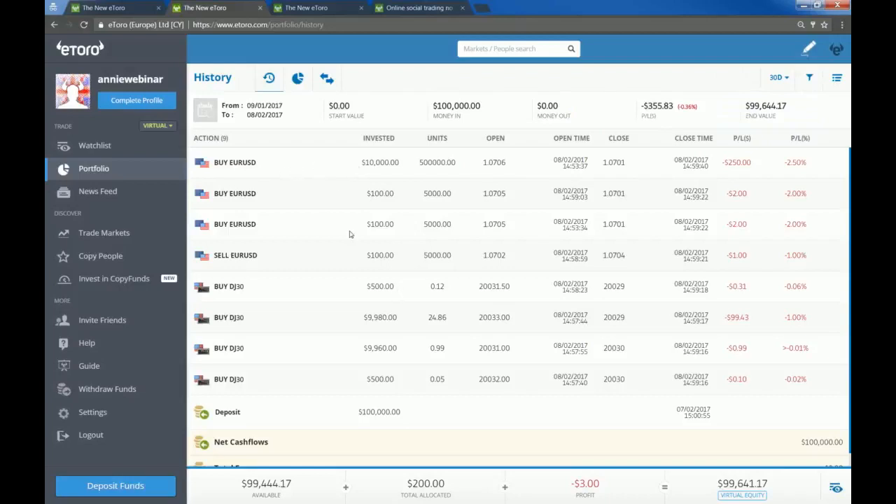
scroll(down, 3)
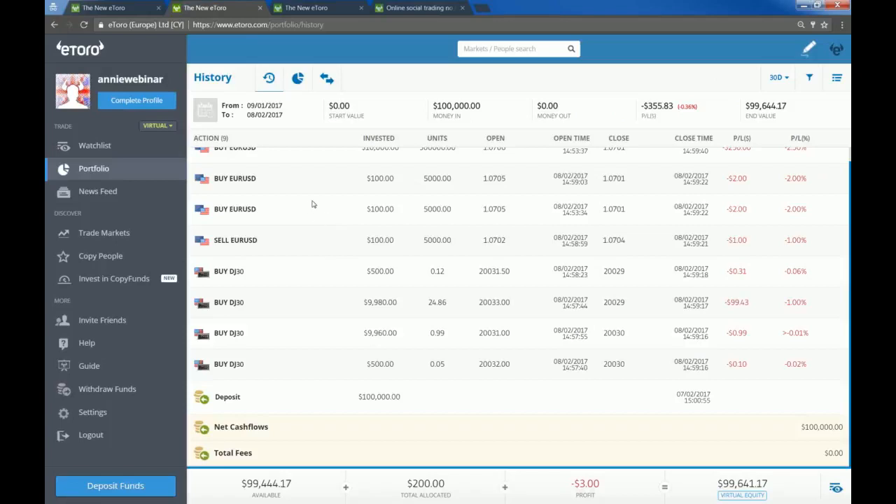
scroll(up, 3)
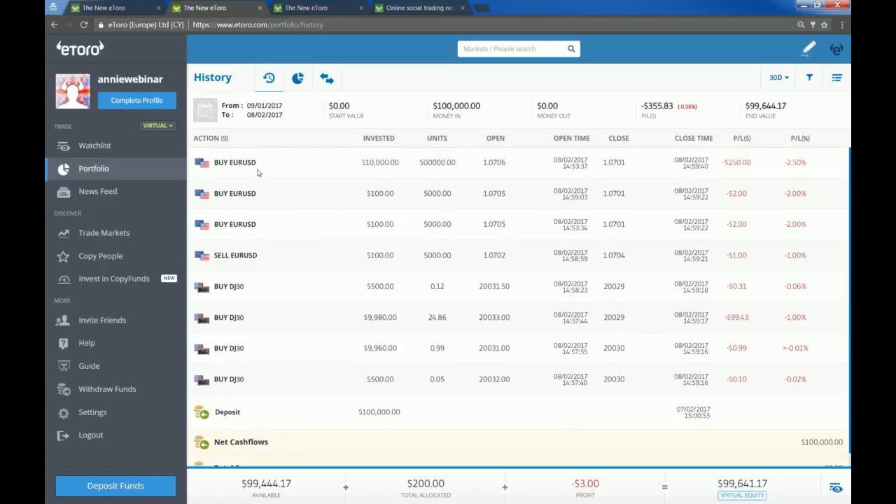
mouse_move(277, 225)
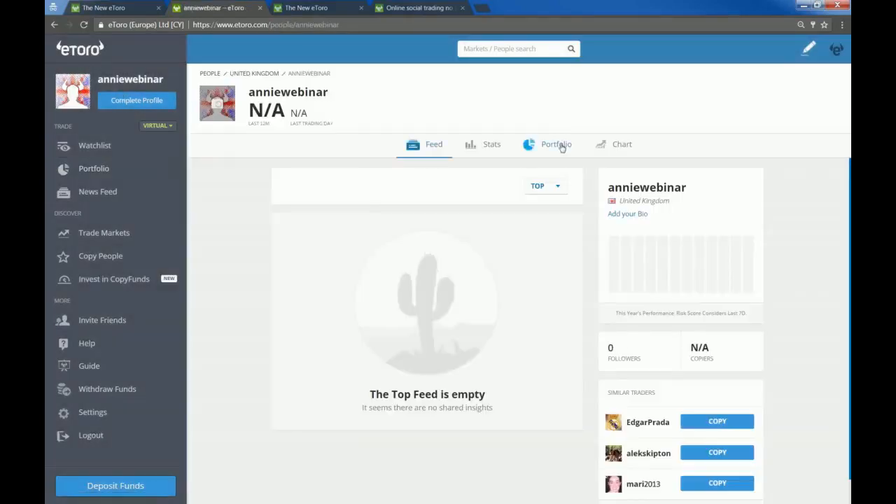
- Show the profile's public portfolio, then search for the trader 'kite'
click(556, 144)
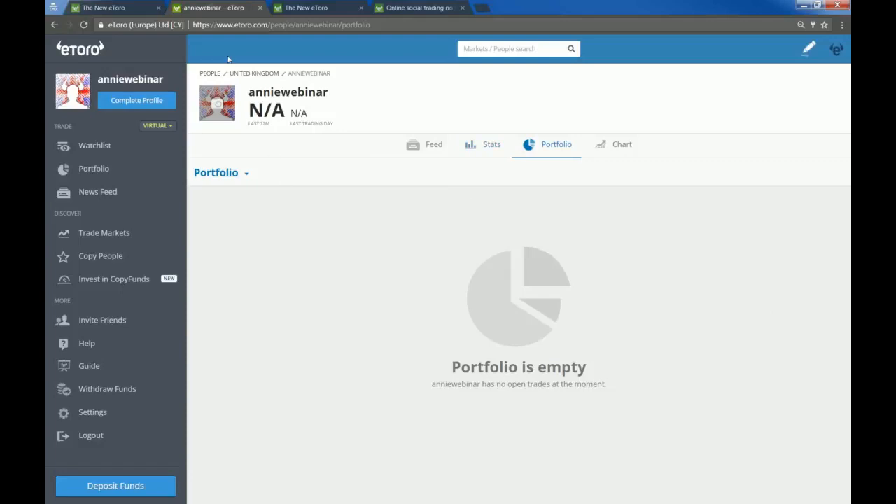
click(519, 48)
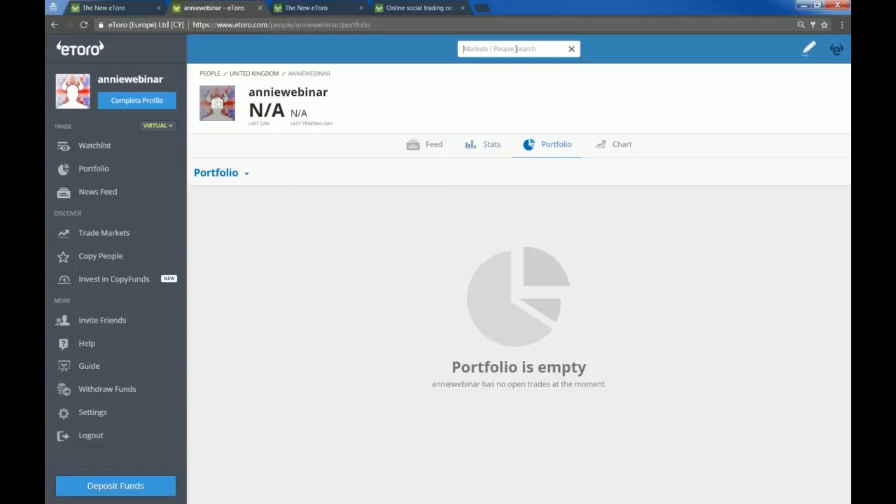
text(kite)
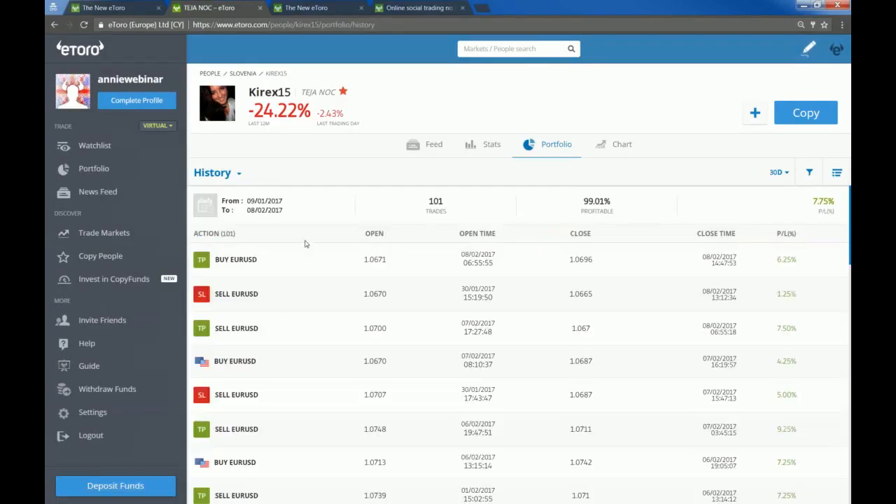
mouse_move(206, 319)
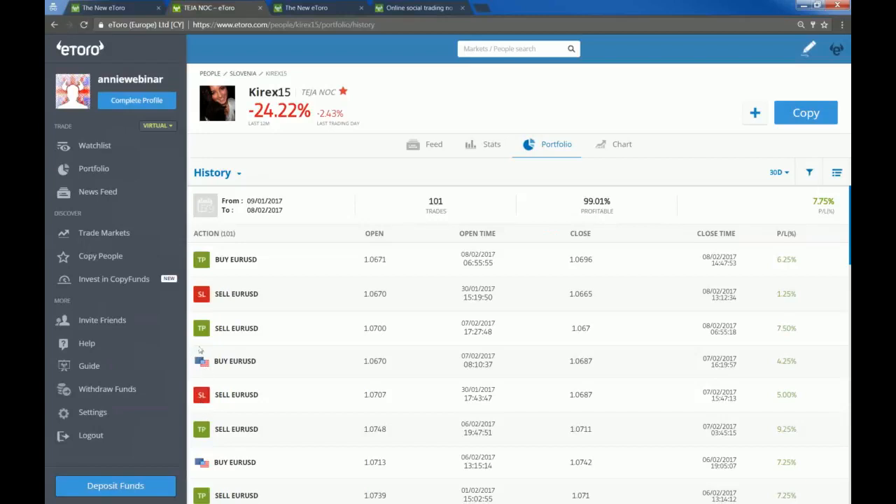
scroll(down, 3)
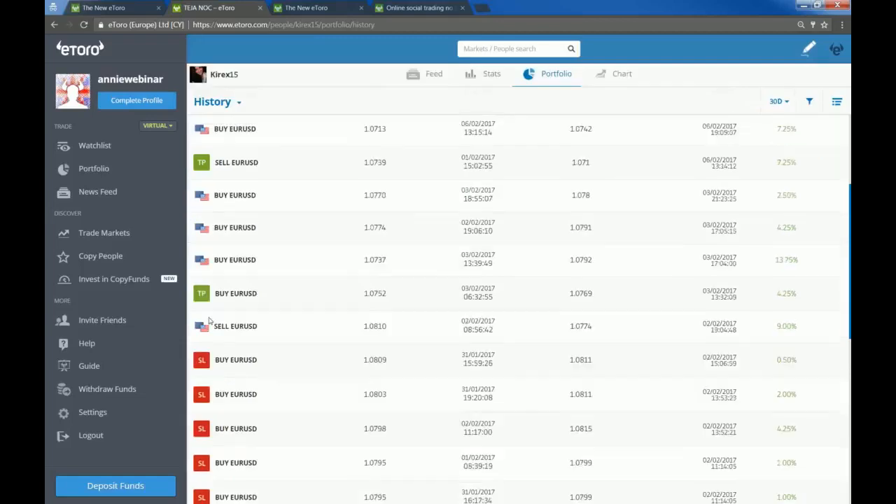
scroll(down, 3)
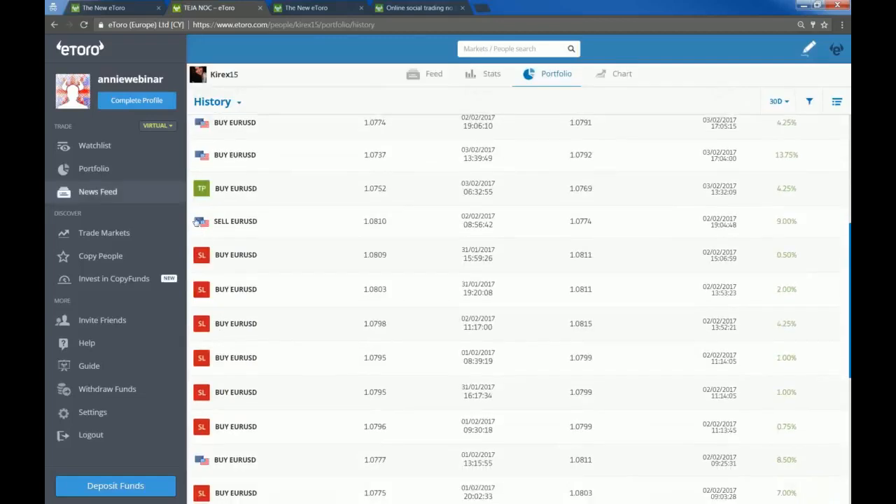
scroll(up, 3)
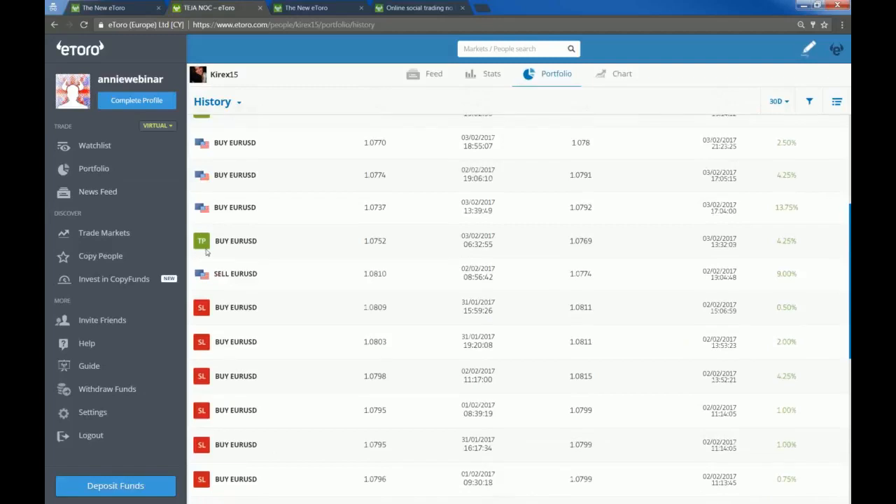
mouse_move(242, 282)
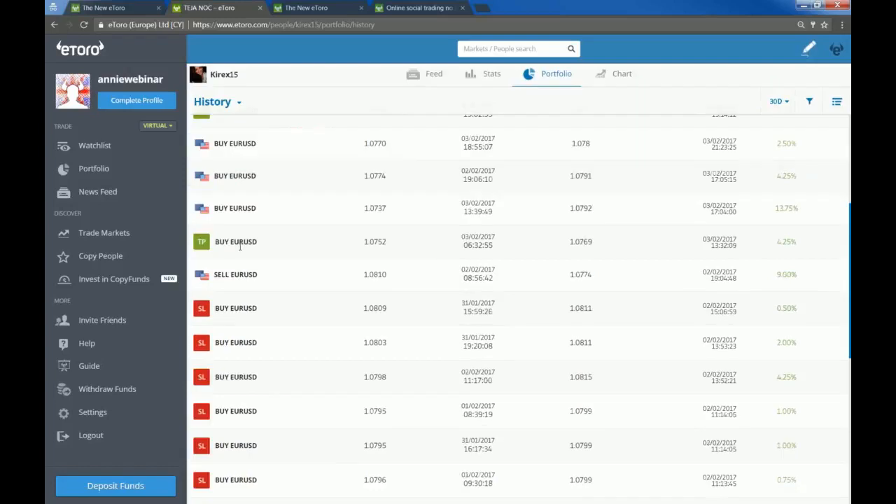
scroll(down, 3)
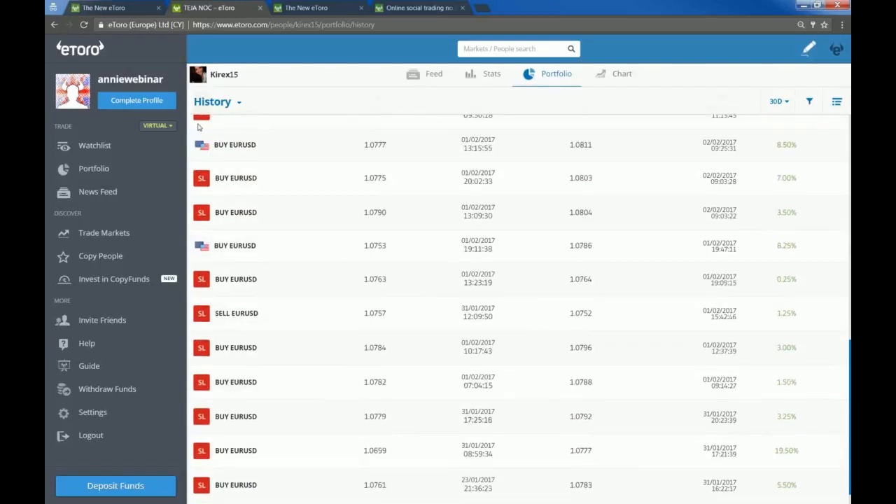
scroll(up, 3)
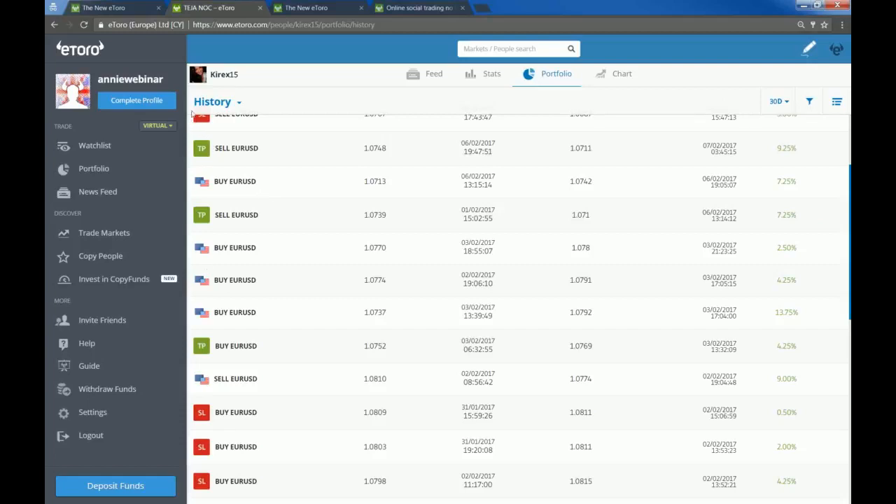
mouse_move(375, 255)
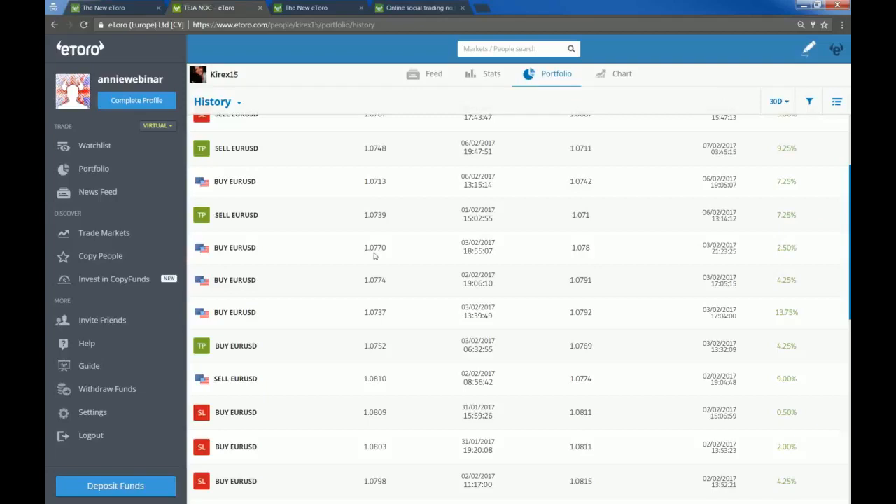
mouse_move(234, 171)
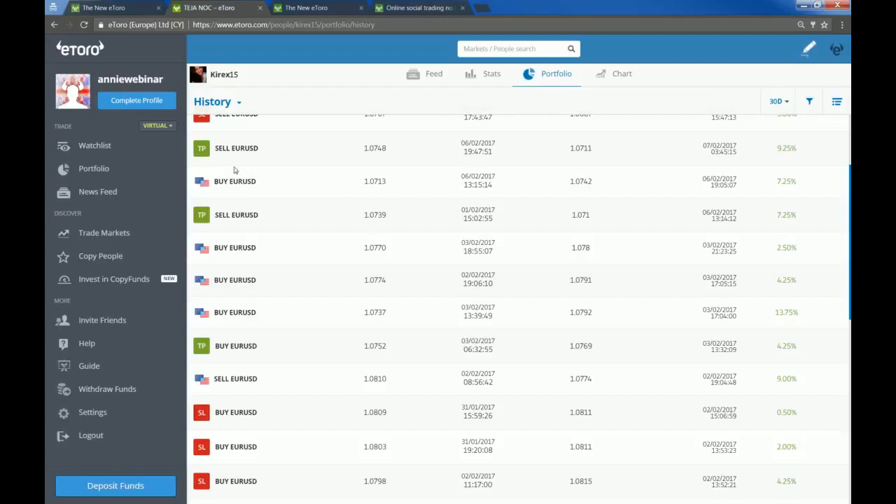
mouse_move(228, 208)
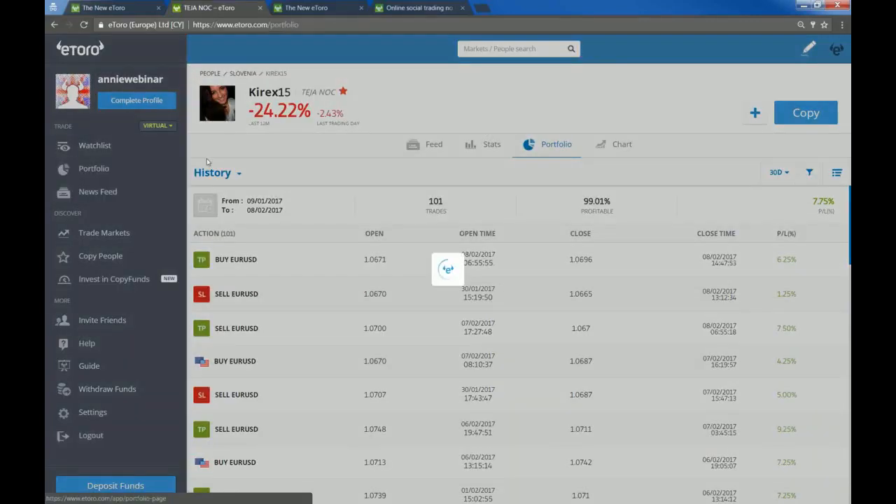
- Check your trade history and pending orders (none), then return to open positions
click(94, 168)
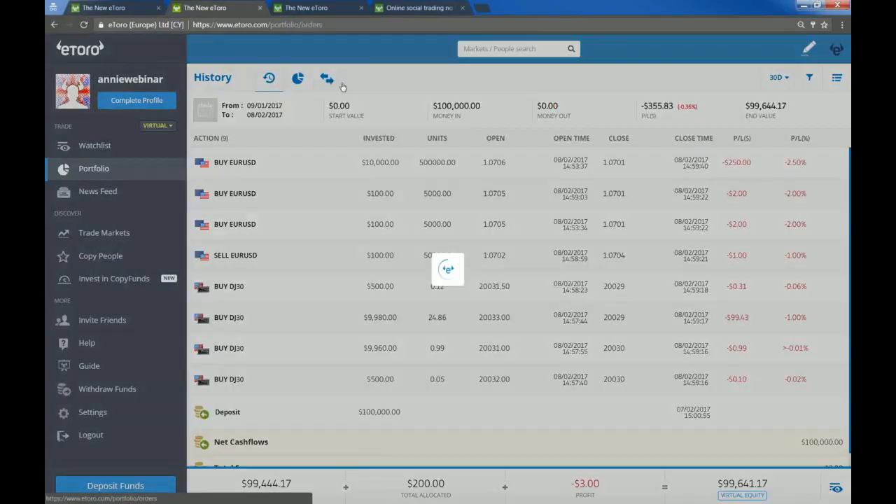
click(327, 78)
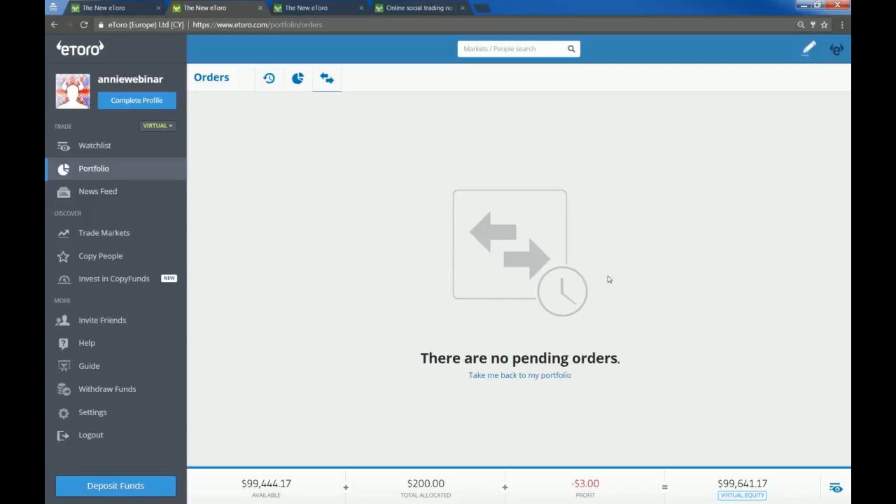
mouse_move(98, 191)
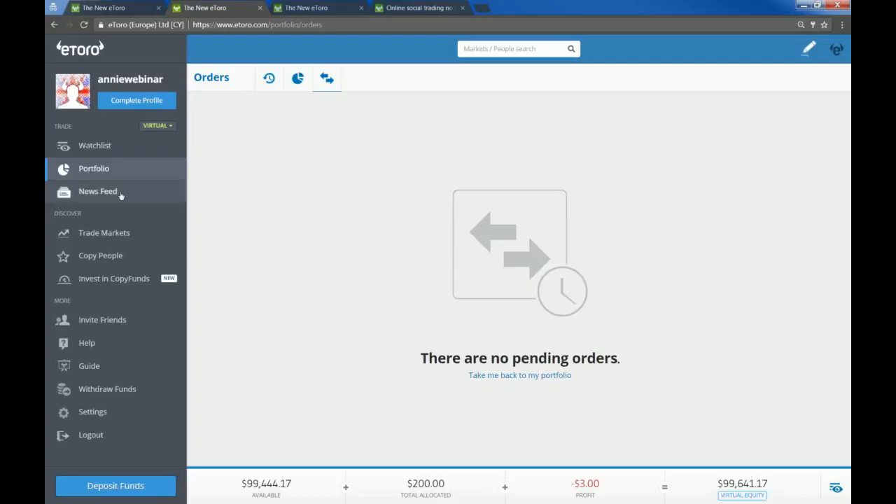
click(297, 77)
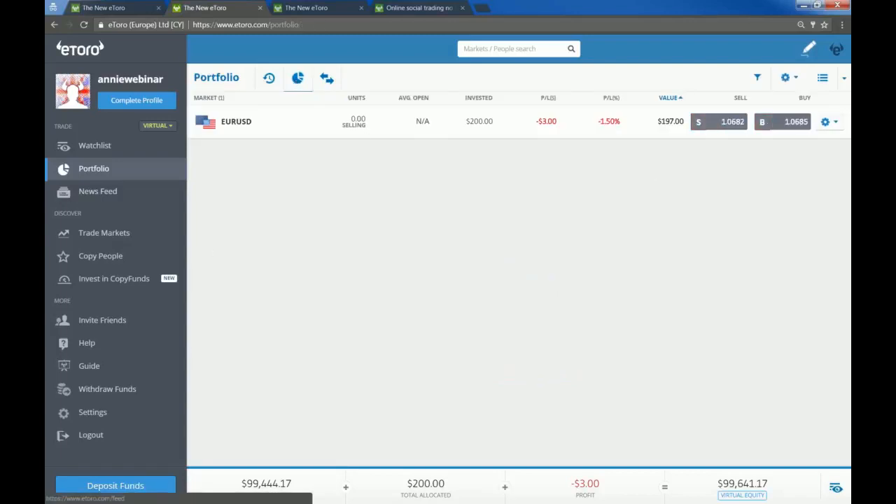
mouse_move(566, 236)
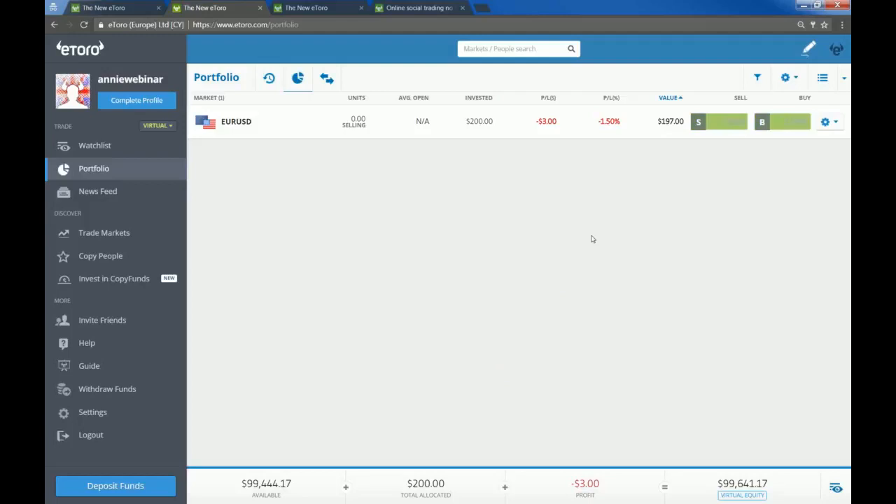
mouse_move(98, 191)
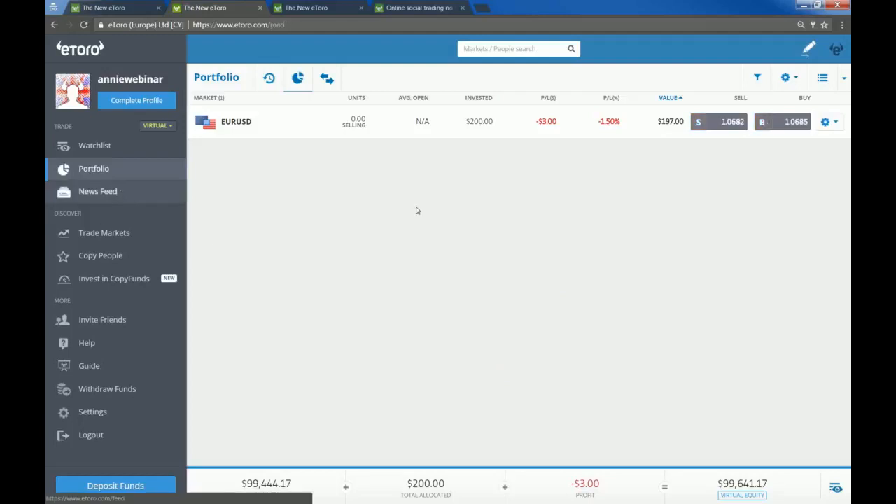
- Open the News Feed and scroll down through traders' posts
click(98, 192)
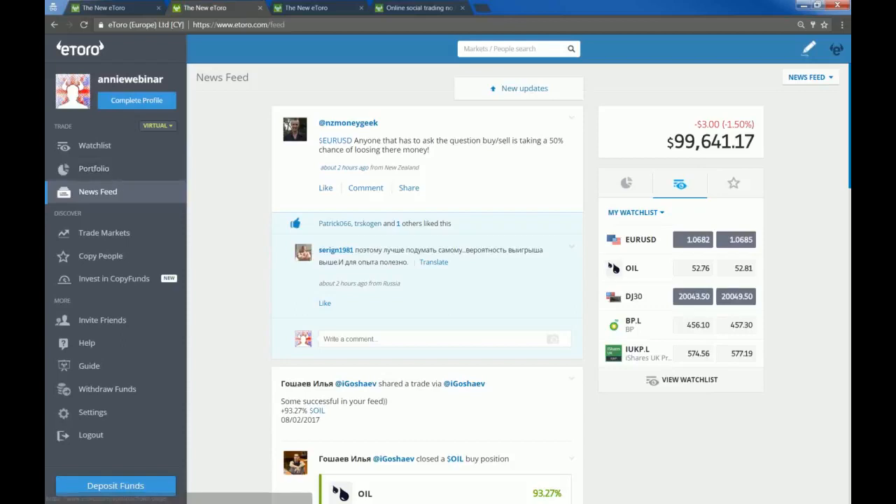
mouse_move(343, 143)
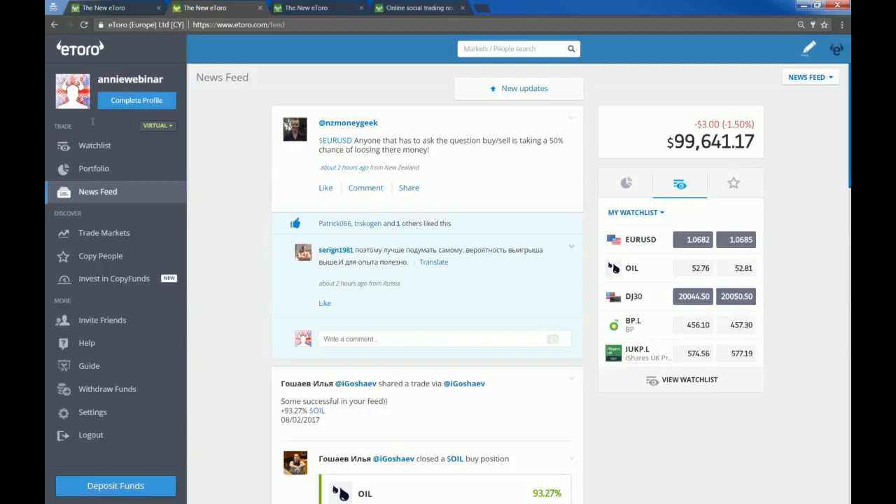
mouse_move(556, 90)
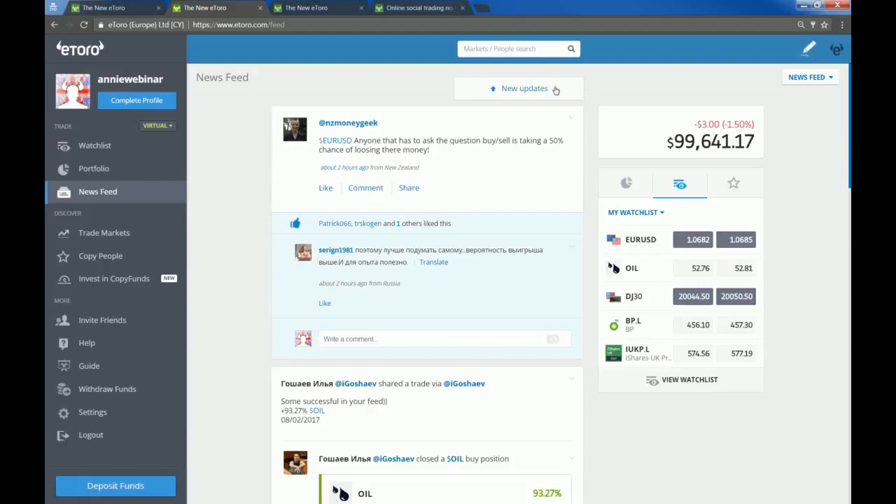
scroll(down, 3)
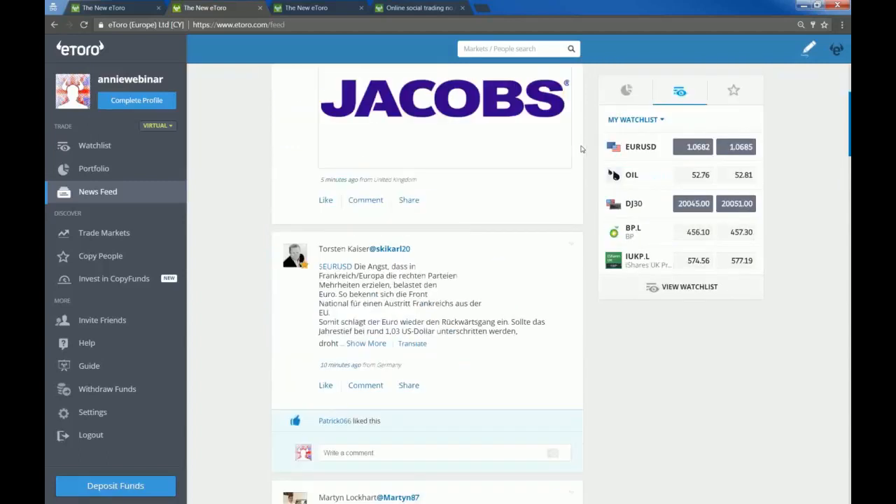
scroll(down, 3)
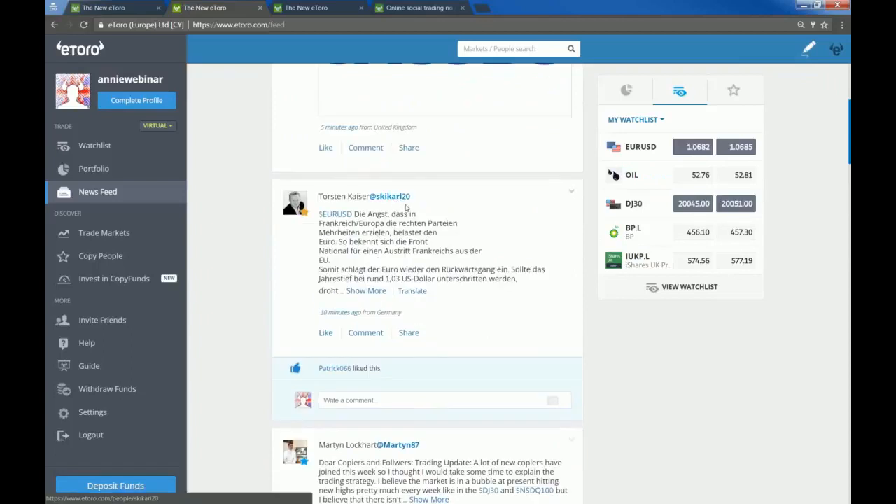
mouse_move(460, 166)
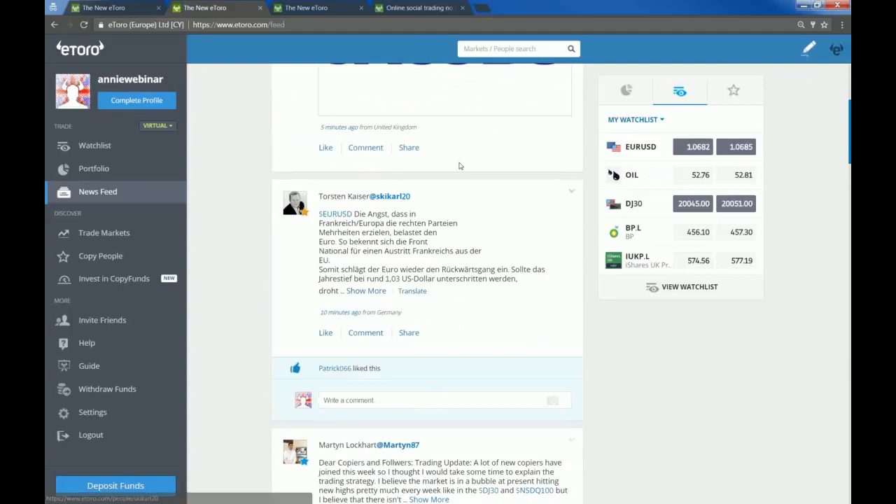
mouse_move(445, 148)
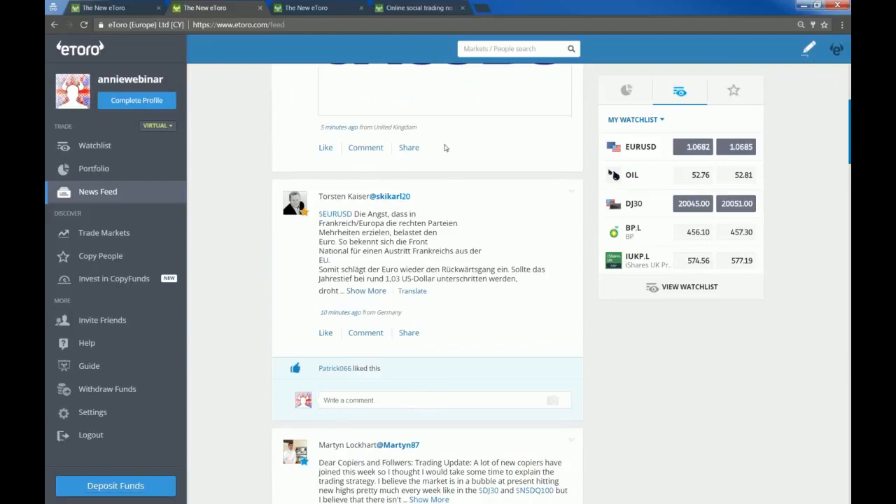
- Switch to the Public English Feed and scroll through the community posts
click(806, 77)
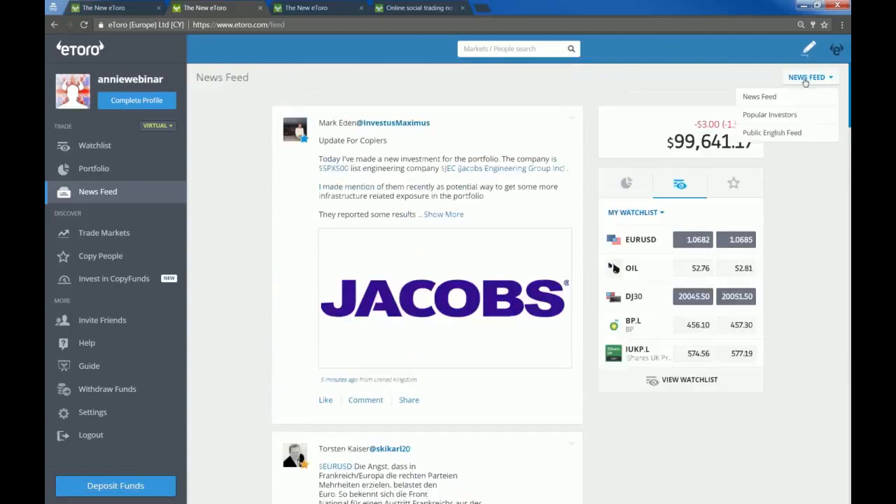
mouse_move(770, 115)
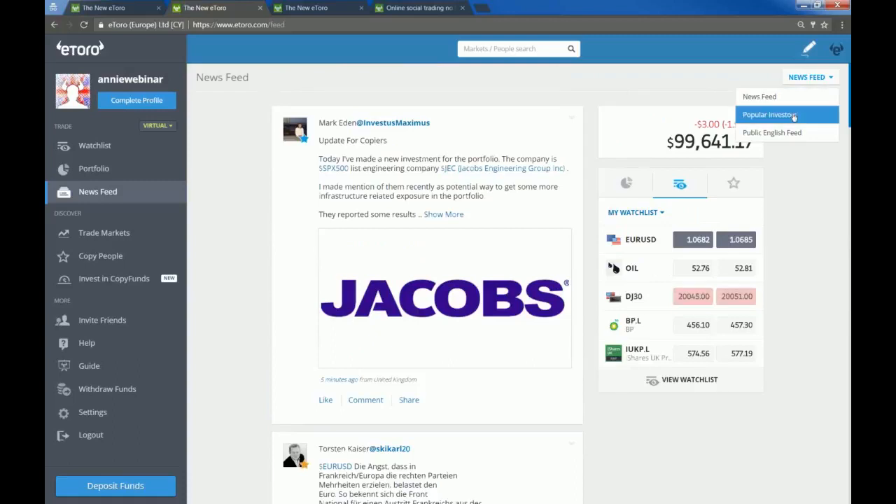
click(772, 133)
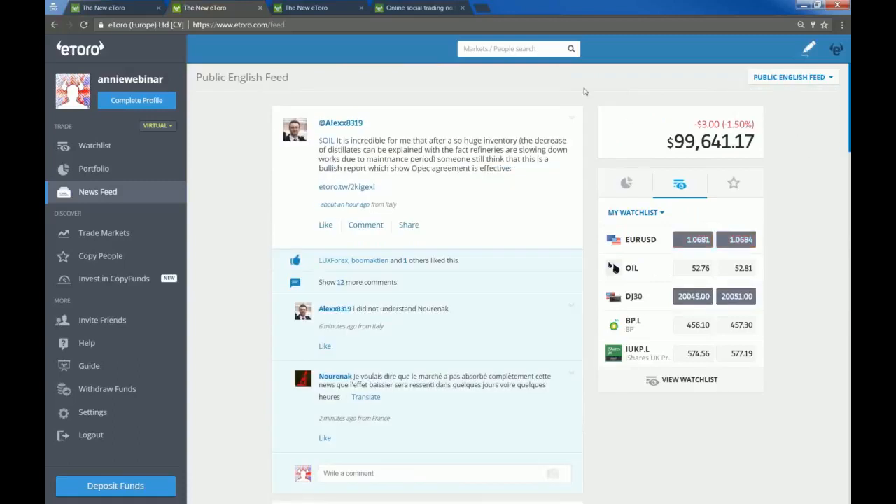
click(570, 118)
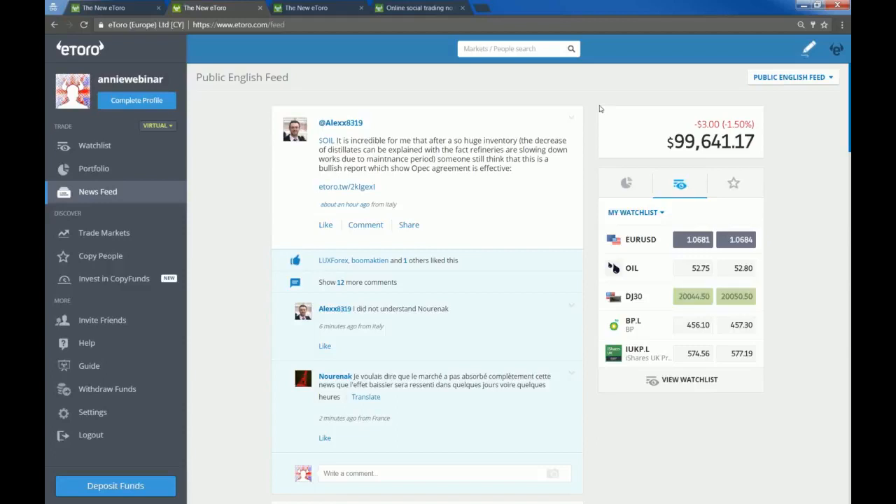
scroll(down, 3)
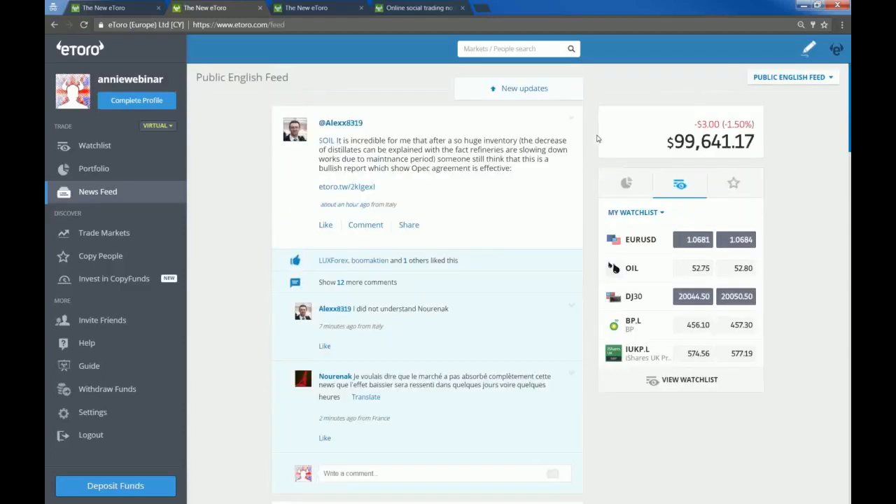
scroll(down, 3)
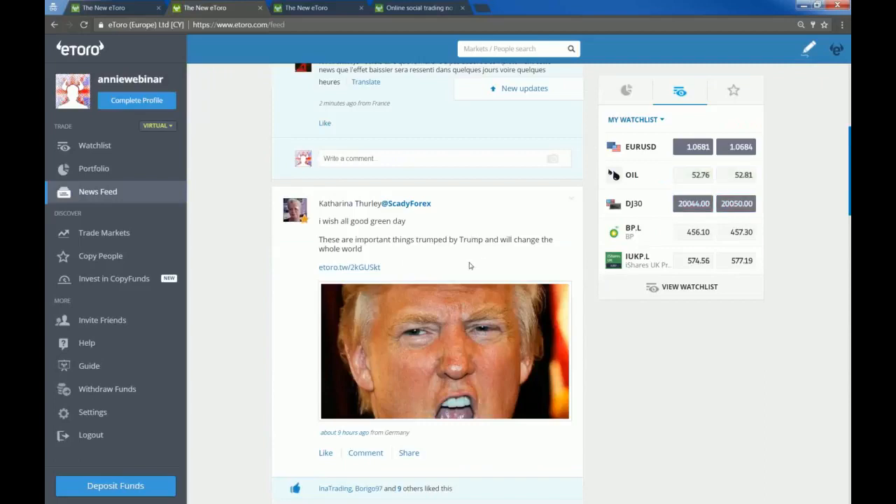
scroll(down, 3)
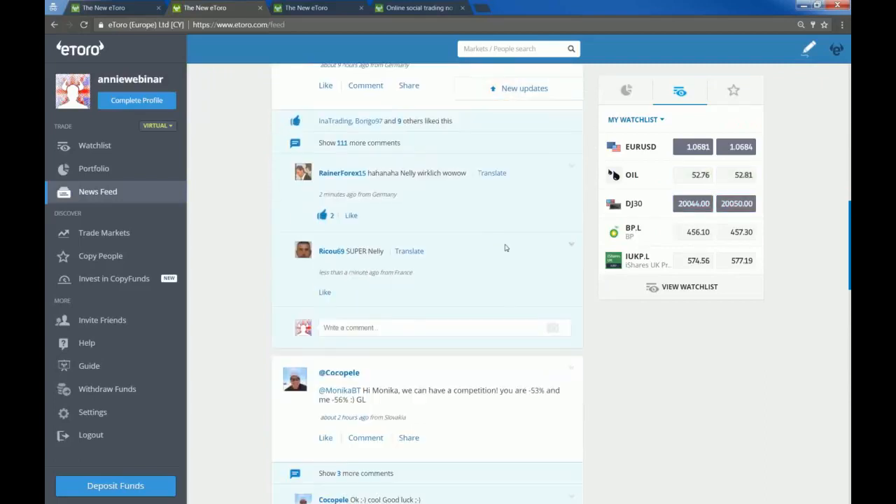
scroll(down, 3)
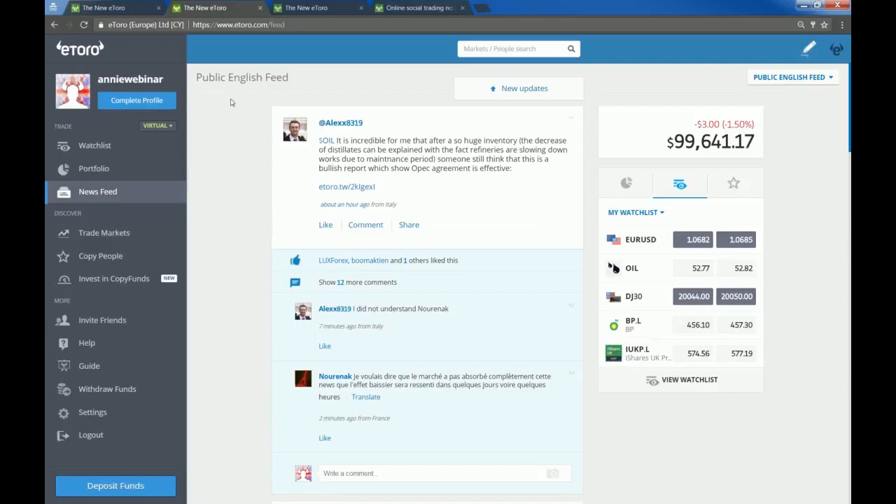
- Show the top post's options: add author to watchlist, mute notifications, or flag spam
click(571, 117)
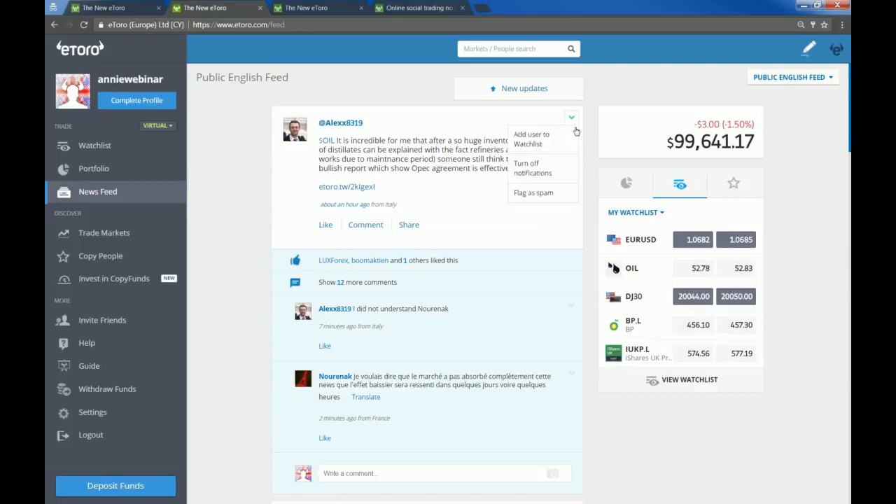
mouse_move(540, 139)
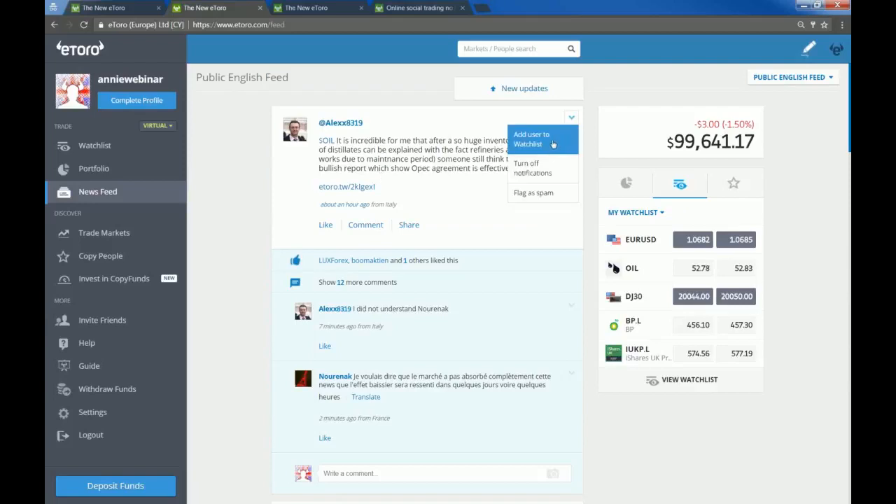
mouse_move(543, 168)
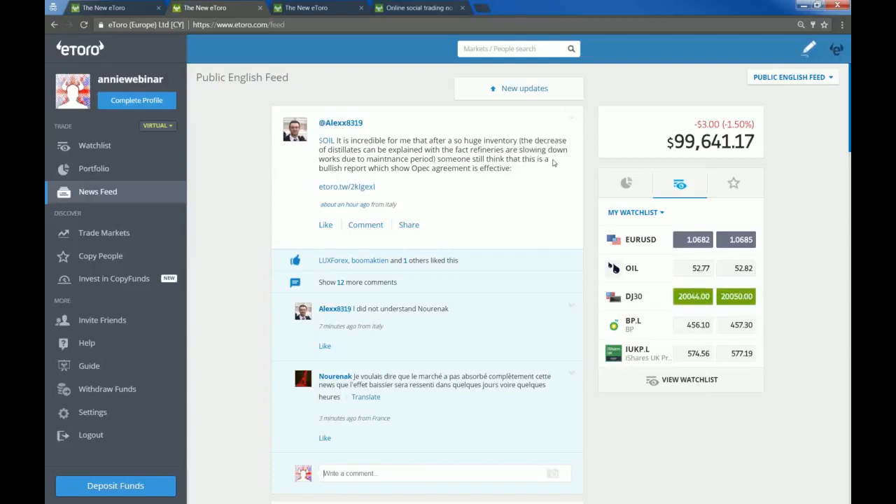
click(572, 117)
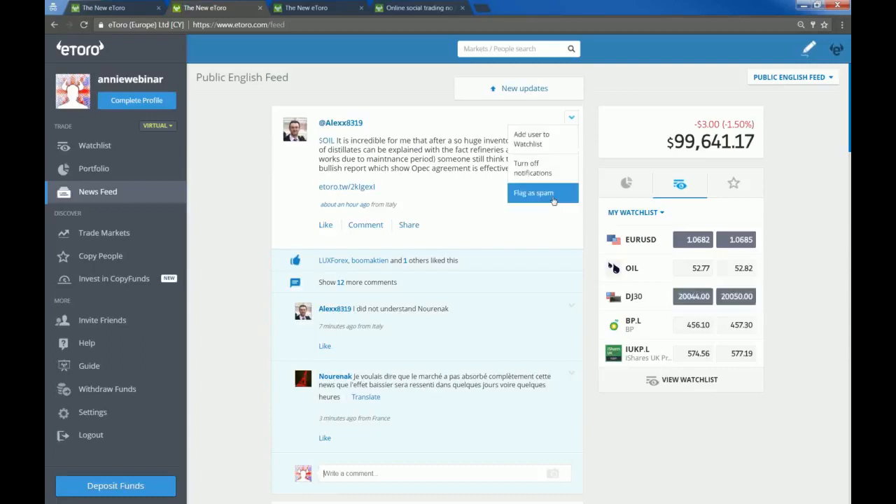
mouse_move(570, 187)
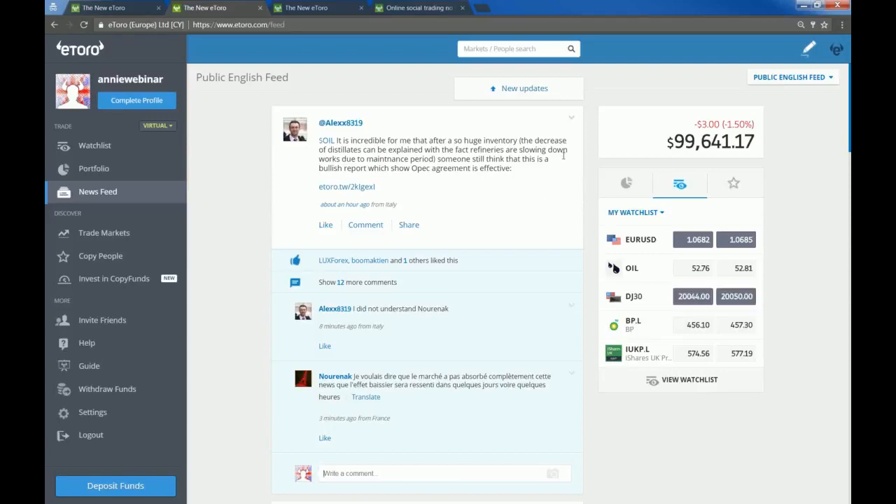
mouse_move(382, 133)
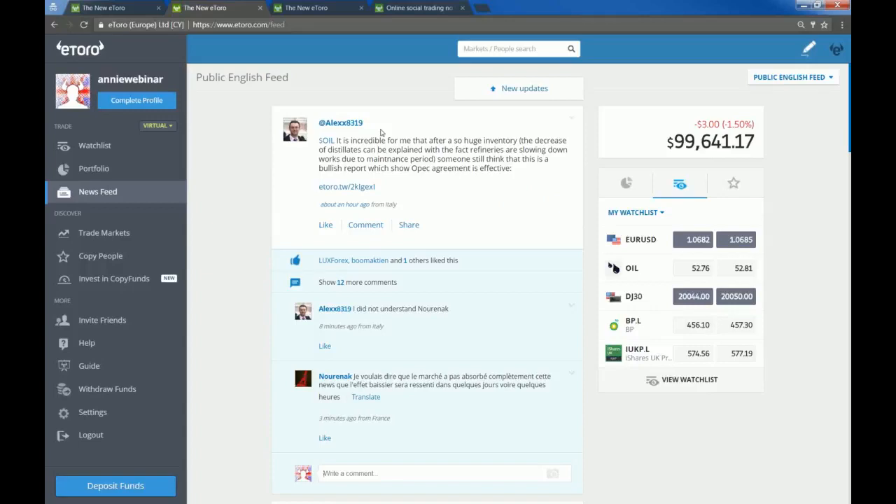
mouse_move(355, 75)
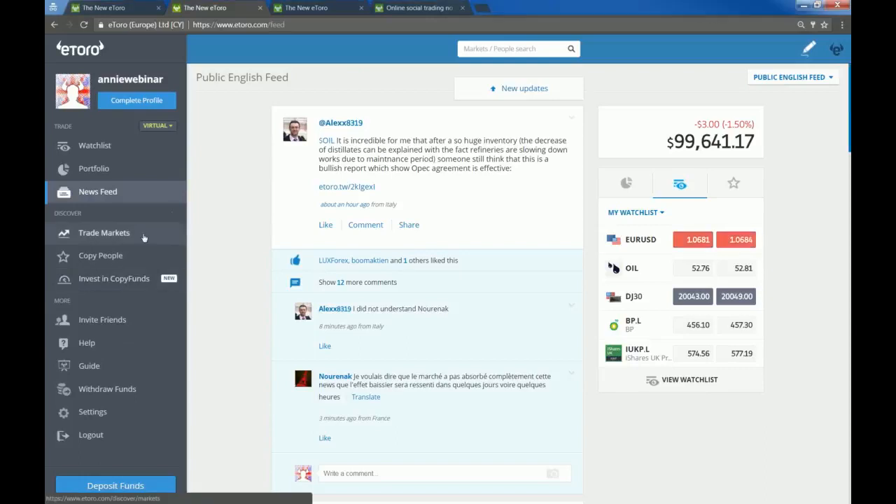
- Open the Trade Markets overview and scroll down the page
click(104, 232)
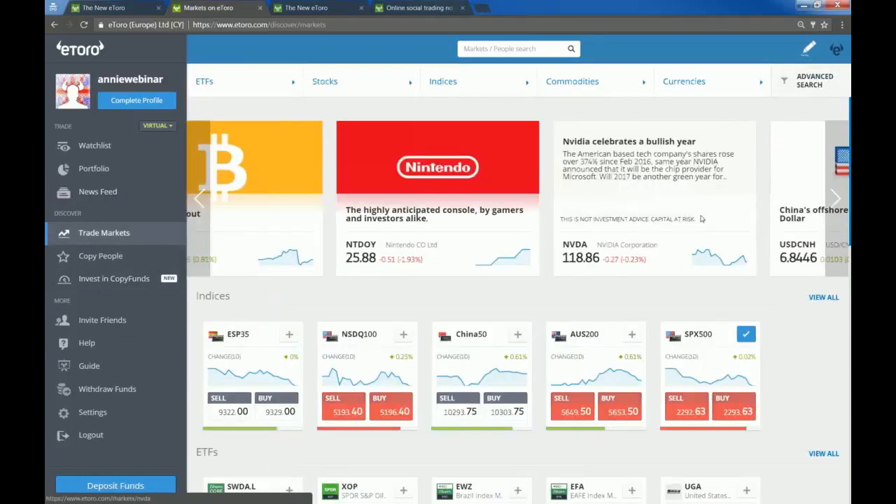
scroll(down, 3)
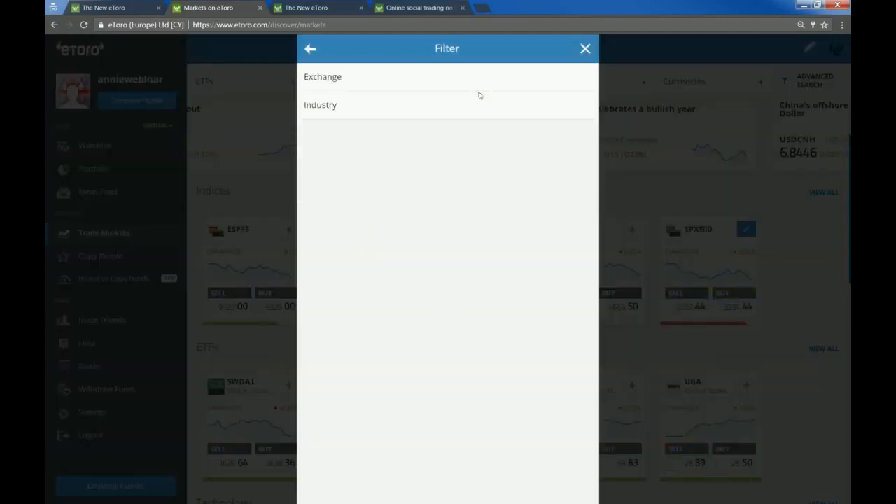
- Filter stocks by the London exchange and page to the next results
click(322, 76)
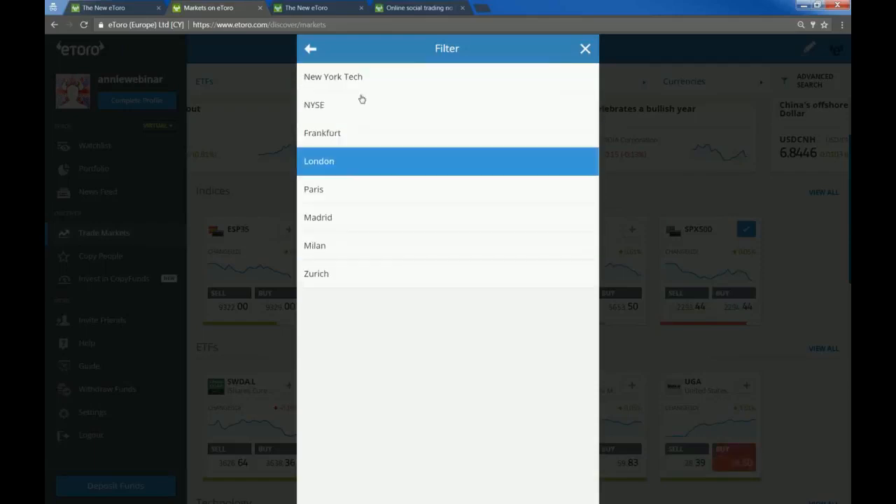
mouse_move(361, 119)
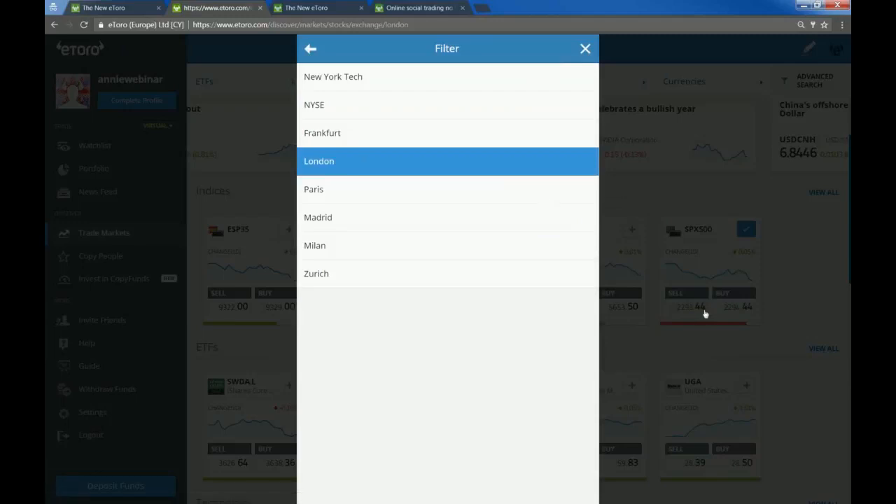
click(319, 161)
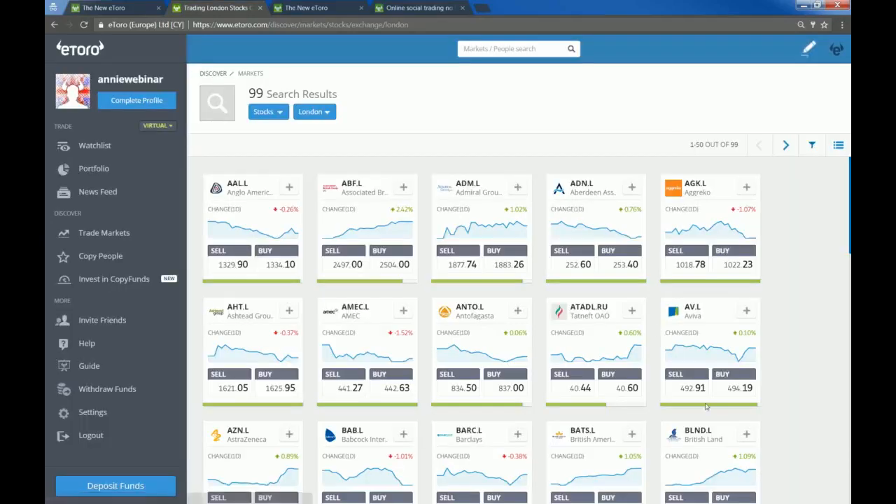
mouse_move(762, 185)
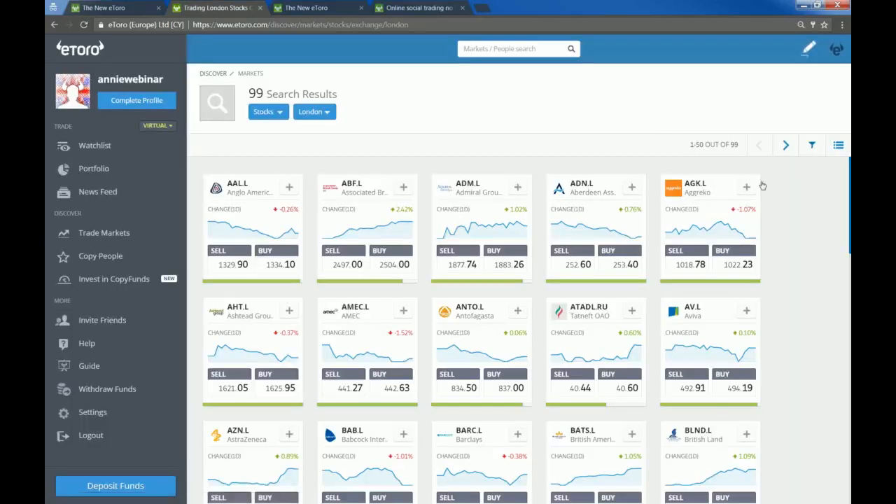
click(785, 145)
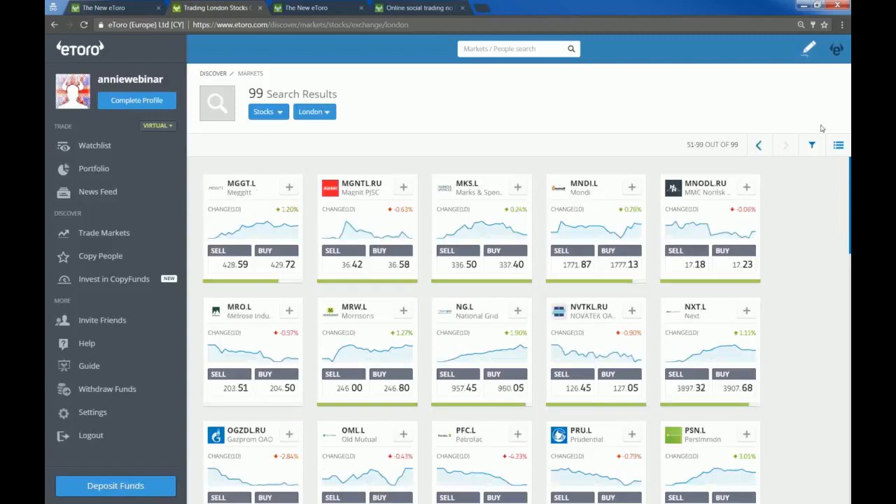
- Switch the filter to the Financial industry, then go to Copy People
click(811, 145)
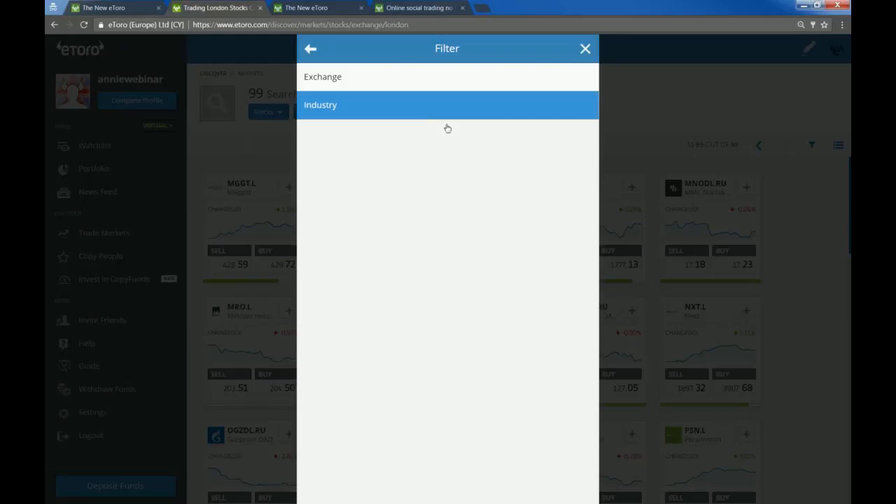
click(320, 104)
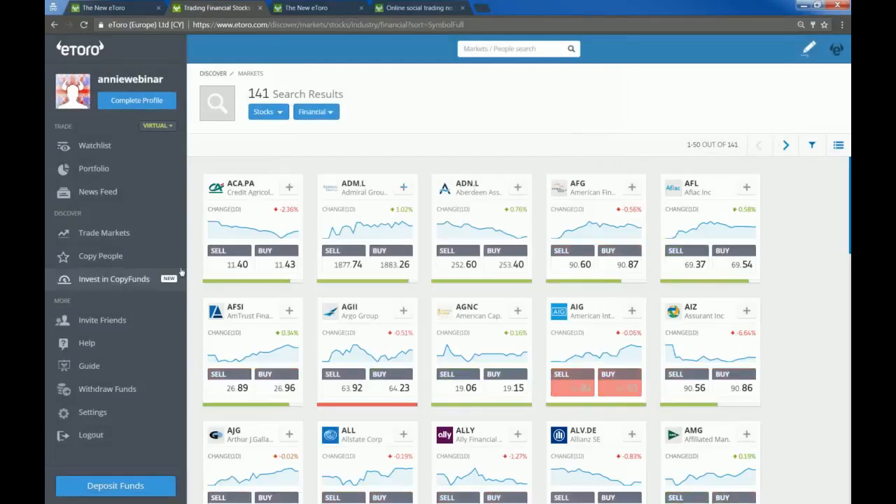
click(101, 256)
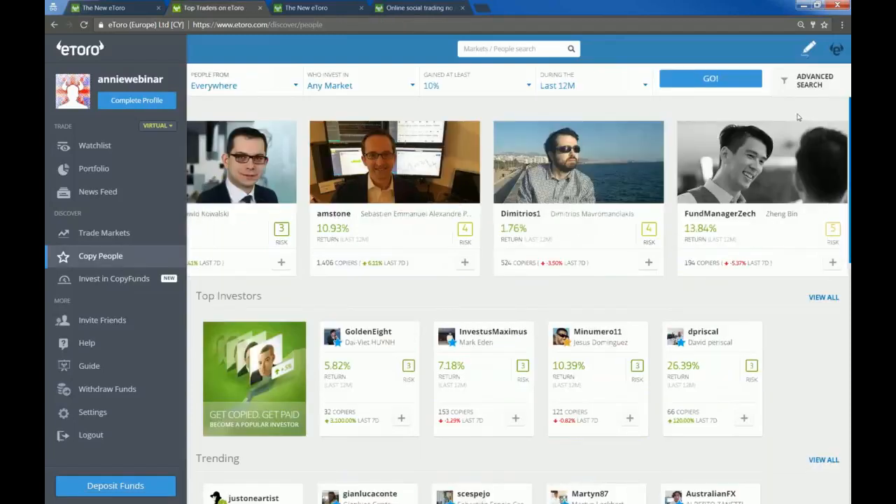
mouse_move(782, 113)
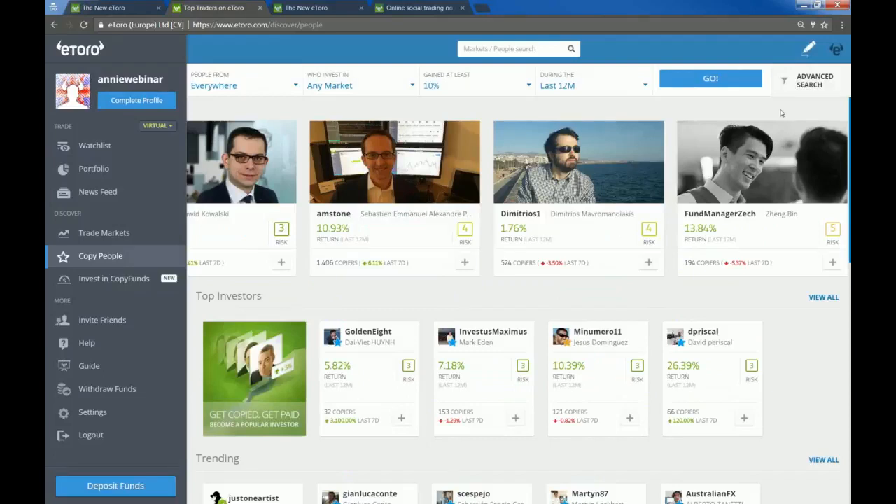
mouse_move(552, 93)
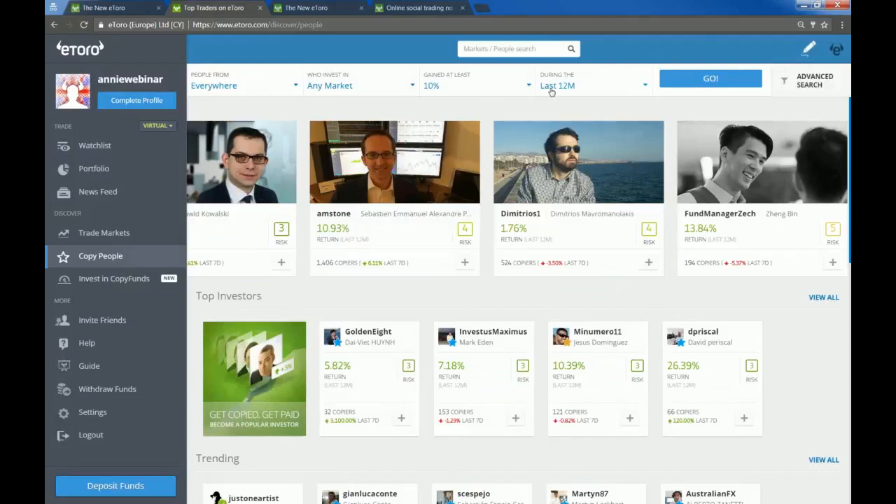
- Apply refined investor search: verified, last 12 months, over 10% return, risk 1–6
click(806, 80)
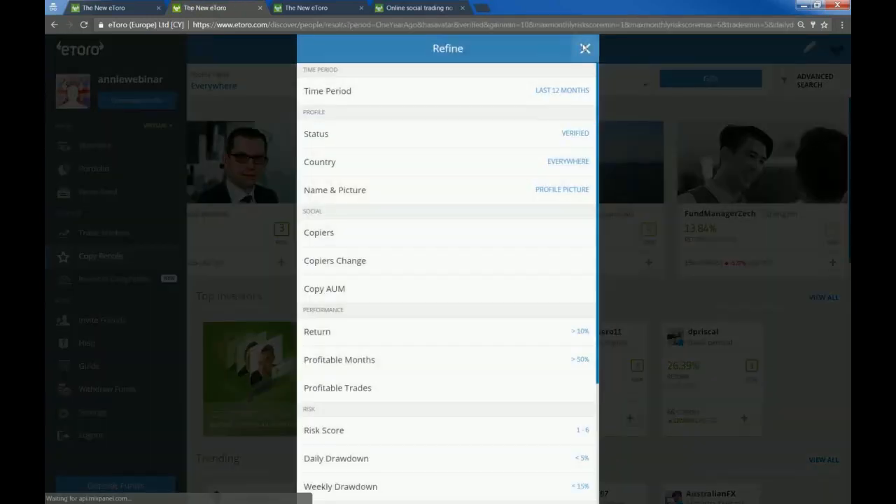
click(585, 48)
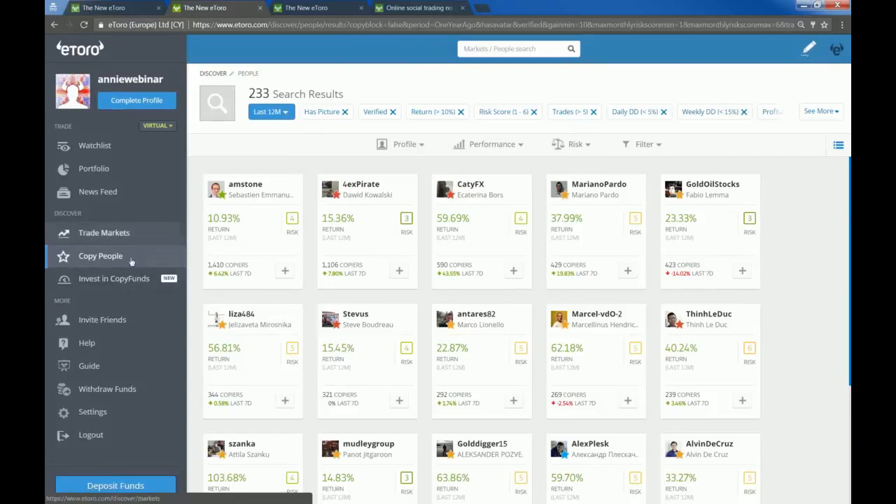
mouse_move(114, 279)
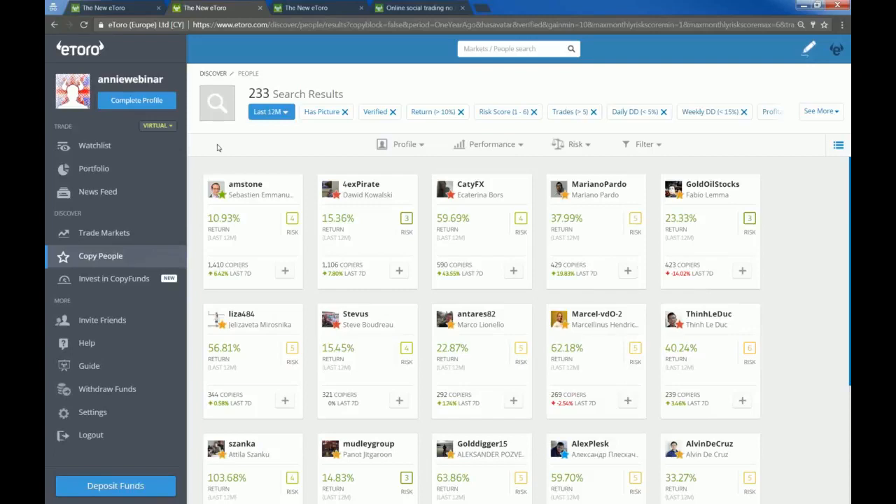
mouse_move(275, 163)
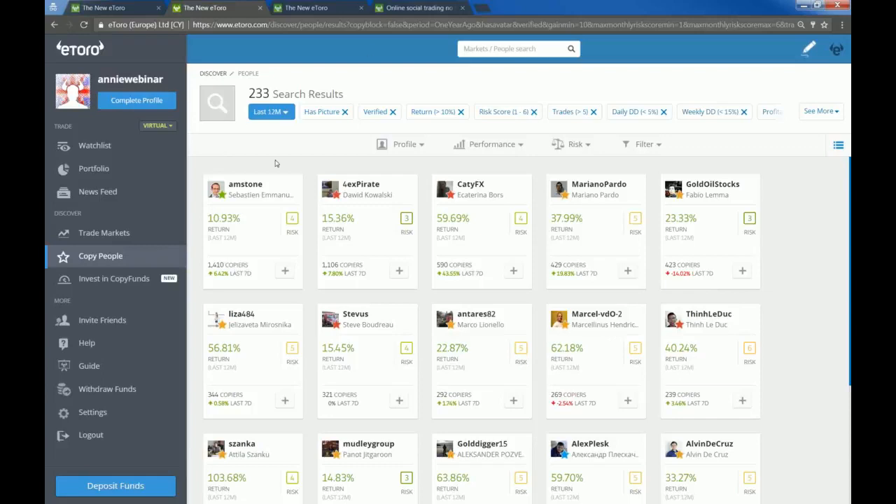
mouse_move(189, 167)
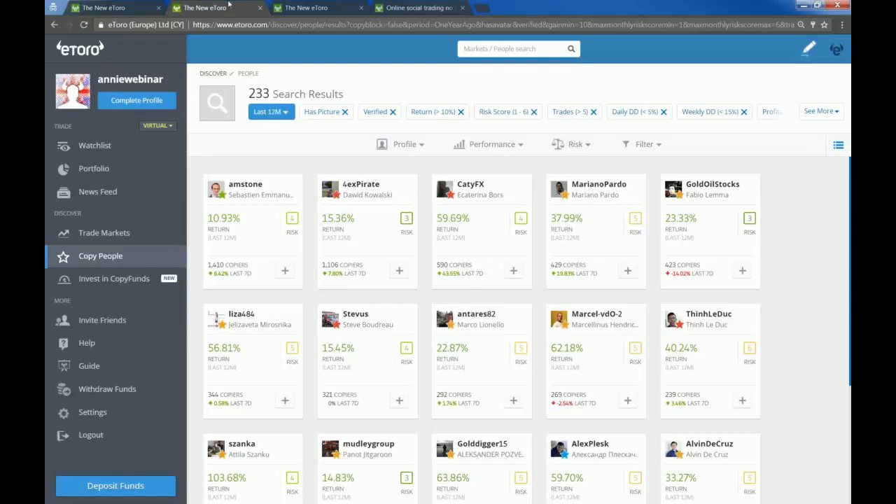
- Search for EURUSD and start a trade from its market page
click(518, 49)
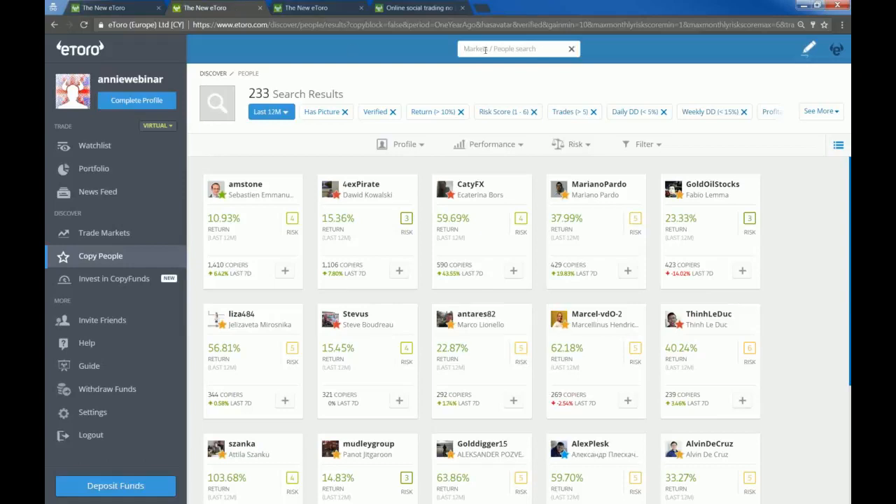
text(e)
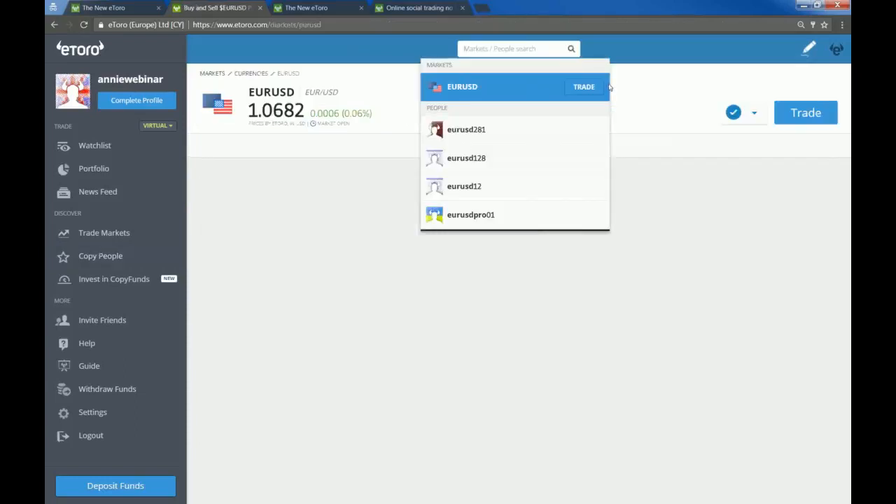
click(462, 86)
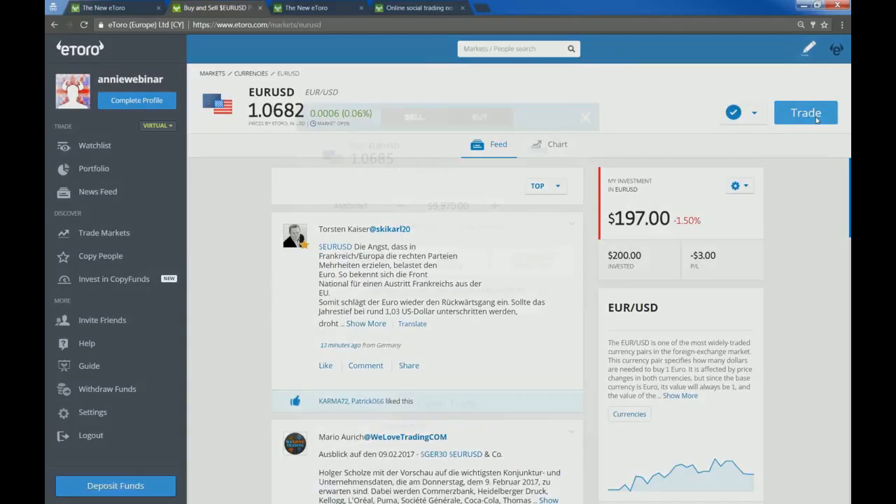
click(806, 113)
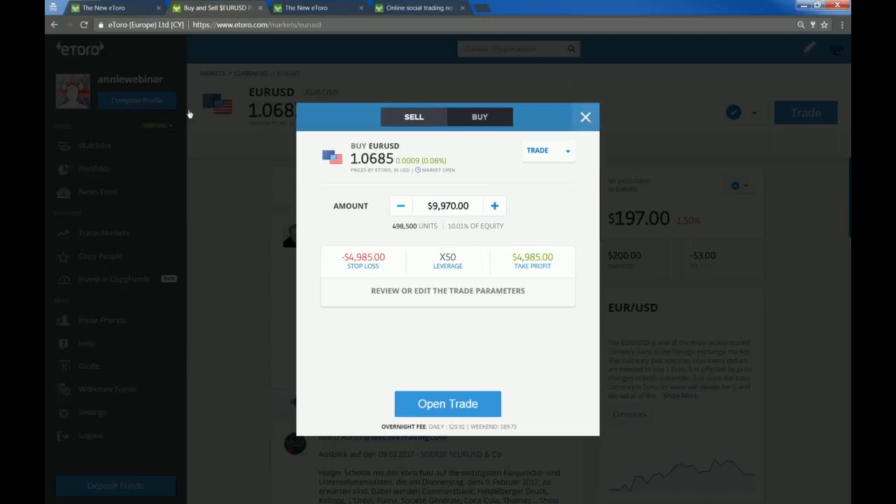
- Reopen EURUSD from the watchlist and start a new trade
click(586, 116)
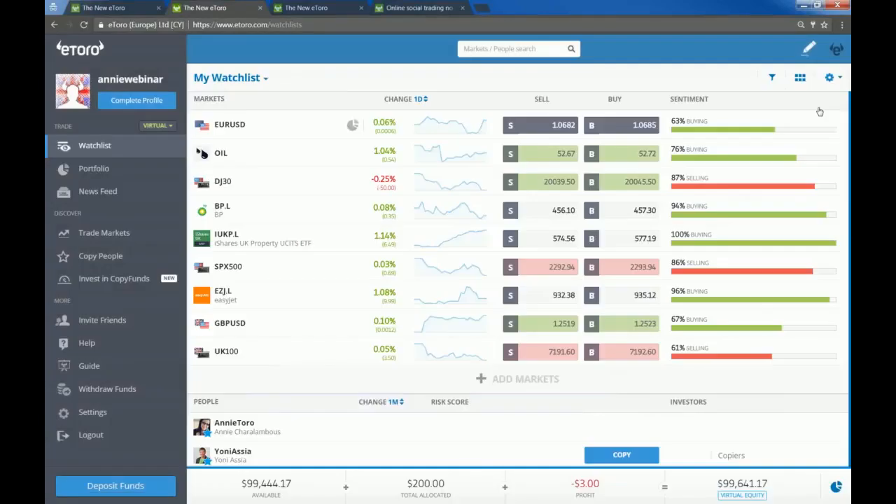
click(830, 77)
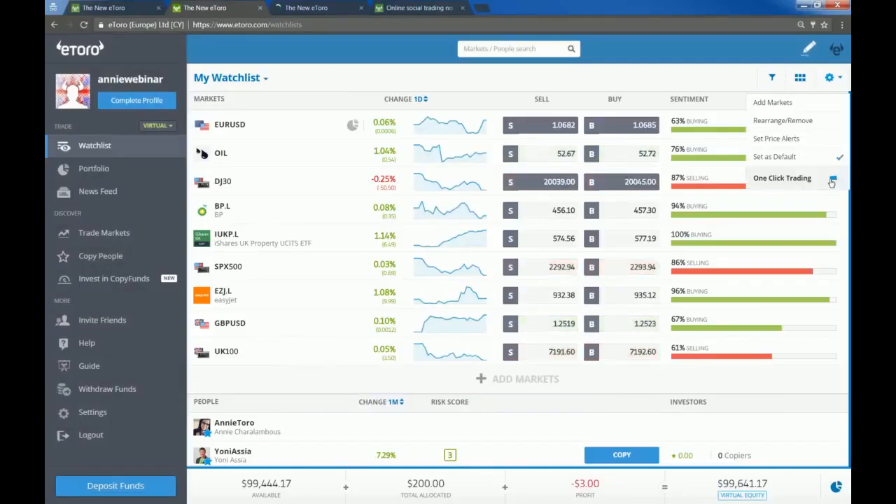
click(833, 178)
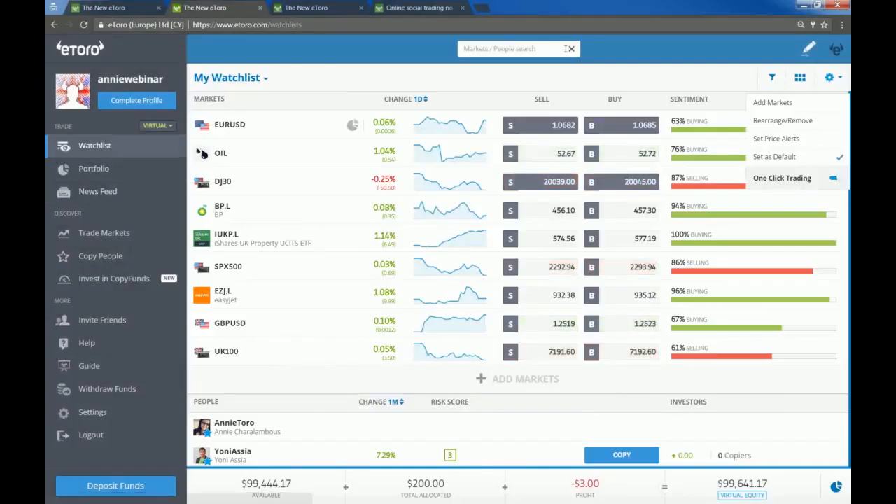
click(230, 124)
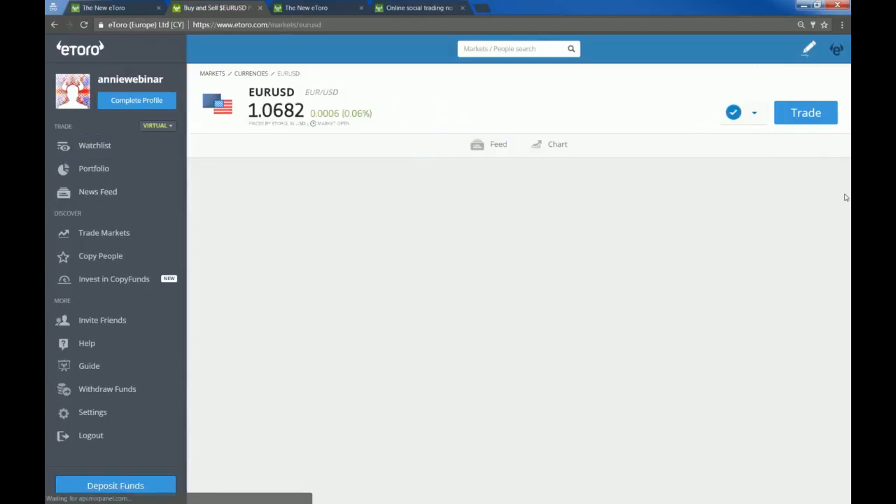
click(498, 145)
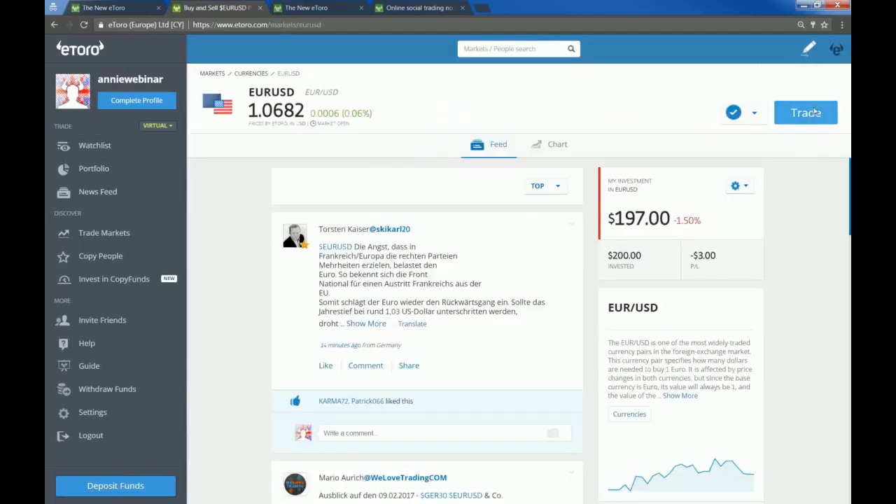
- Enter $500, set X10 leverage, and open the EURUSD buy
click(806, 112)
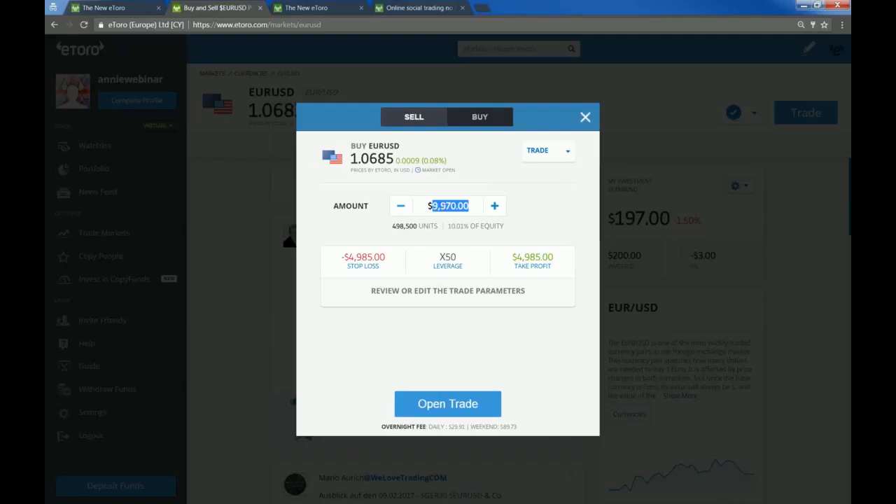
text(500)
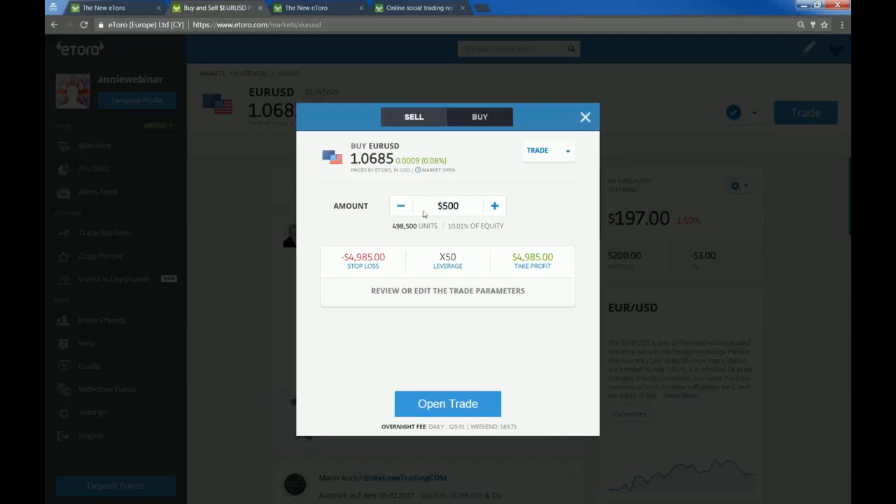
click(448, 261)
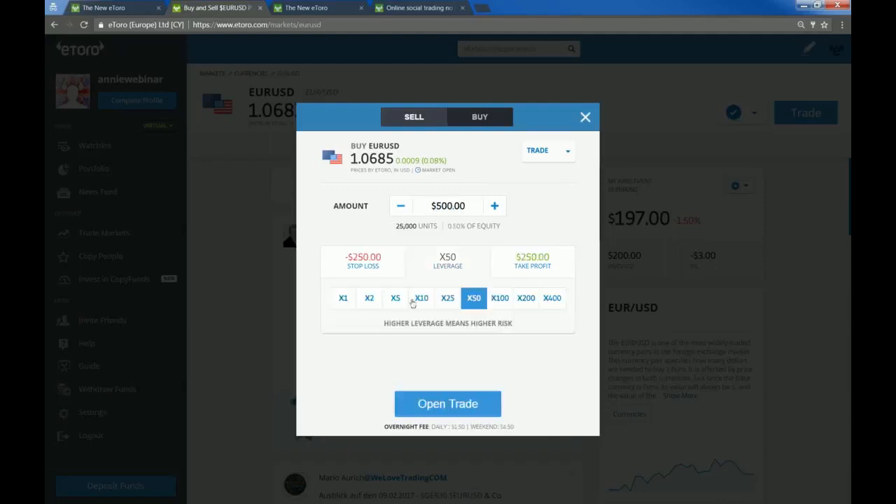
click(421, 298)
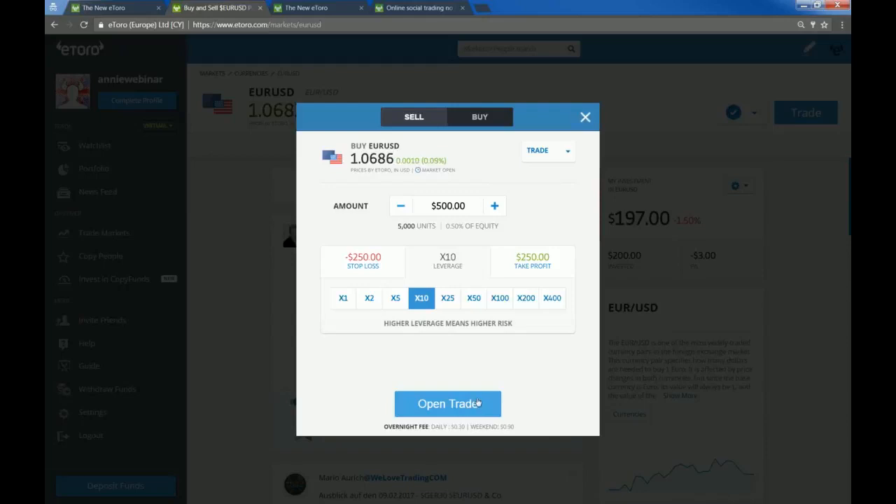
mouse_move(525, 234)
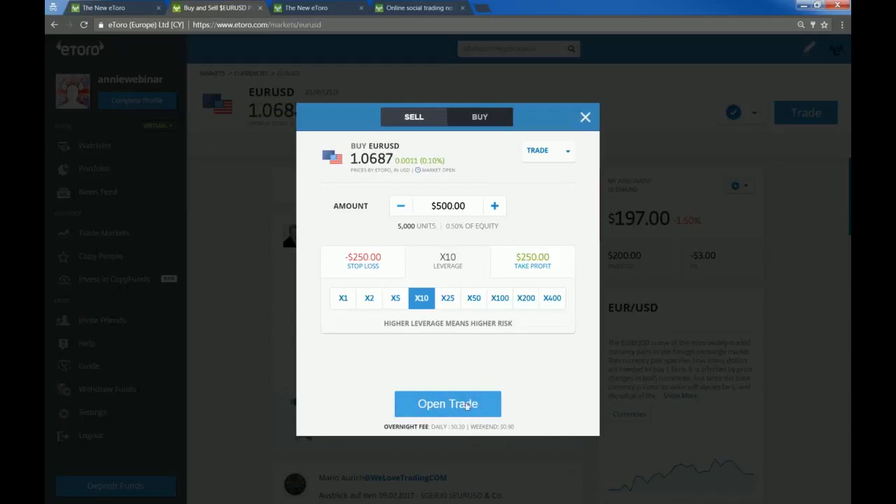
click(447, 403)
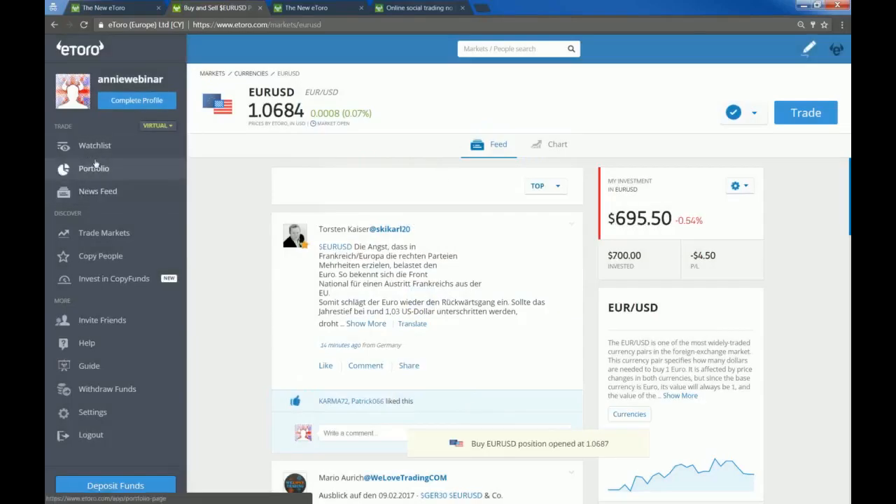
- Sell $1,000 of OIL at X5 leverage from the watchlist, saving one-click trading
click(94, 145)
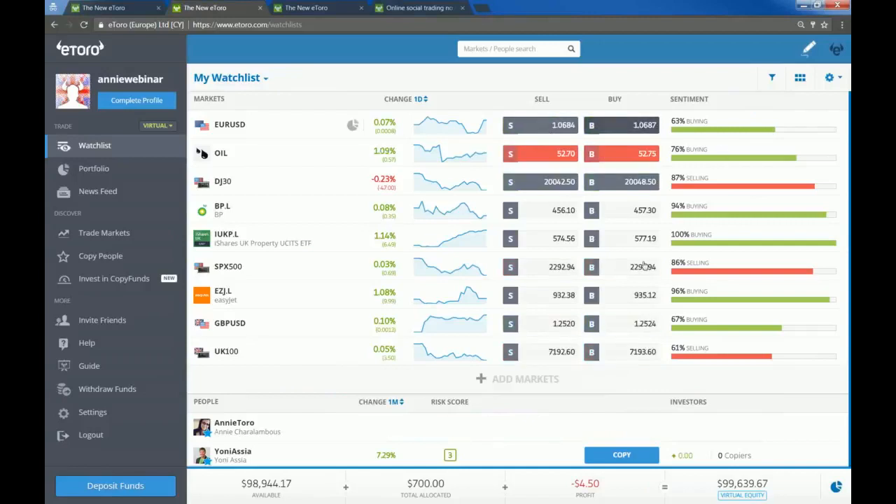
click(620, 124)
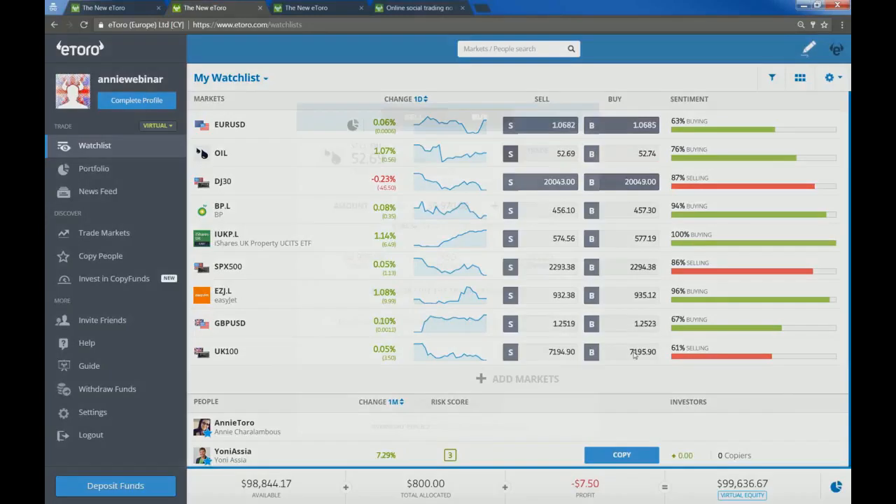
click(511, 154)
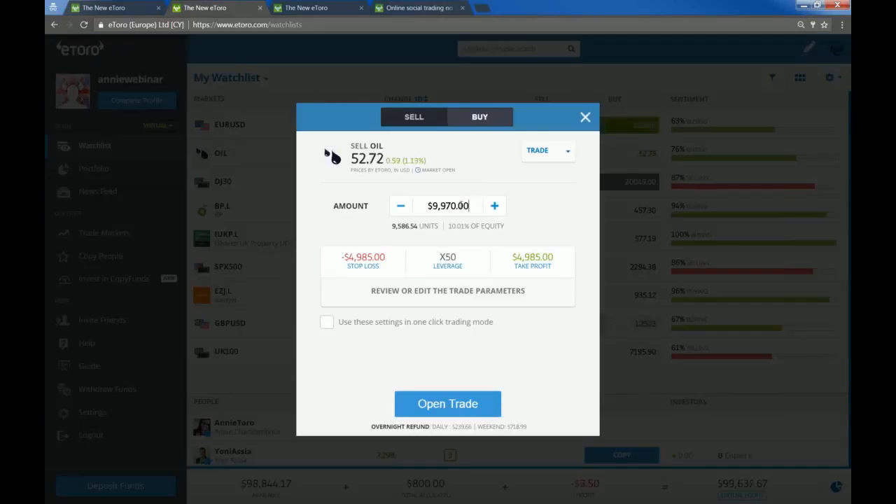
triple_click(448, 205)
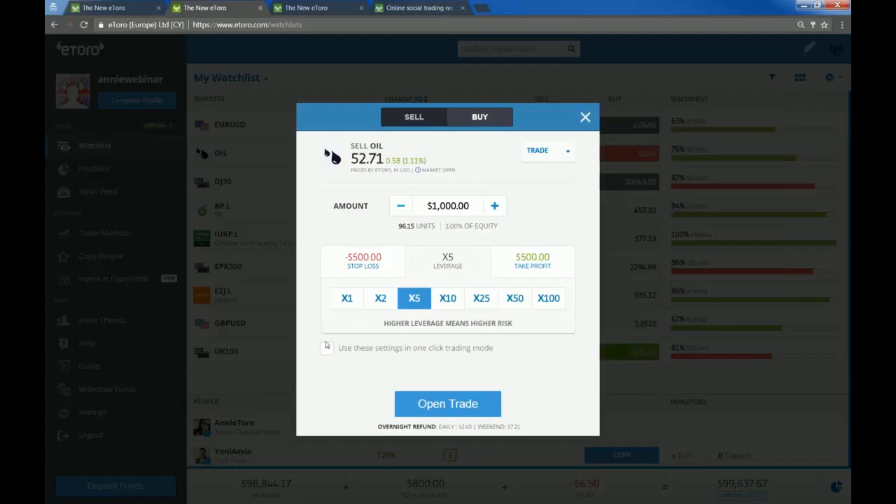
click(327, 322)
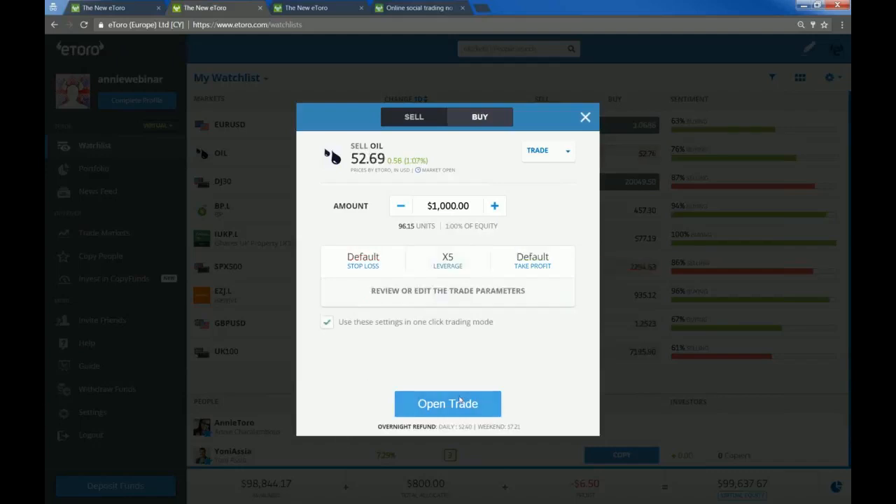
click(447, 404)
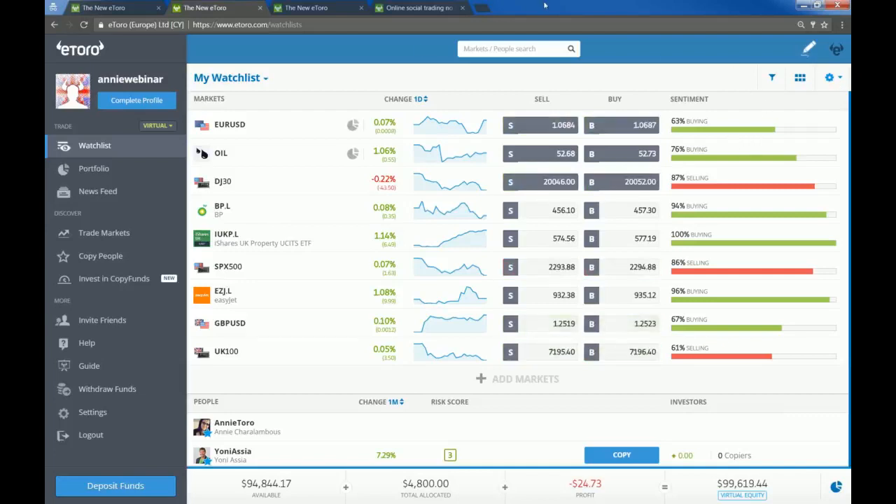
- View portfolio choices, search EURUSD, and open then close its trade window
click(157, 125)
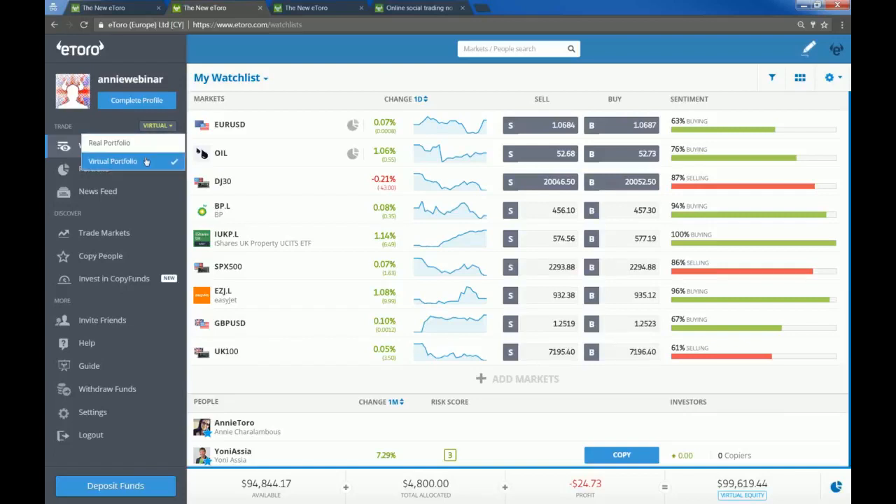
mouse_move(375, 63)
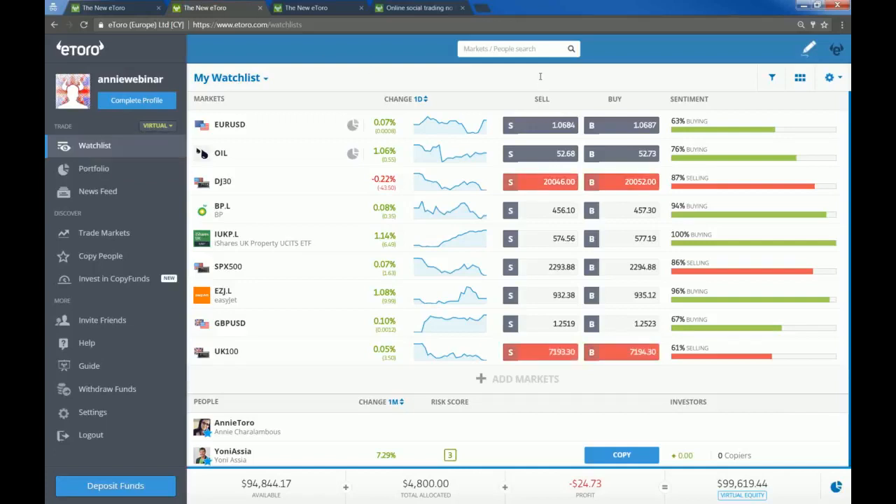
click(519, 49)
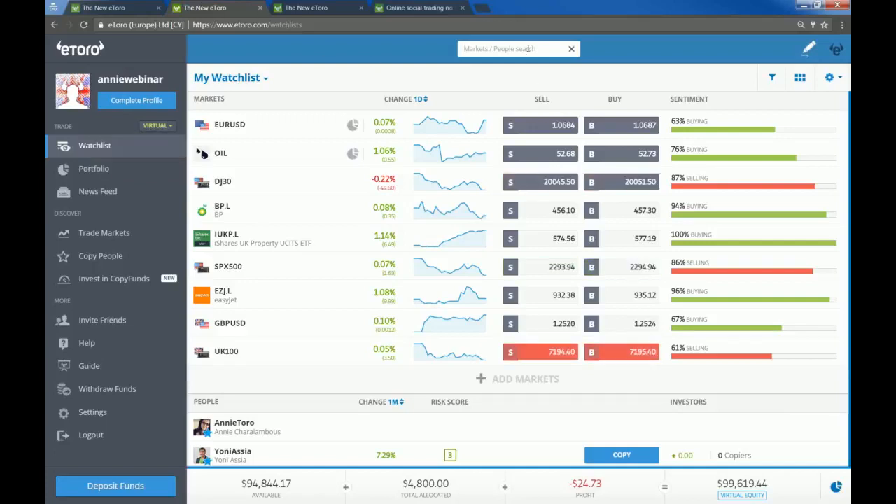
text(euru)
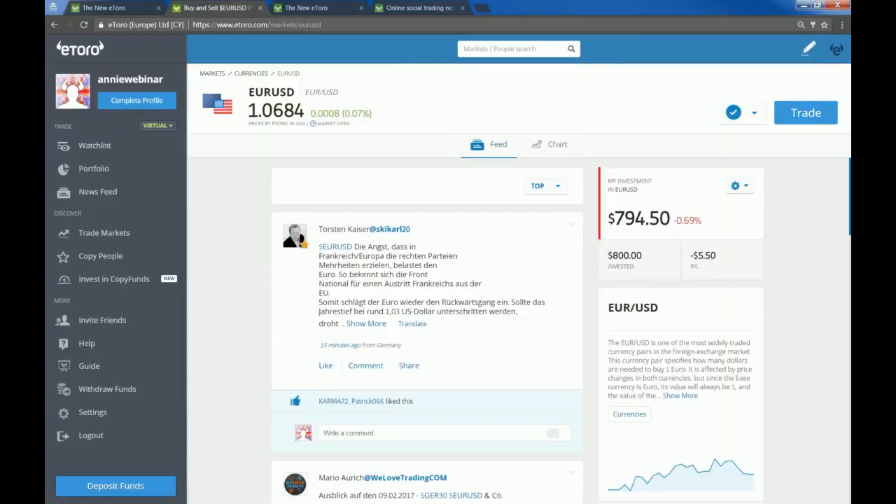
click(806, 112)
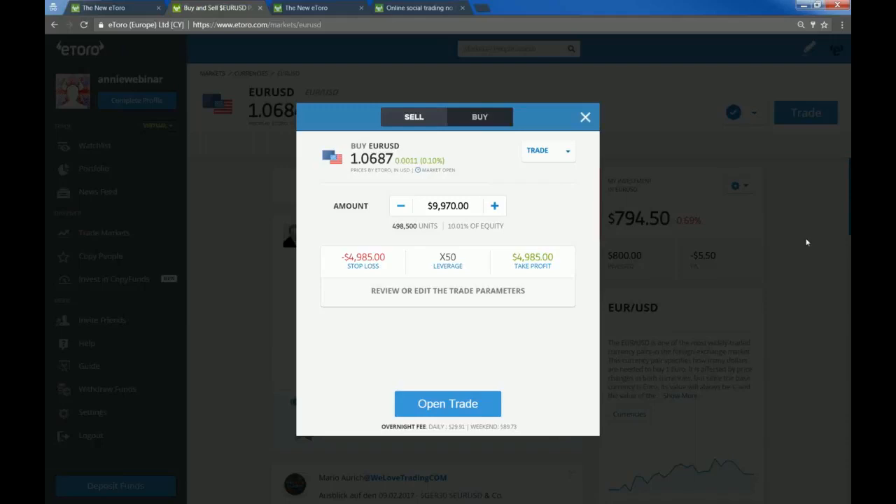
mouse_move(668, 164)
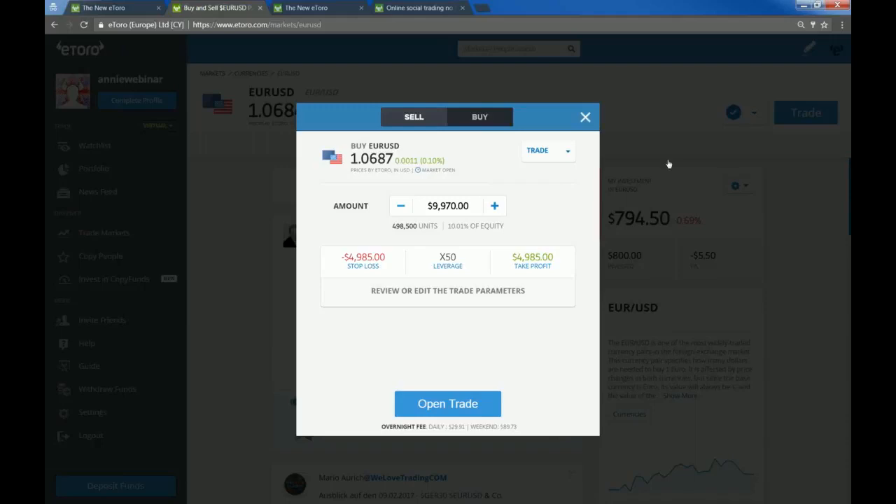
click(585, 117)
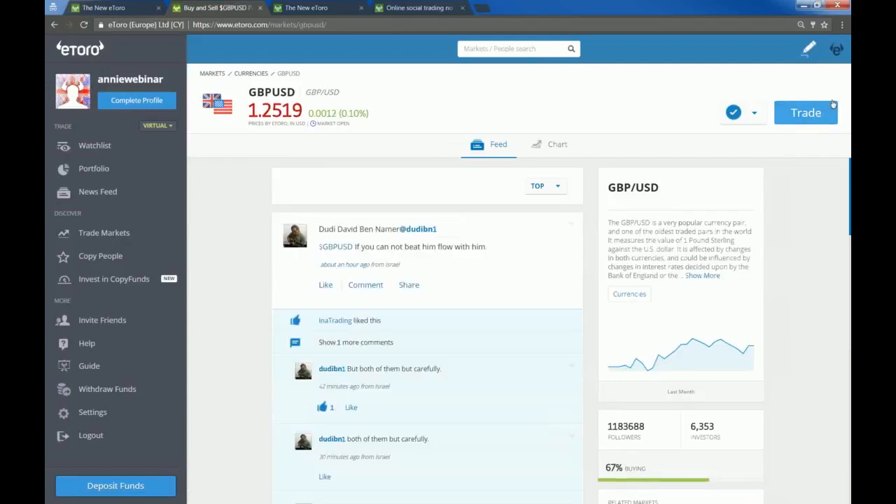
- Start a $500 GBPUSD buy, trying X25, X100 and X400 before choosing X10
click(805, 112)
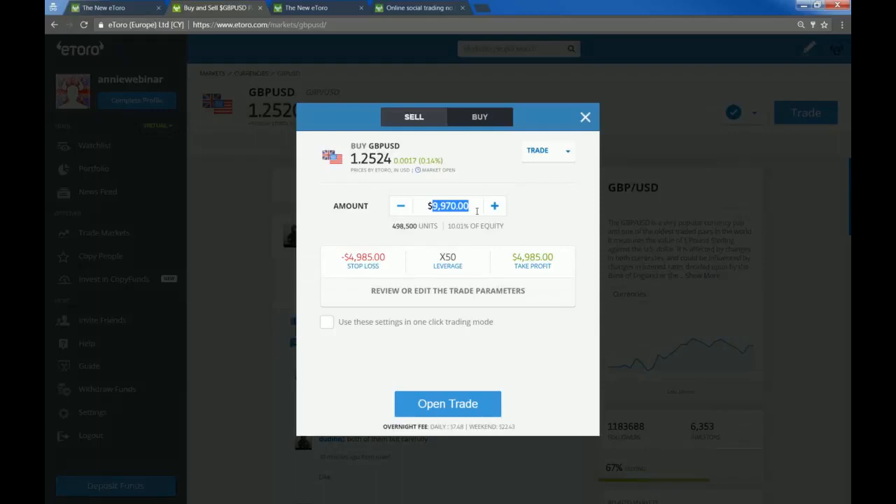
text(500)
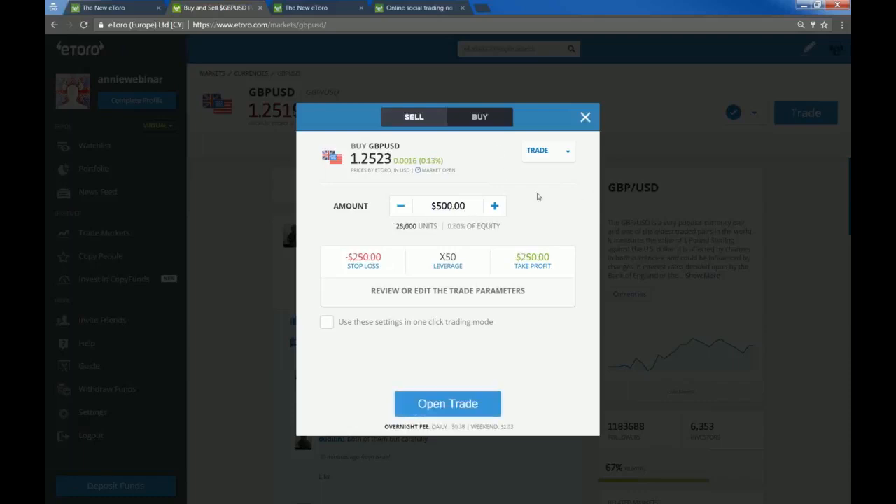
click(447, 261)
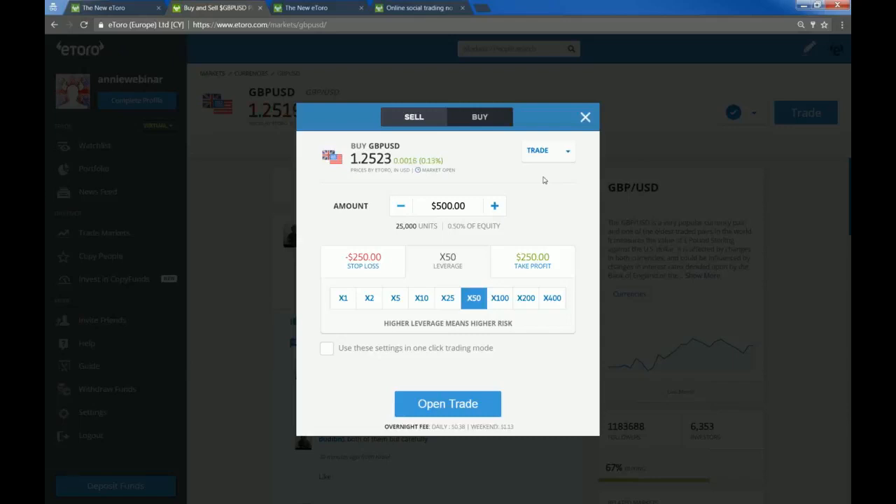
mouse_move(559, 168)
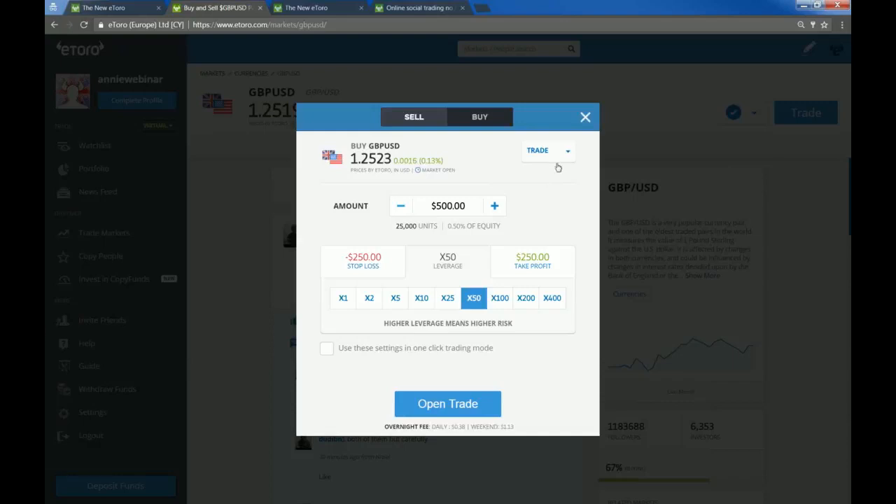
mouse_move(415, 246)
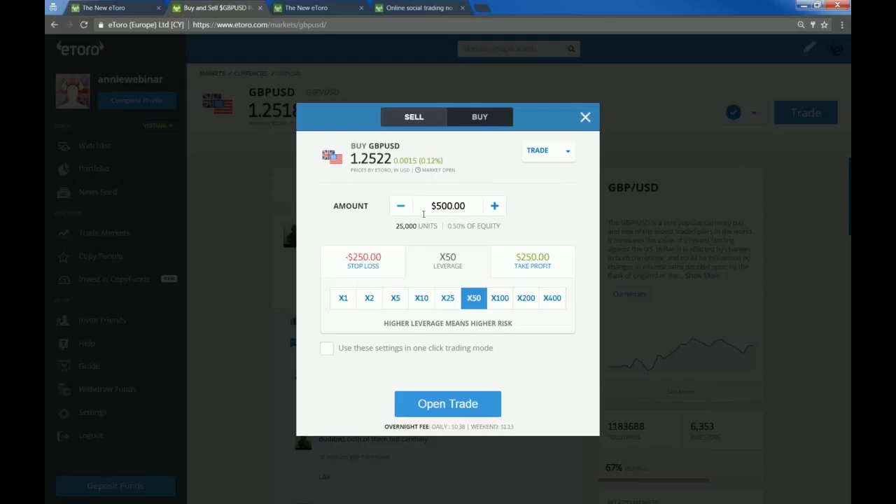
mouse_move(448, 237)
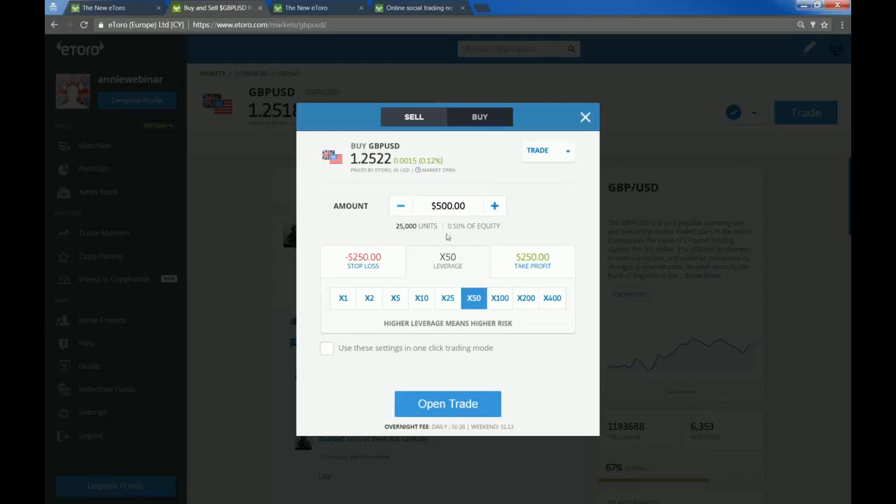
mouse_move(469, 274)
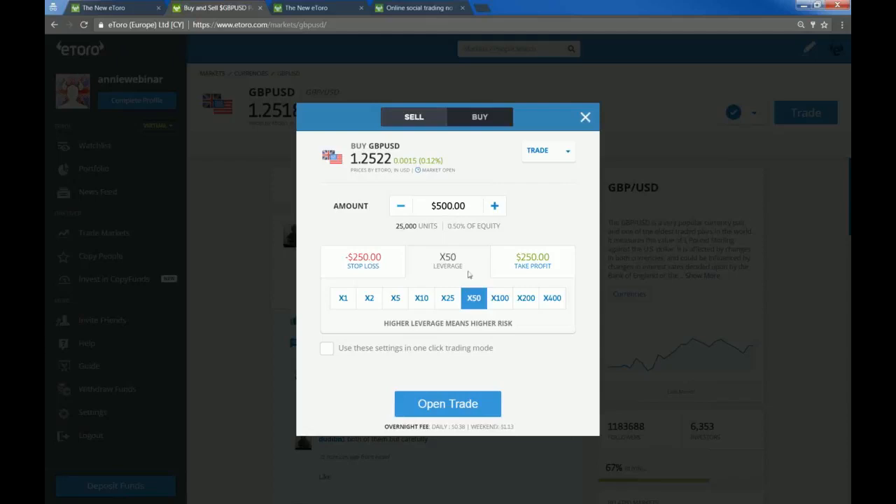
click(447, 299)
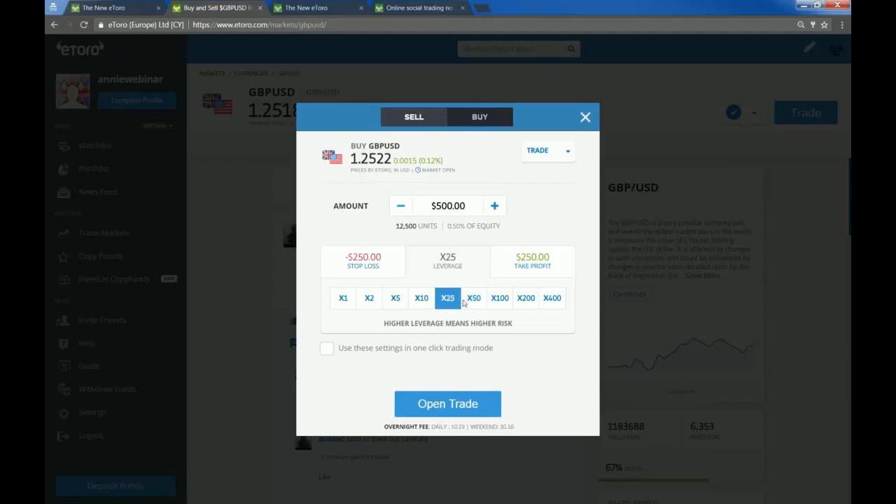
click(500, 298)
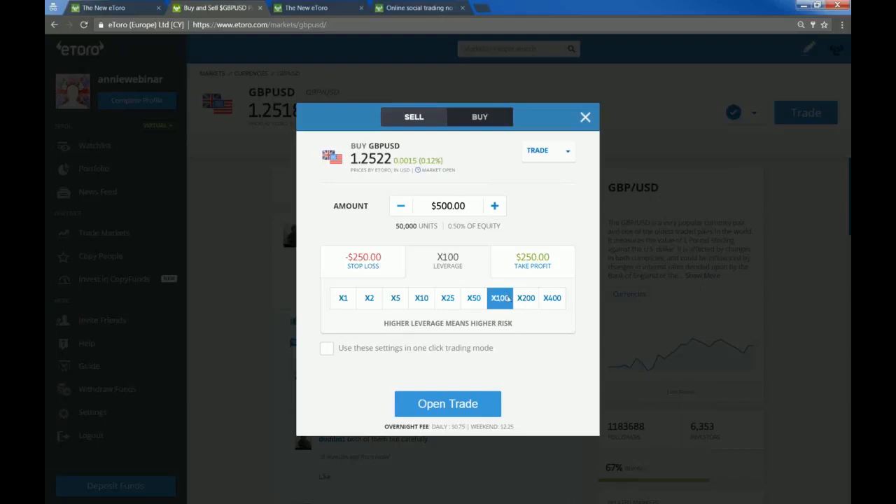
mouse_move(555, 309)
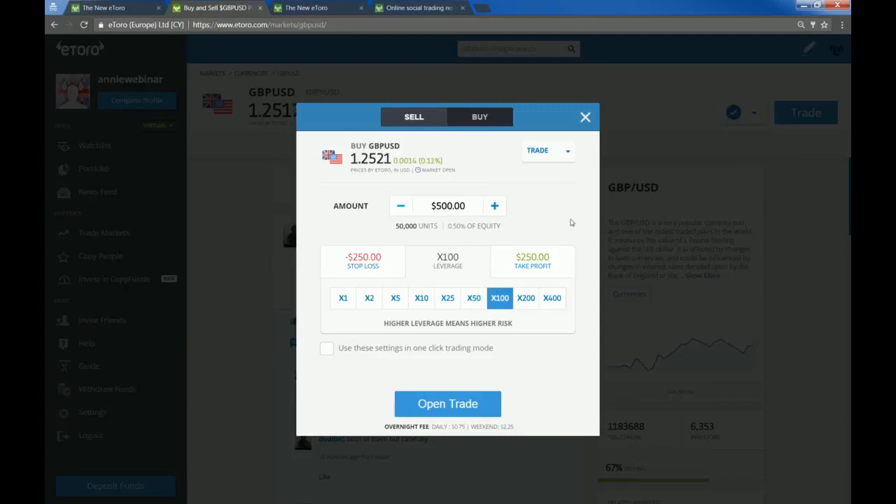
click(553, 298)
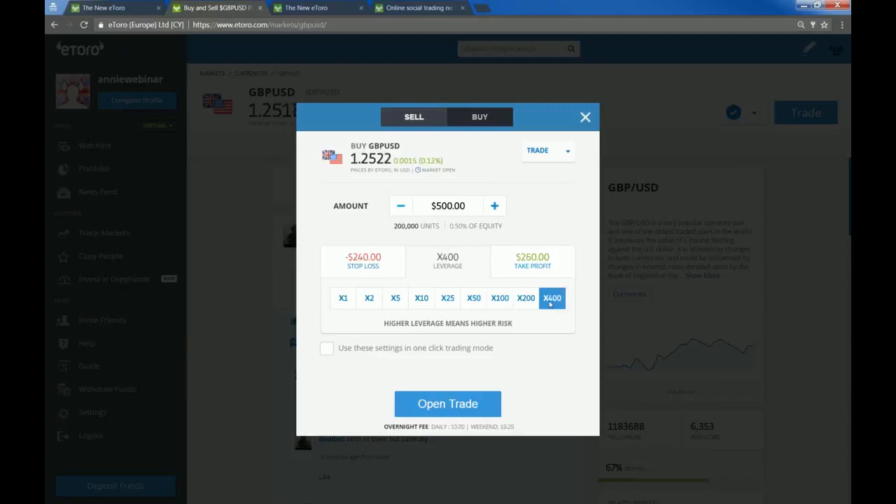
mouse_move(545, 209)
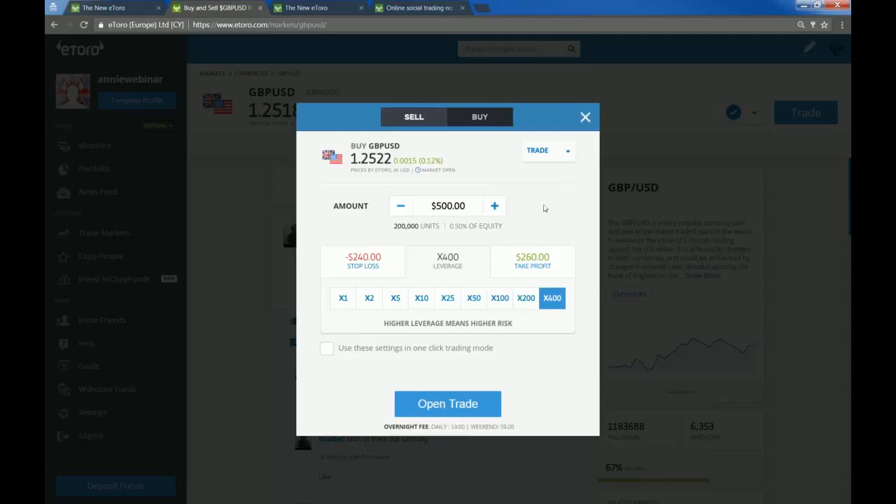
mouse_move(459, 285)
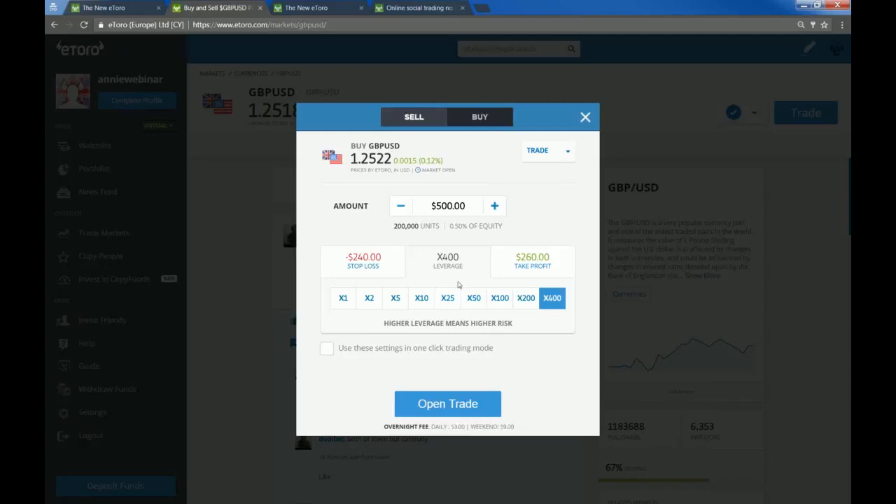
mouse_move(377, 272)
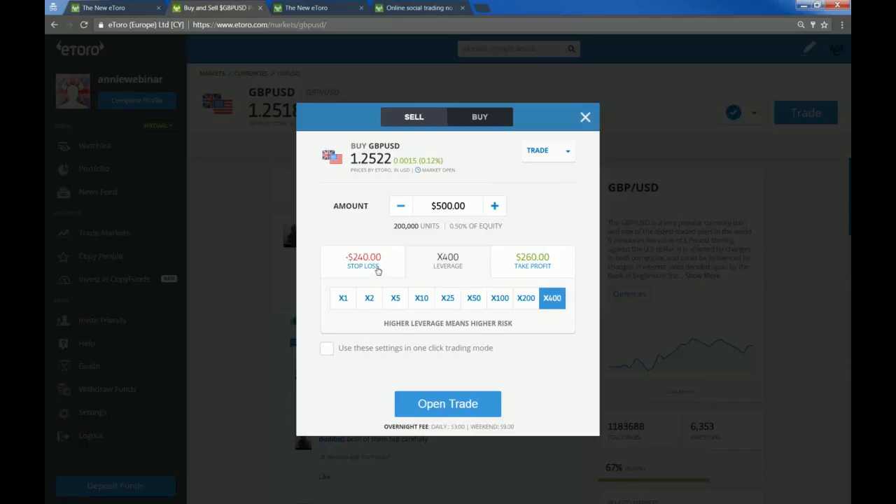
mouse_move(551, 272)
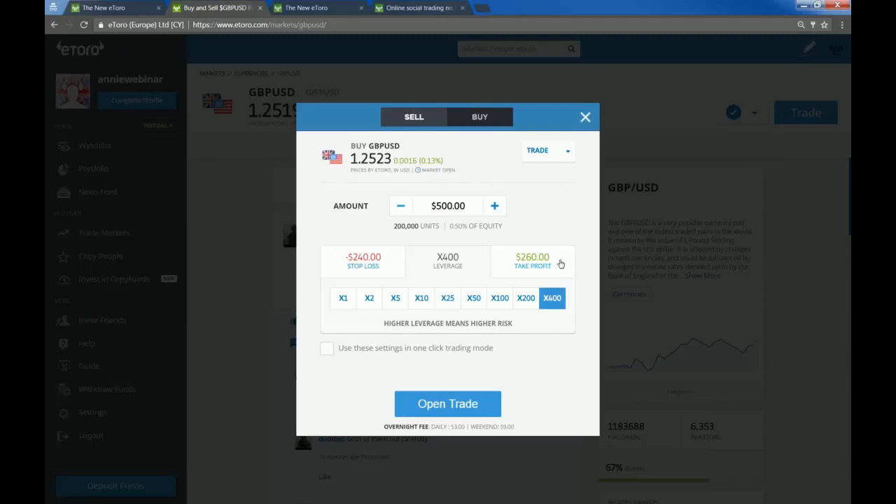
mouse_move(557, 303)
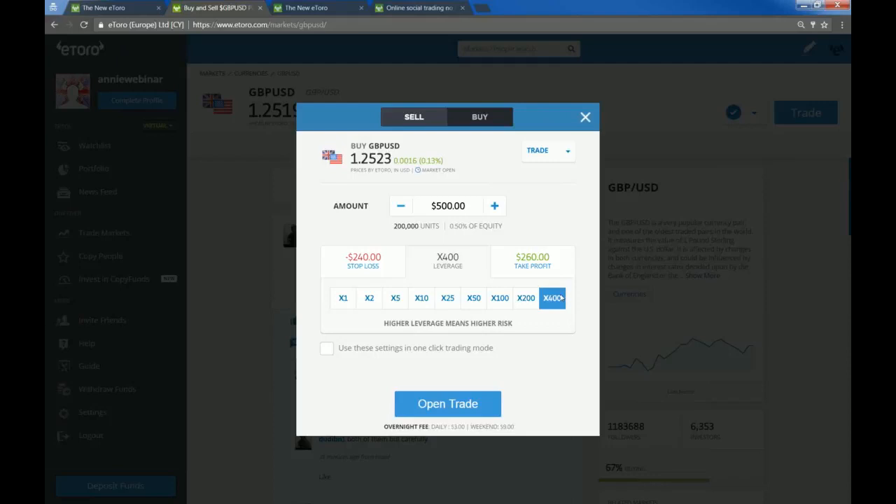
mouse_move(615, 214)
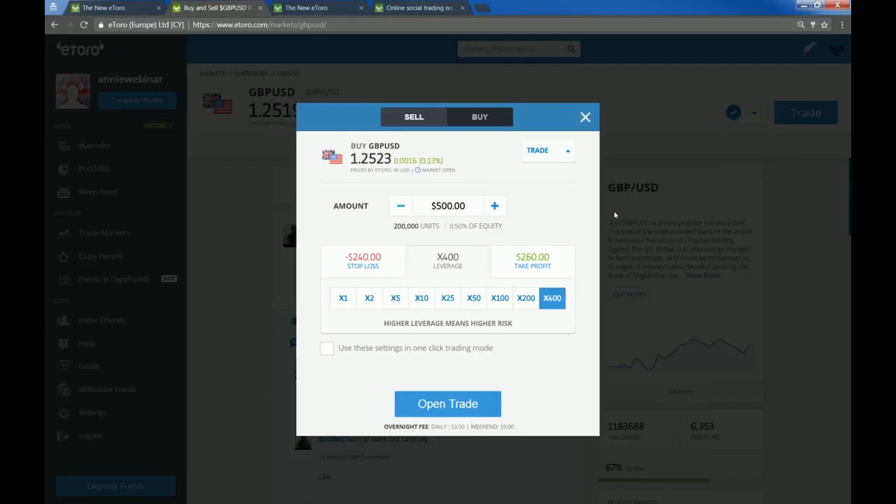
mouse_move(496, 247)
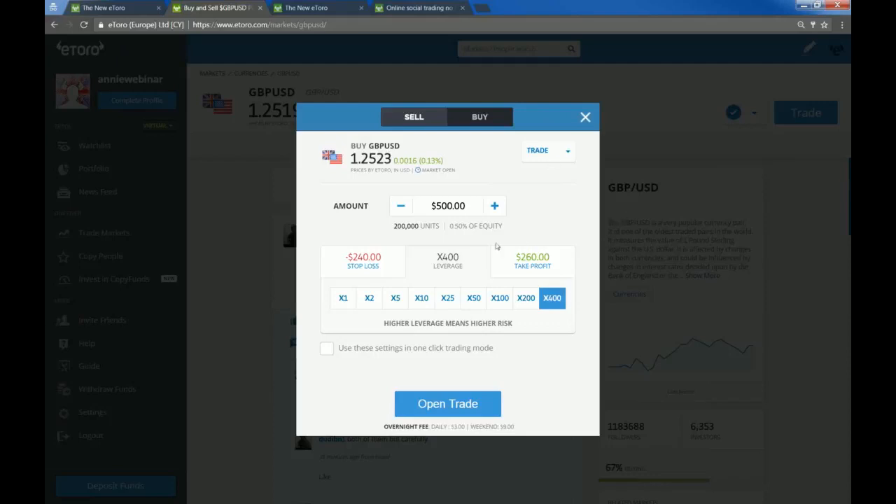
mouse_move(487, 303)
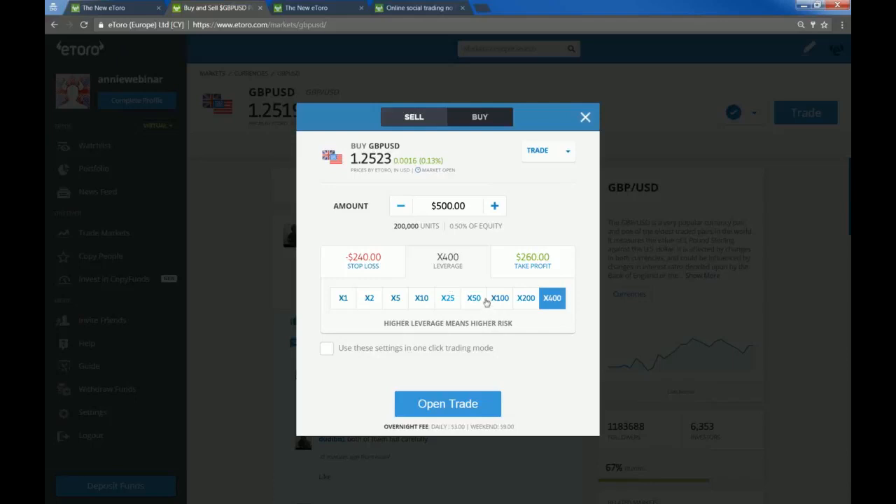
mouse_move(421, 298)
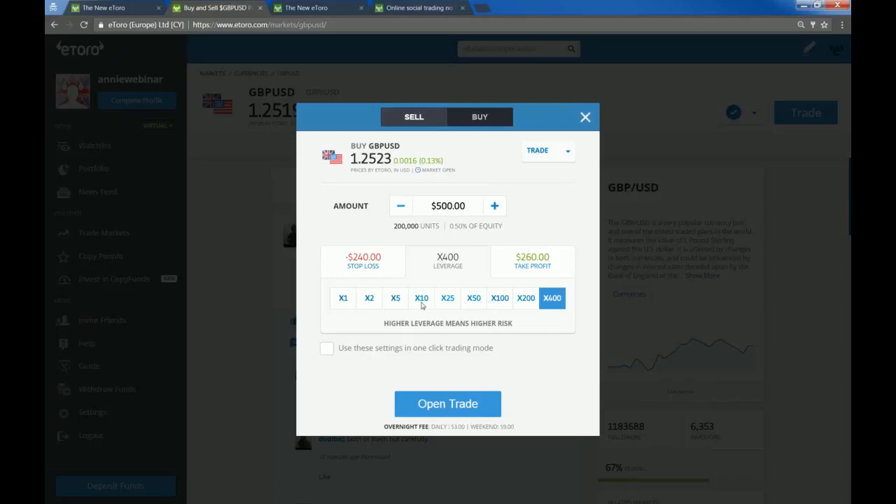
click(421, 298)
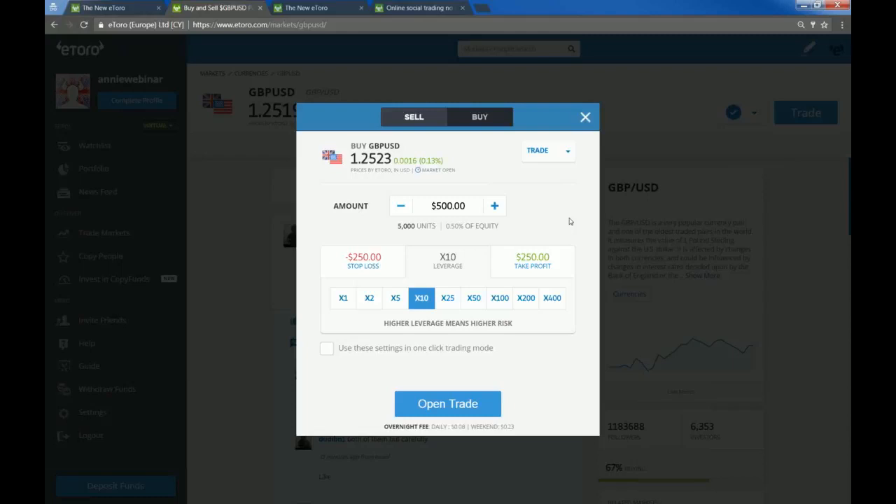
mouse_move(533, 202)
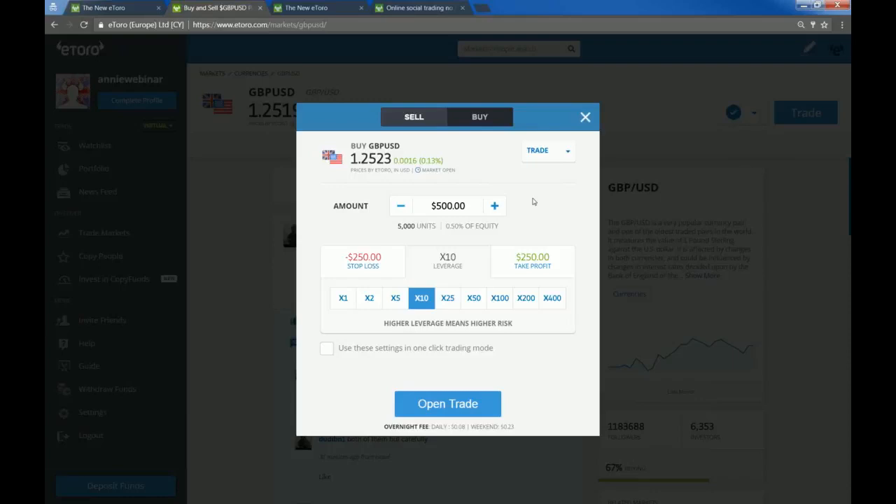
mouse_move(621, 160)
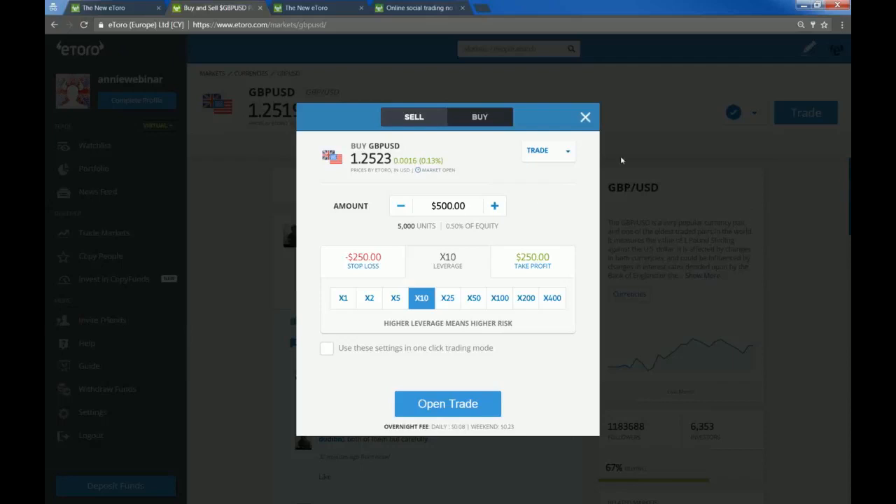
mouse_move(590, 189)
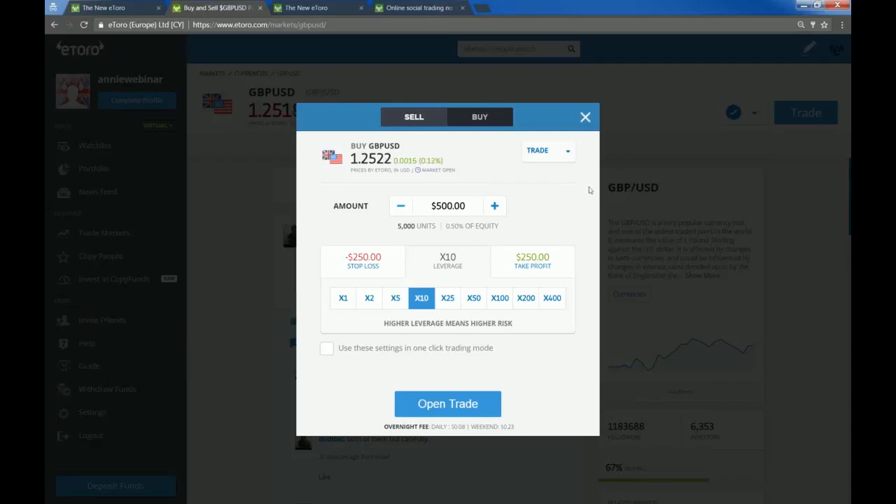
mouse_move(629, 265)
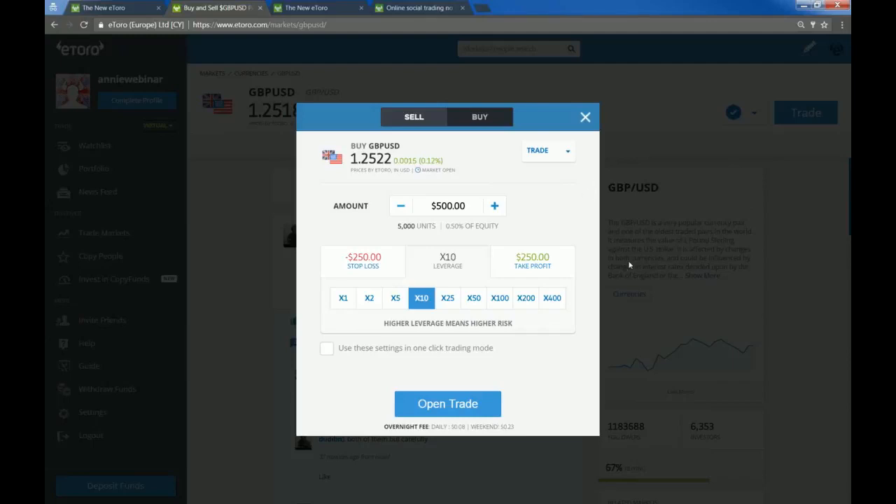
mouse_move(555, 185)
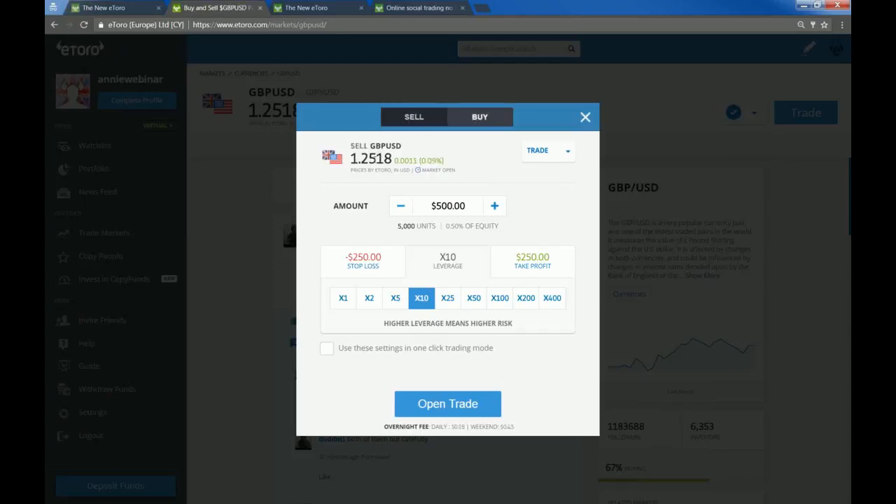
- Toggle GBPUSD between buy and sell to compare overnight fees, then open Help
click(480, 117)
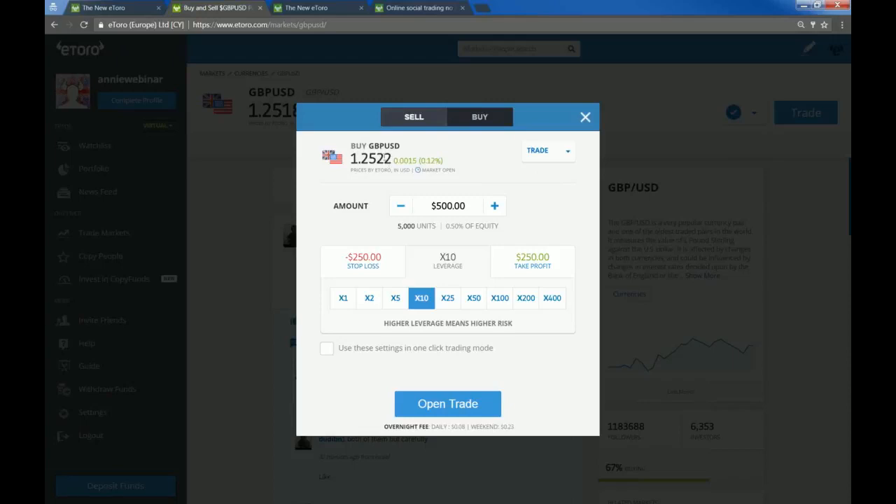
click(413, 116)
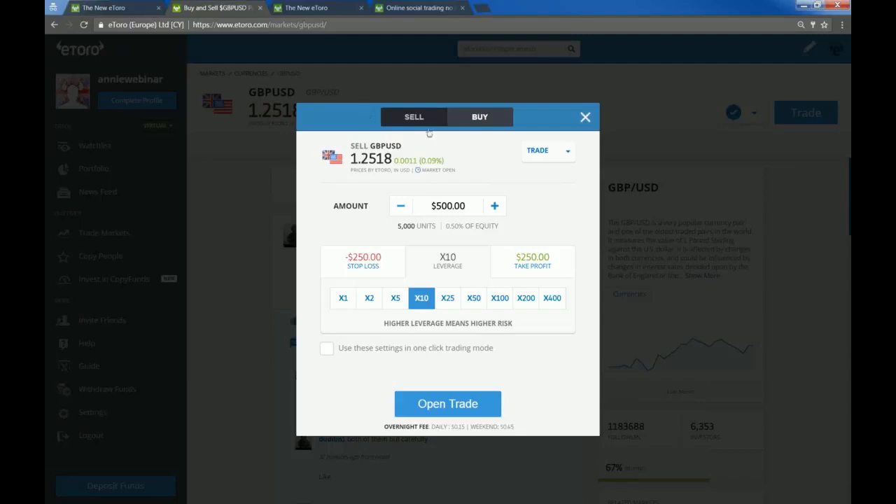
mouse_move(448, 116)
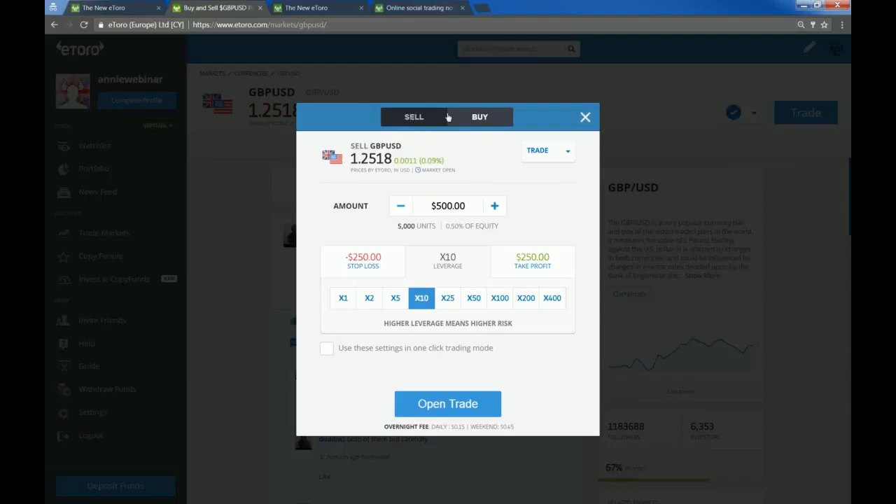
mouse_move(448, 116)
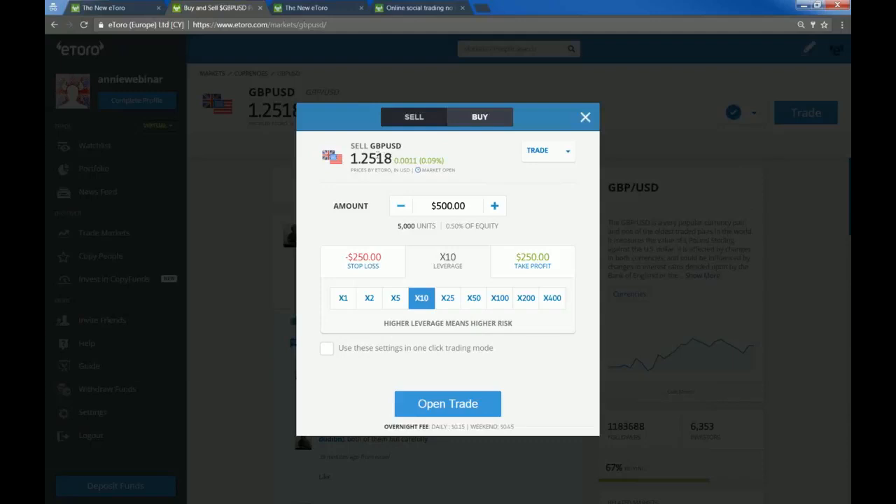
click(480, 116)
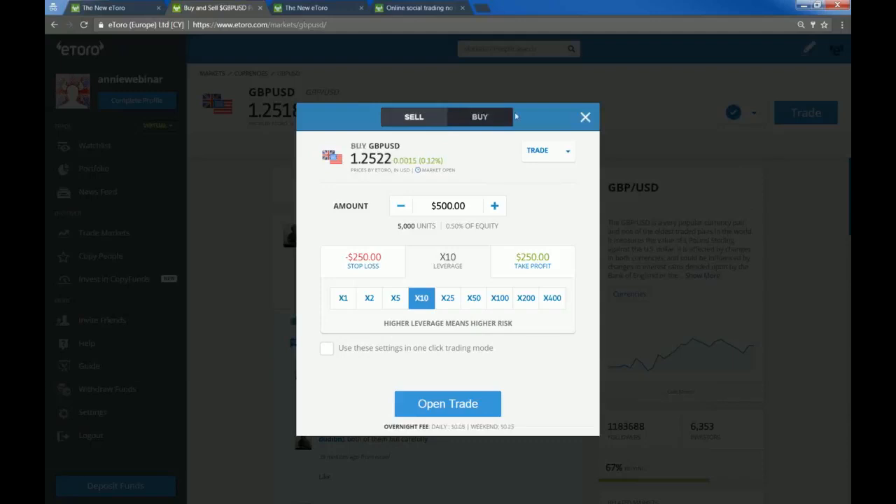
mouse_move(573, 171)
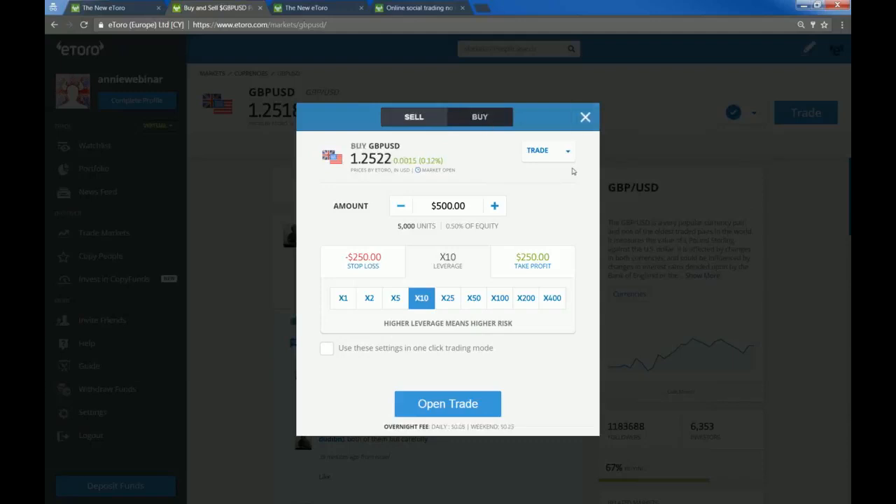
mouse_move(488, 170)
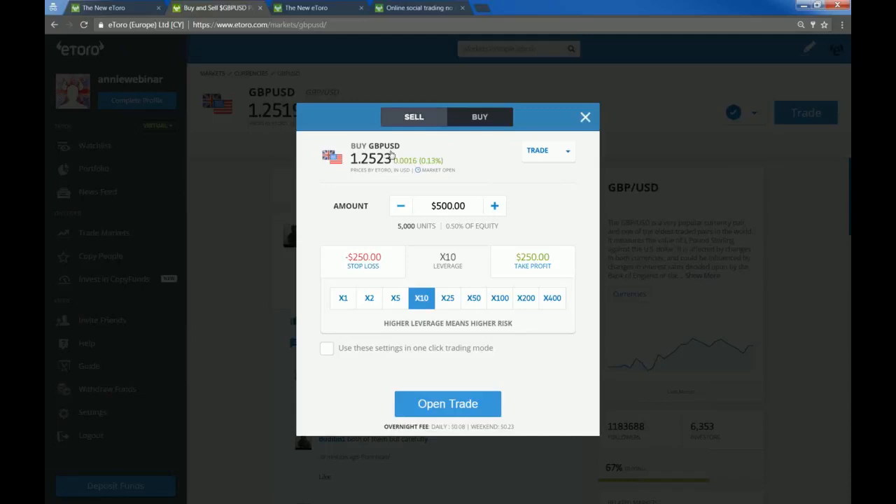
click(413, 116)
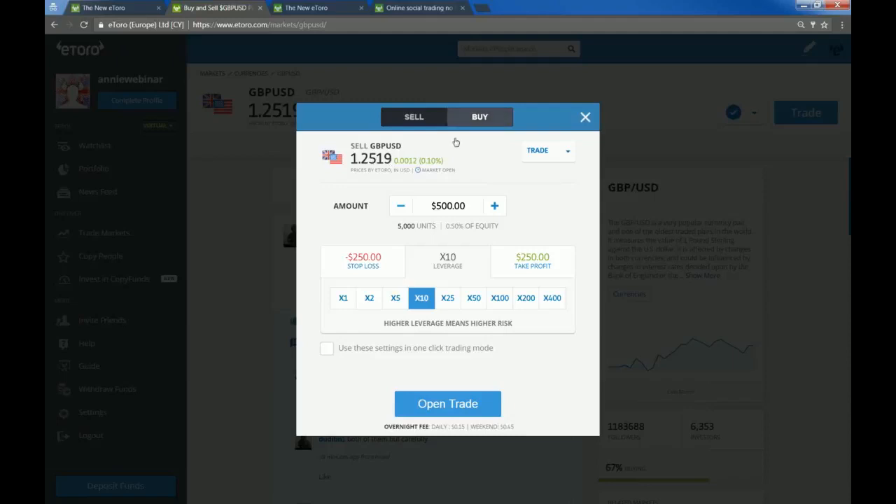
mouse_move(413, 117)
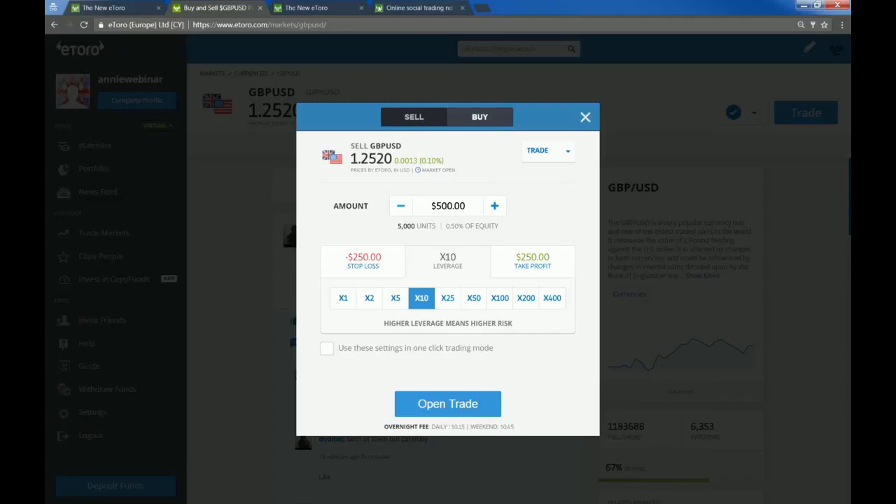
click(88, 343)
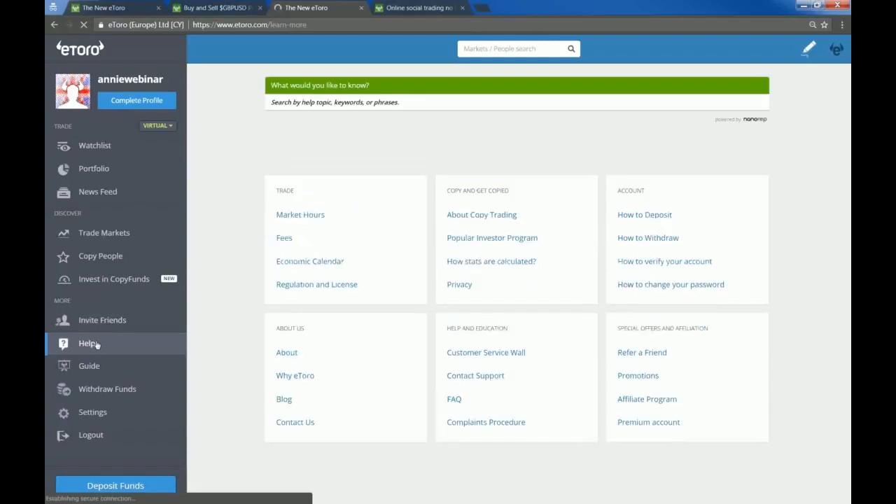
mouse_move(285, 237)
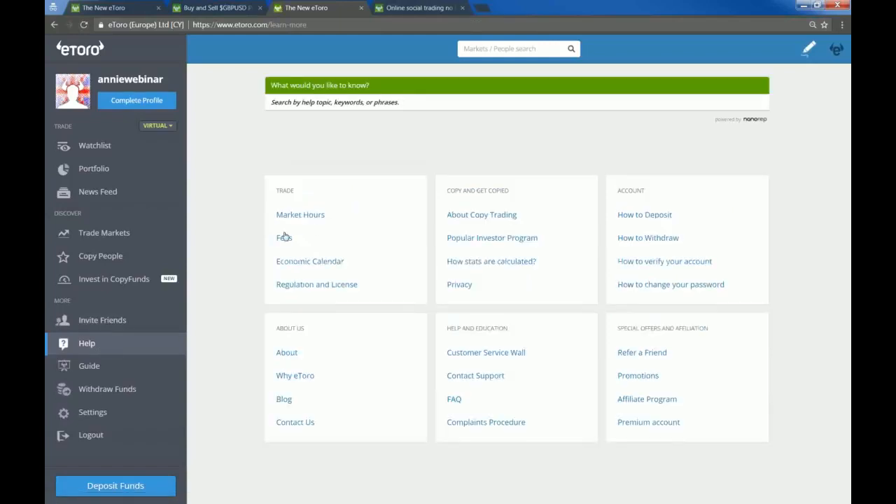
- Open the Fees topic, view index and commodity overnight fees, then return to currencies
click(282, 238)
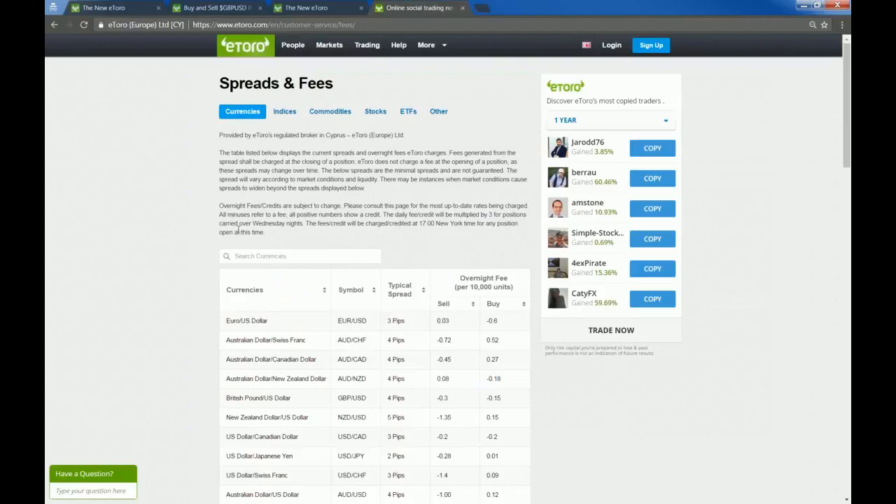
scroll(down, 3)
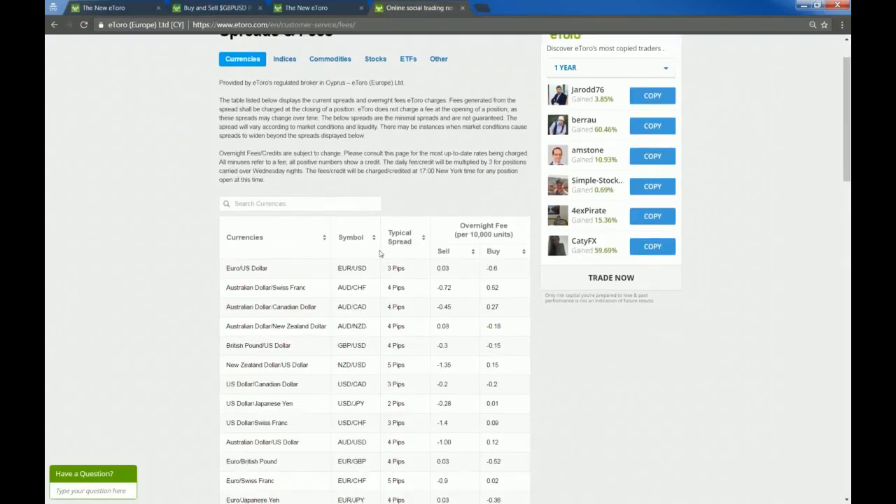
scroll(down, 3)
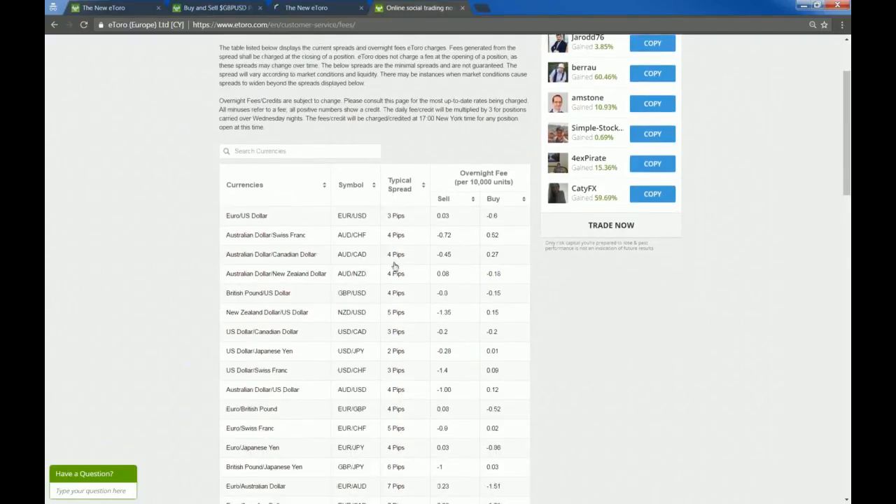
mouse_move(316, 329)
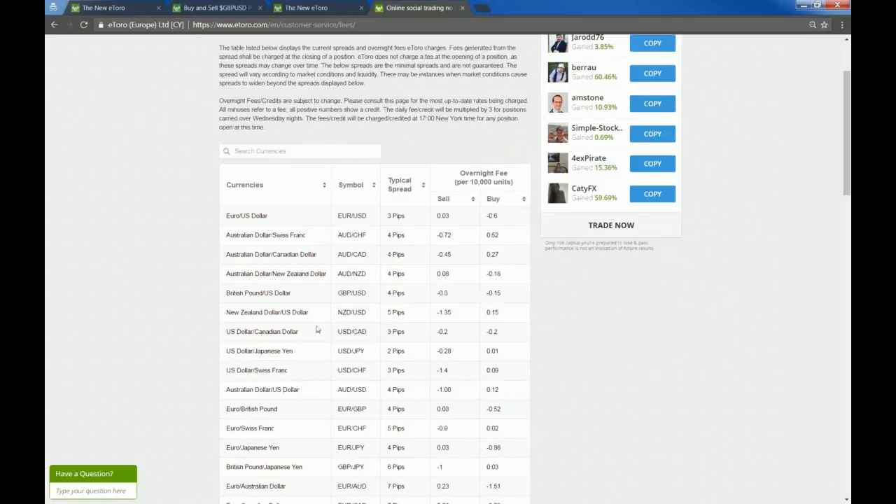
click(284, 111)
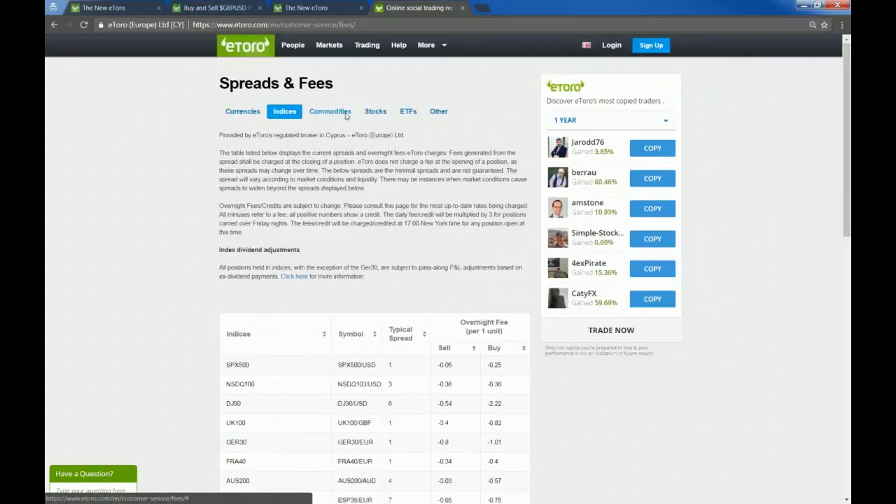
click(329, 111)
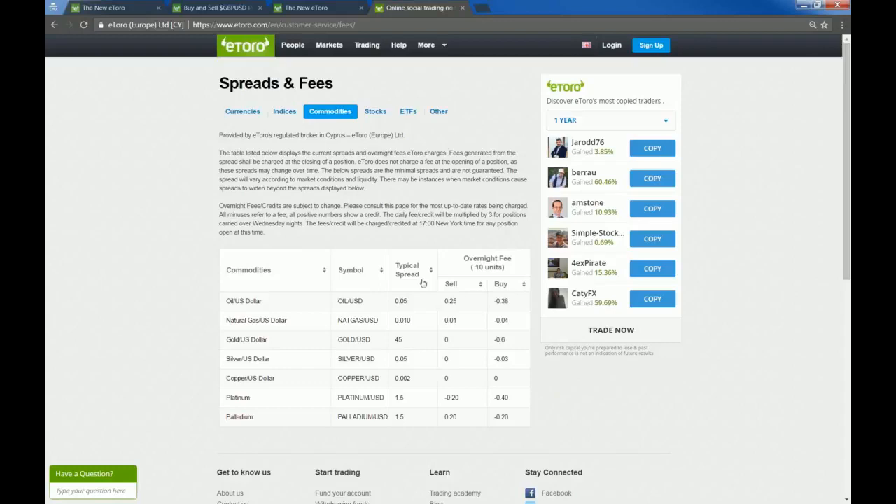
mouse_move(423, 283)
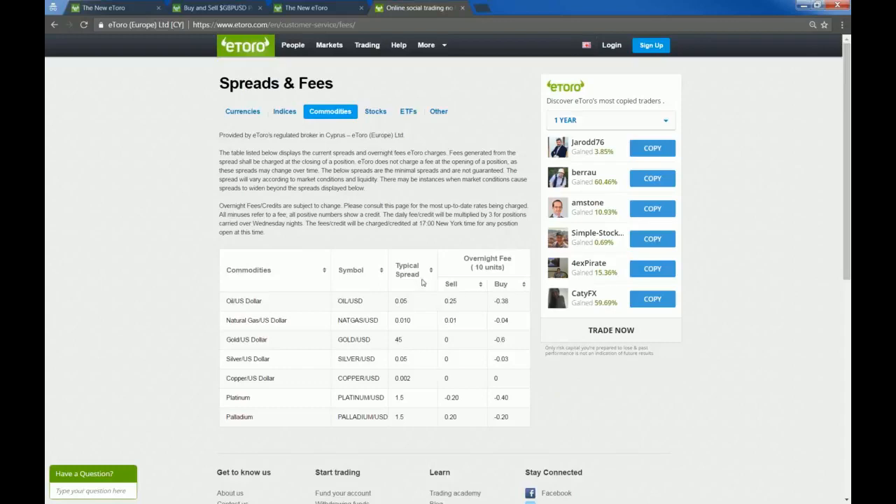
click(243, 112)
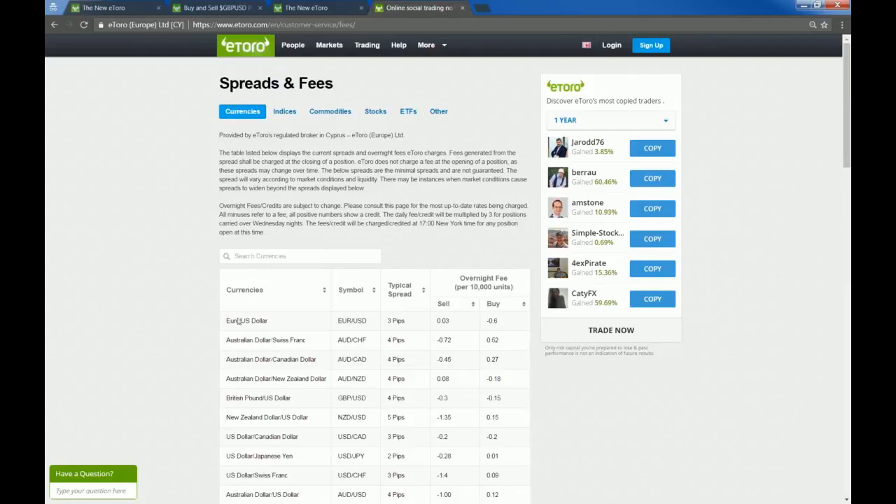
double_click(246, 320)
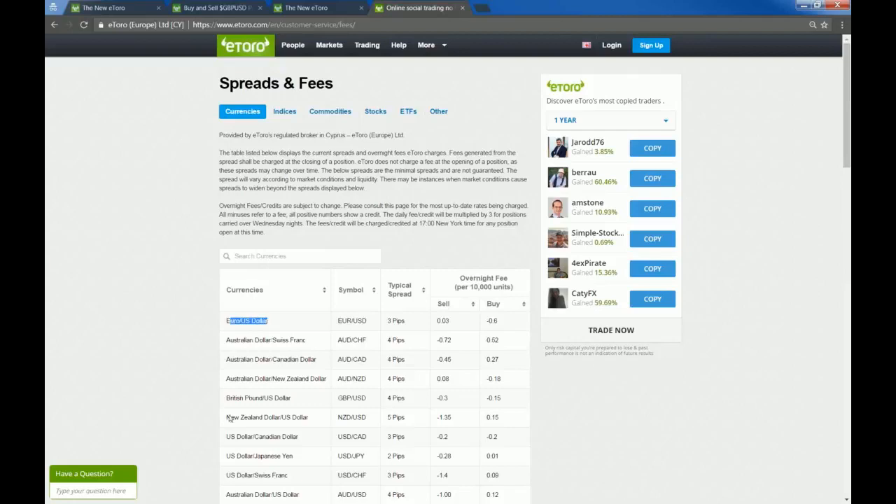
scroll(down, 3)
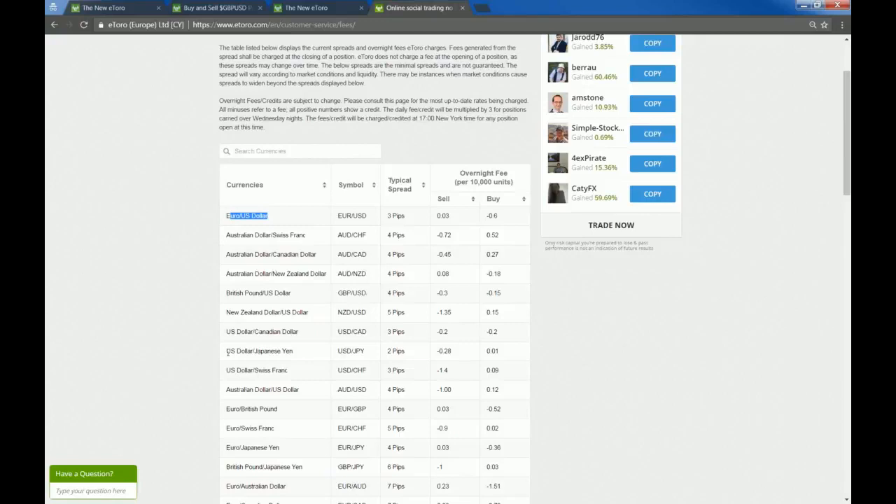
mouse_move(280, 420)
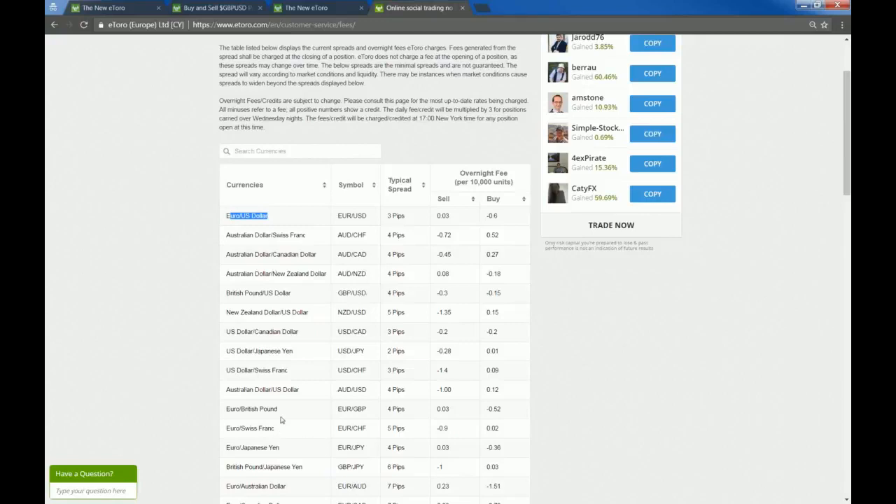
mouse_move(469, 427)
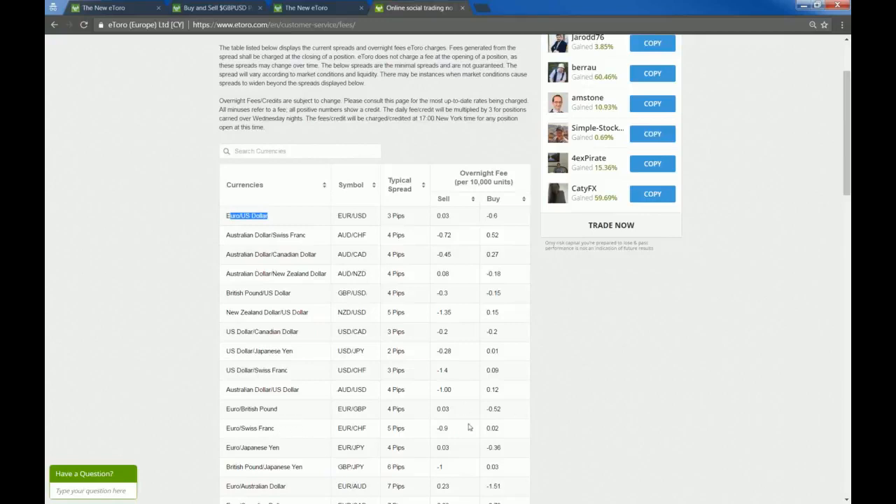
mouse_move(406, 414)
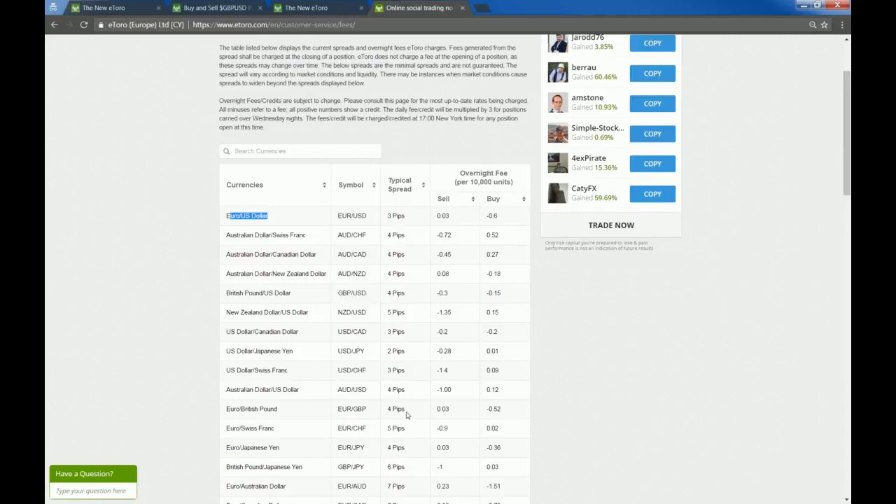
mouse_move(411, 408)
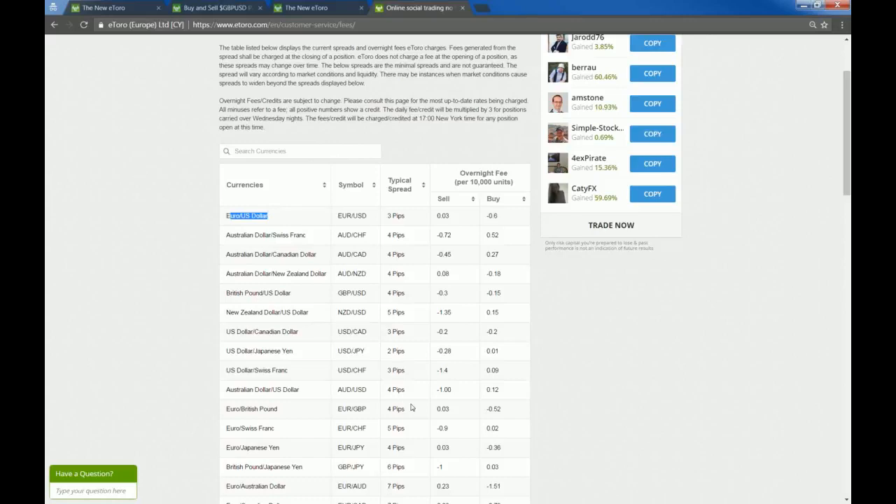
mouse_move(348, 100)
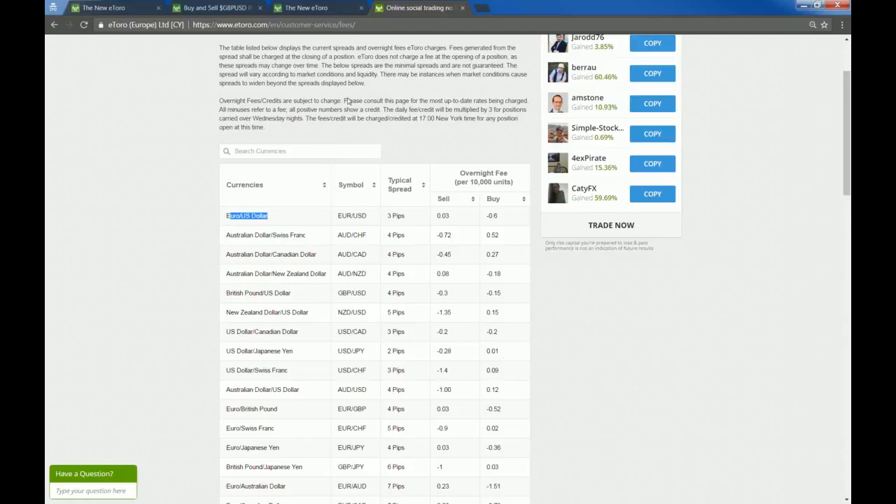
scroll(up, 3)
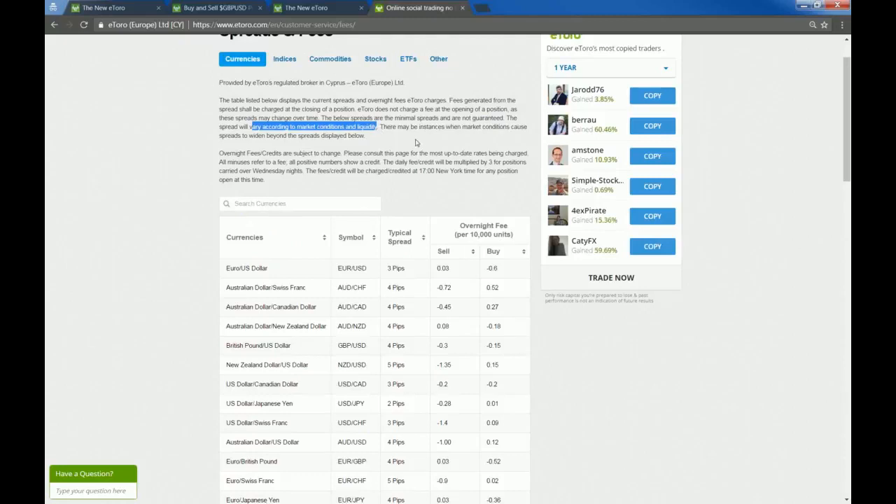
mouse_move(468, 144)
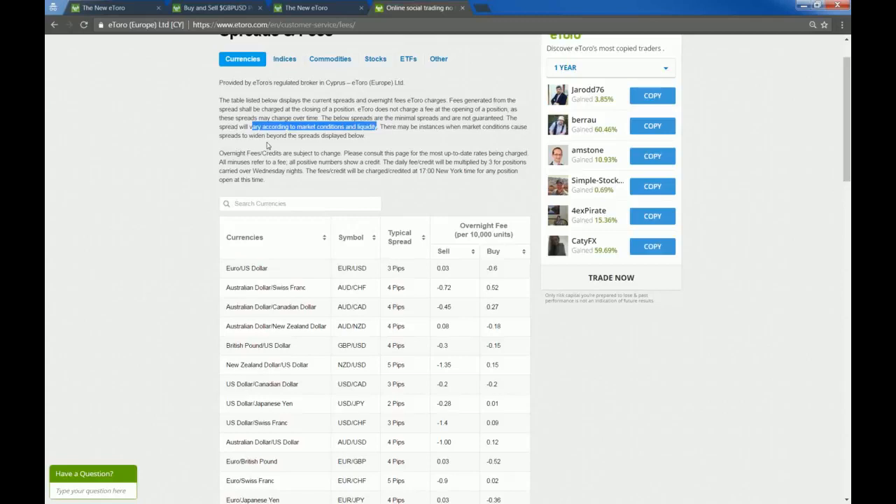
mouse_move(285, 58)
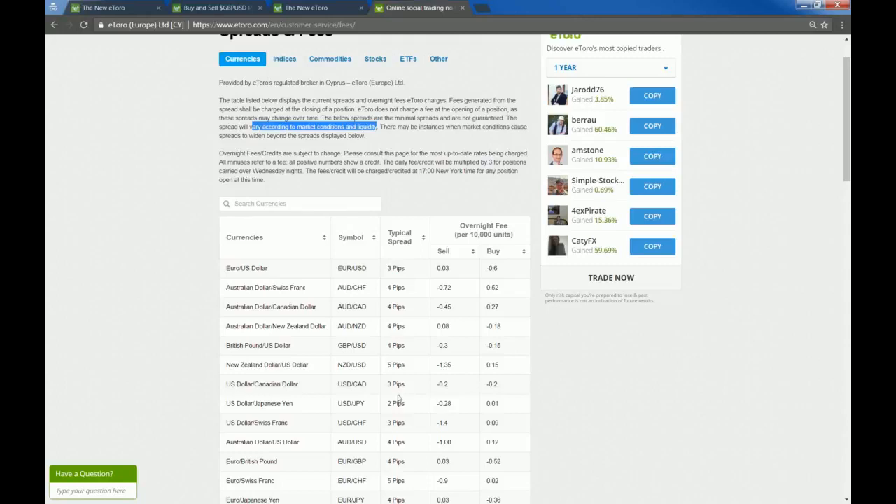
mouse_move(295, 4)
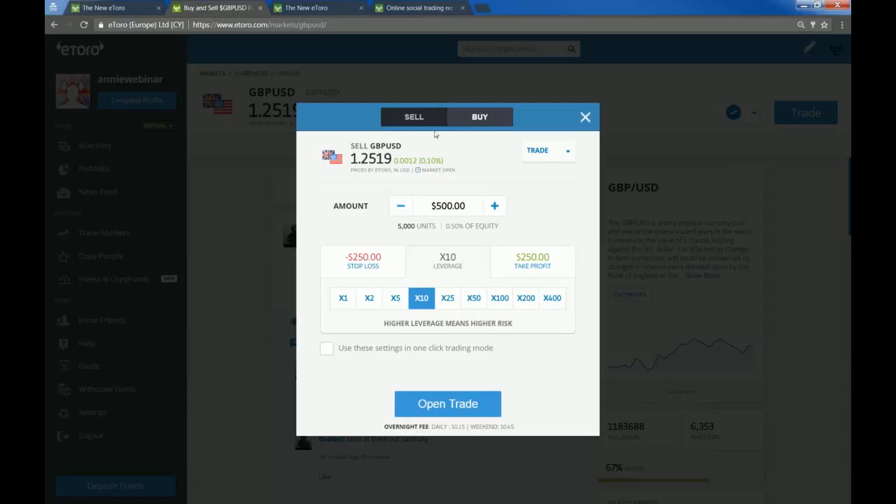
mouse_move(460, 346)
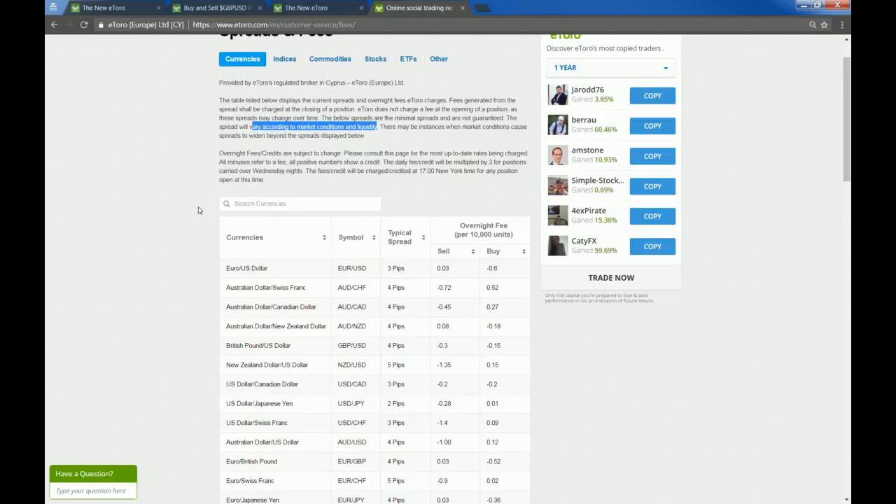
mouse_move(485, 290)
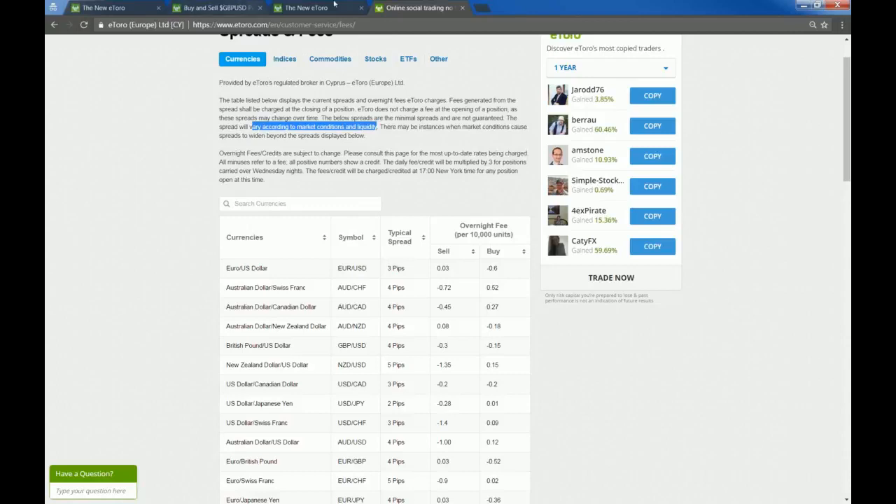
mouse_move(401, 267)
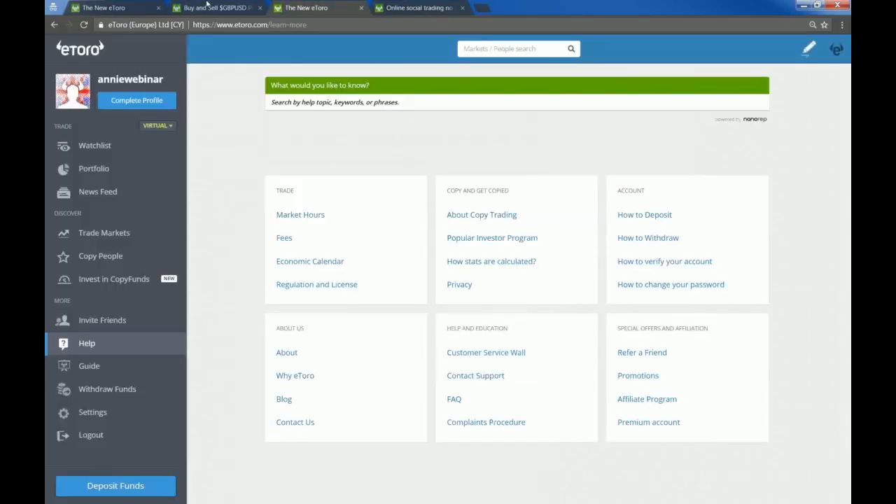
- Go to the GBPUSD page and start a trade with a $500 amount
click(93, 168)
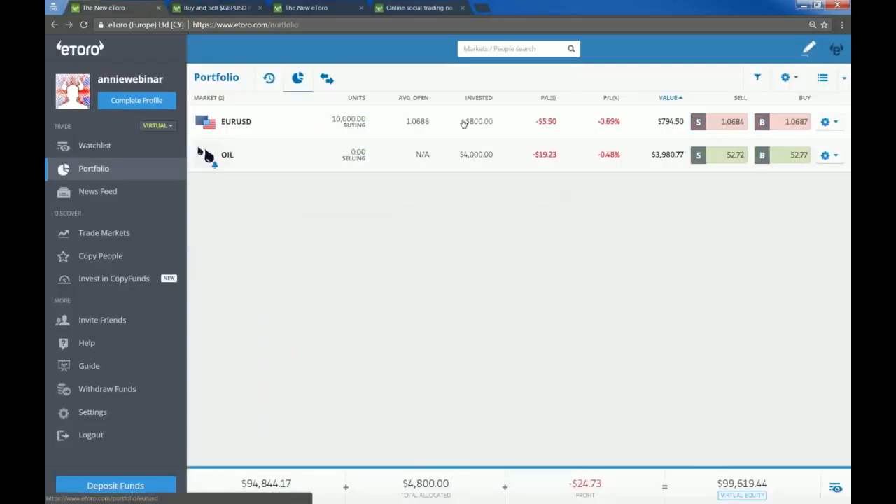
click(210, 8)
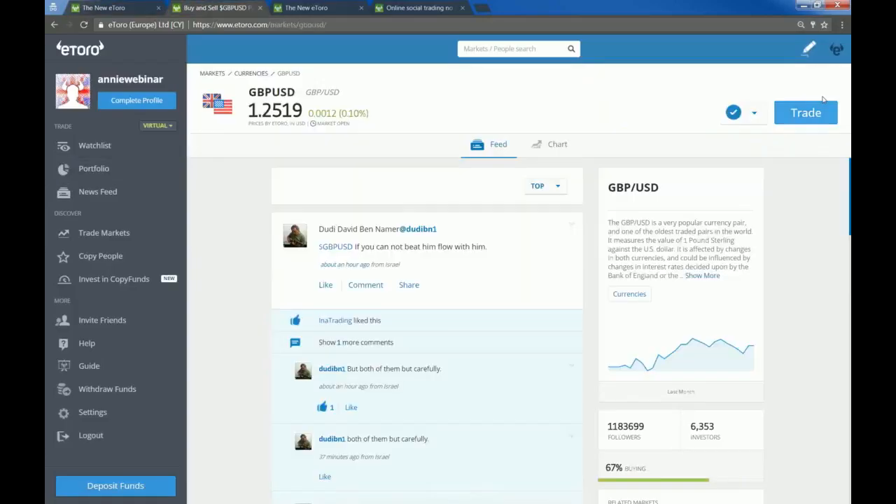
click(806, 112)
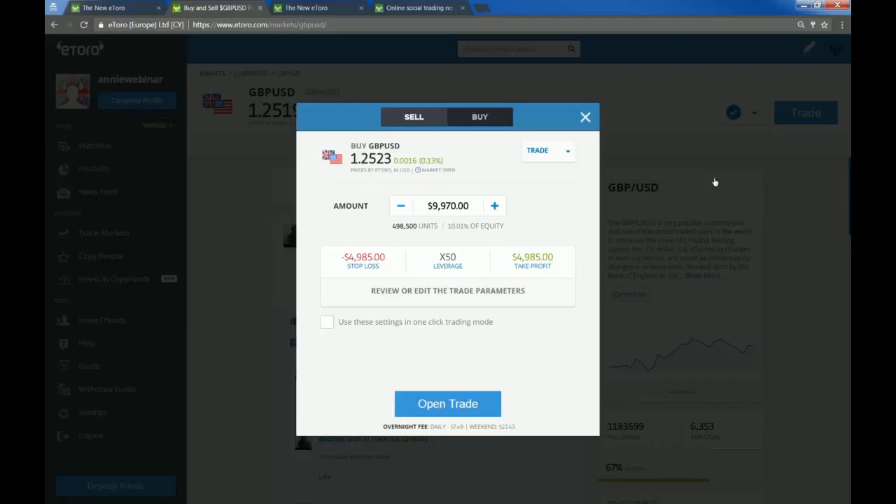
triple_click(447, 206)
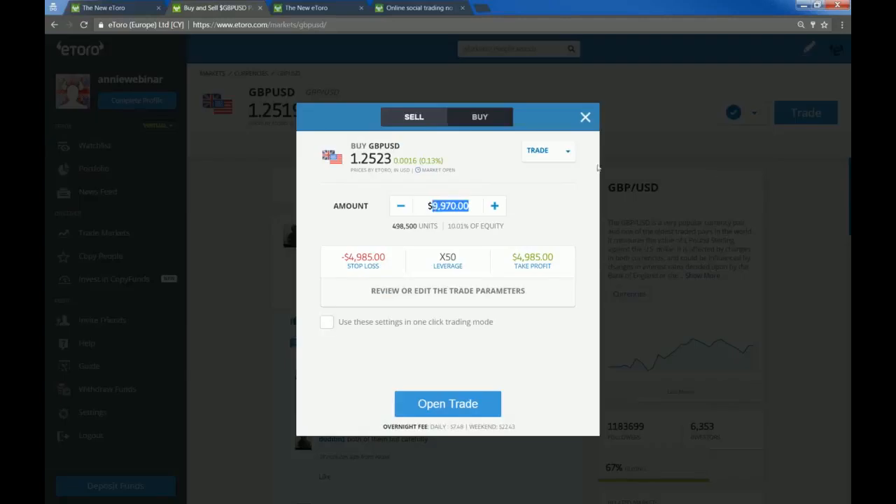
text(500)
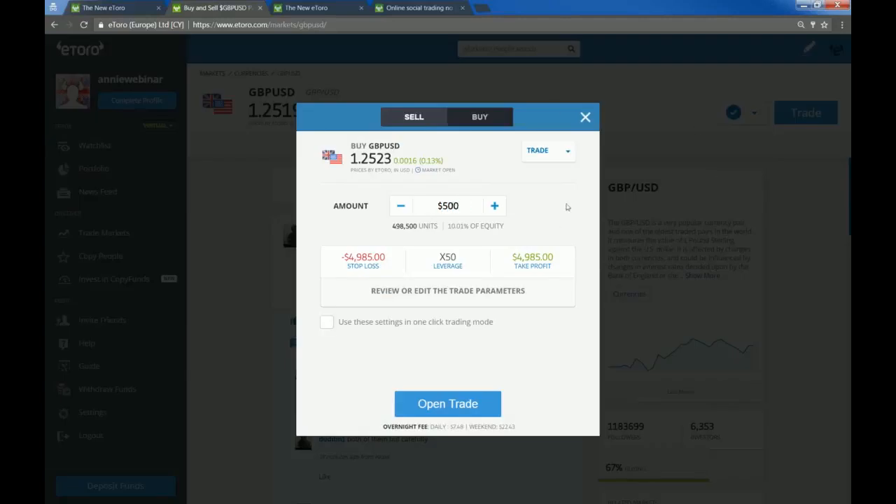
click(549, 151)
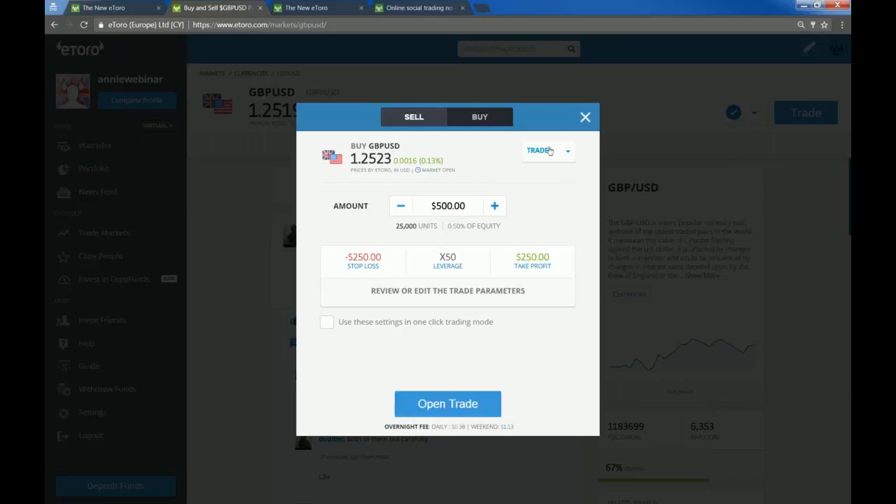
- Set X5 leverage and open the GBPUSD buy position
click(447, 261)
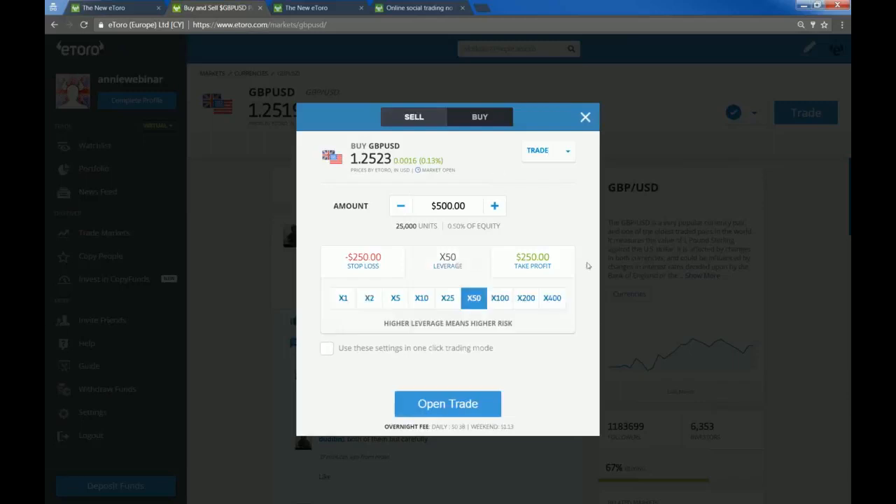
click(395, 298)
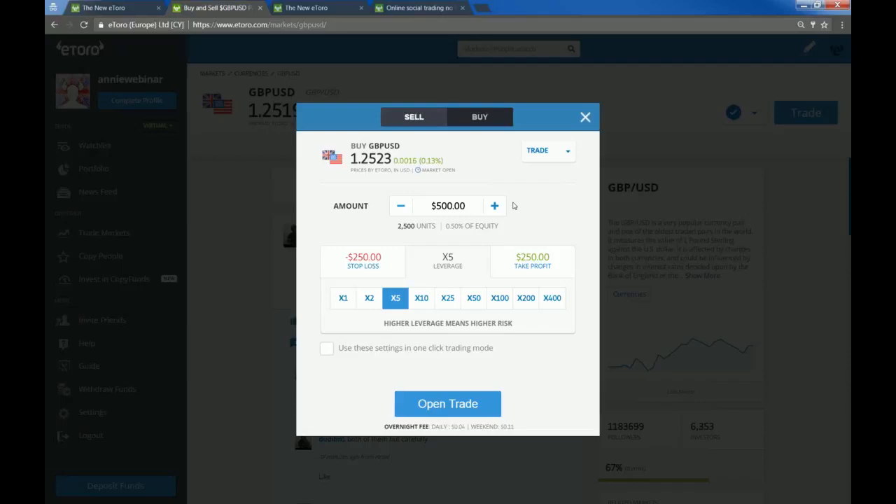
mouse_move(537, 210)
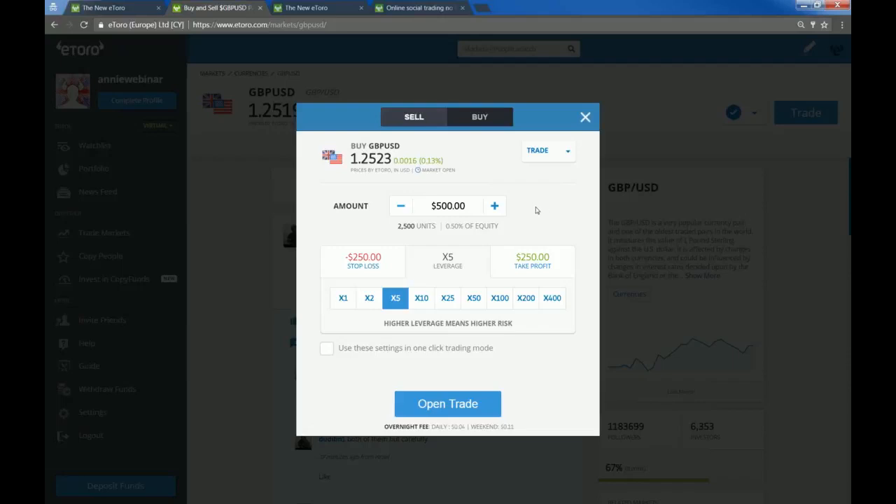
mouse_move(363, 347)
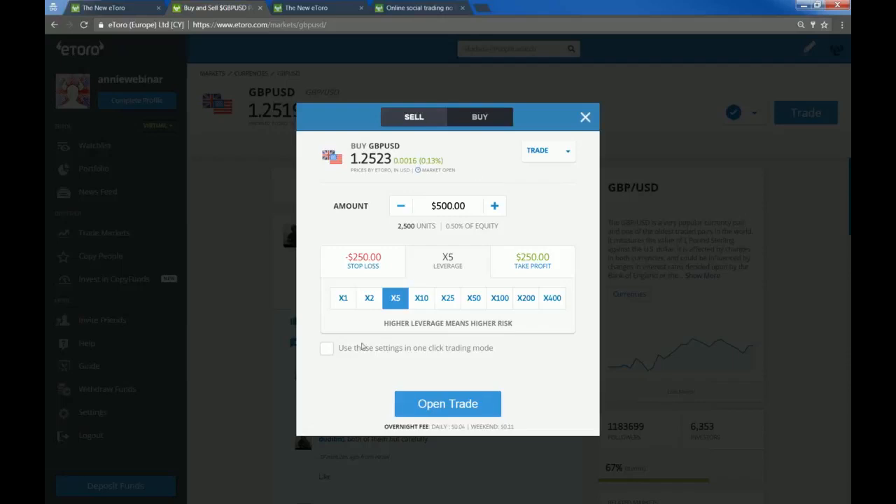
click(447, 404)
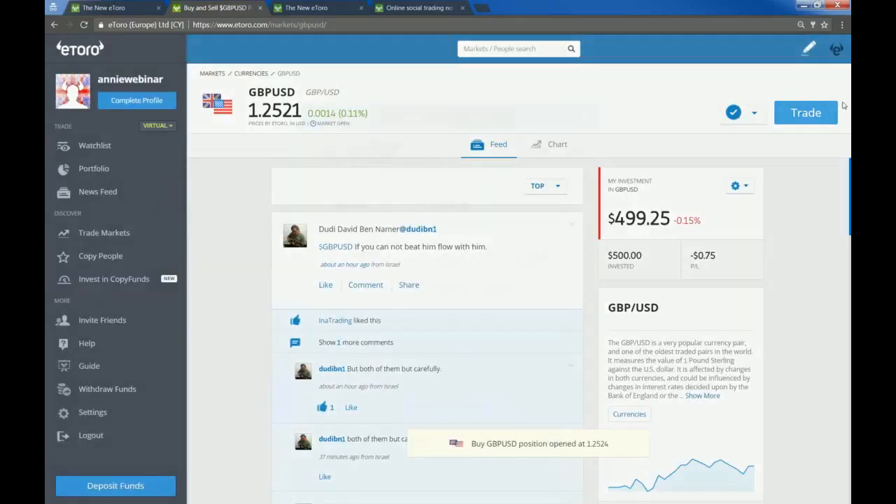
- Switch to the browser tab showing eToro's Spreads & Fees page with currency-pair overnight fees
click(806, 112)
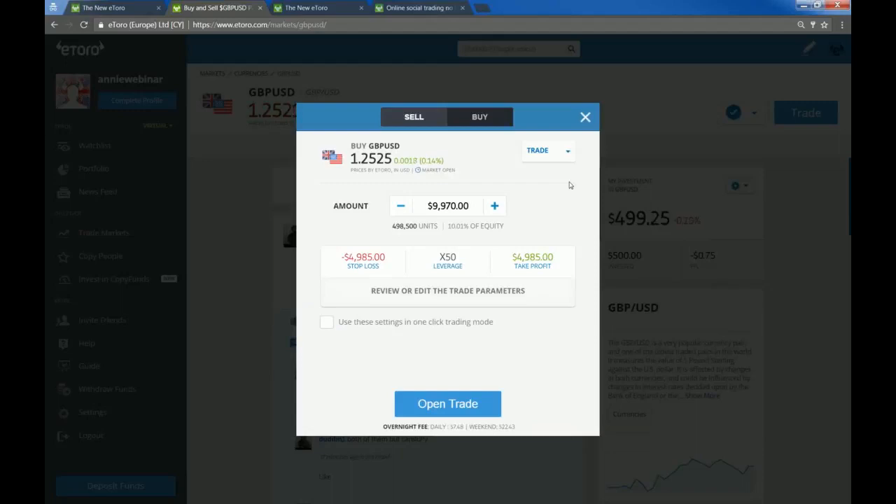
mouse_move(460, 346)
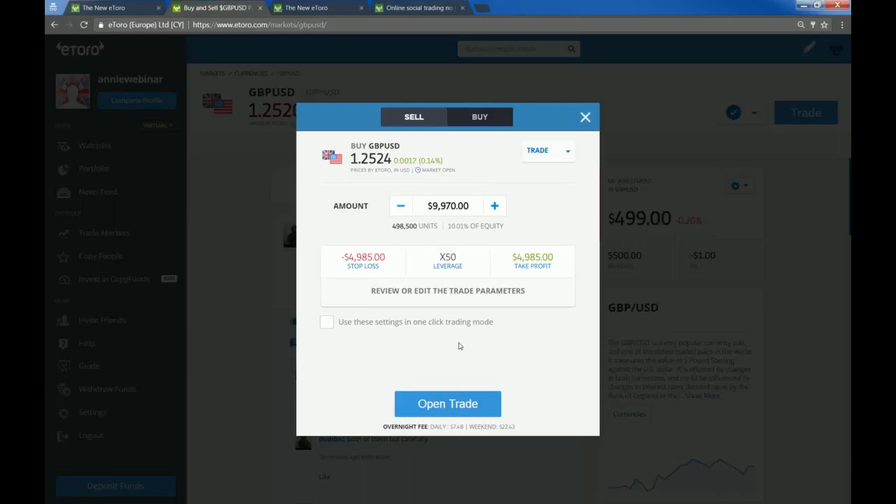
mouse_move(461, 429)
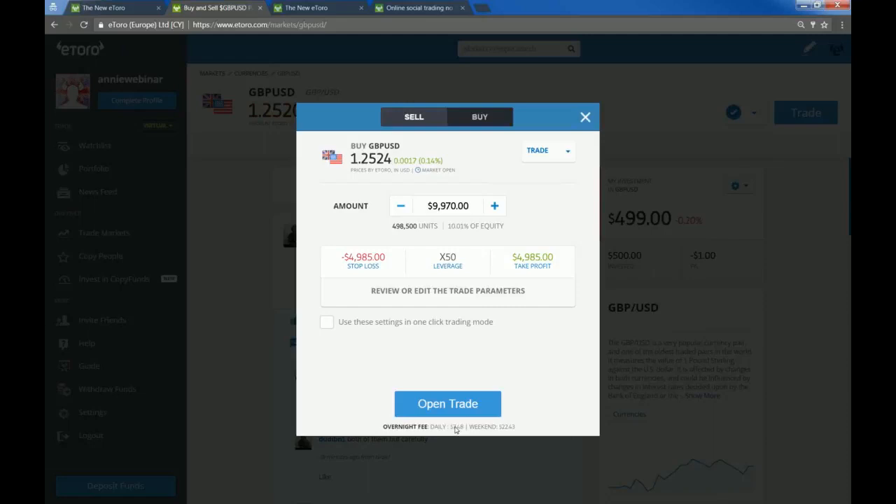
mouse_move(741, 4)
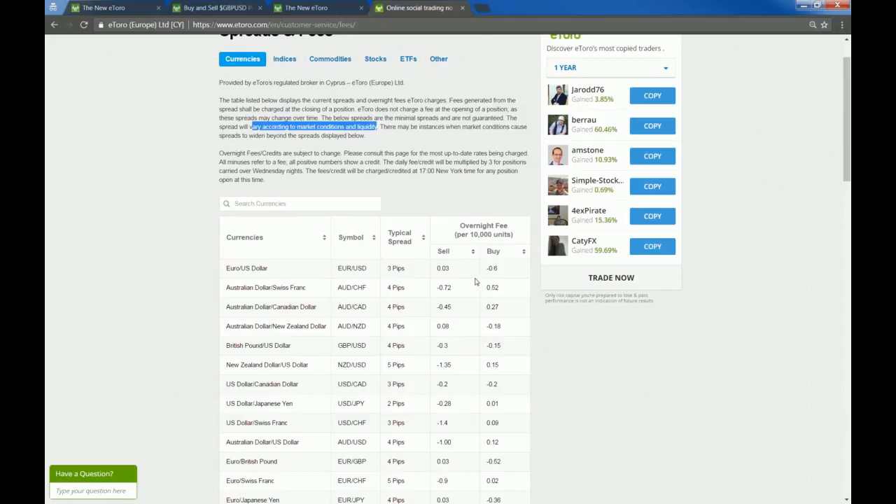
- Scroll down and clear the highlight from the spread description text
scroll(down, 3)
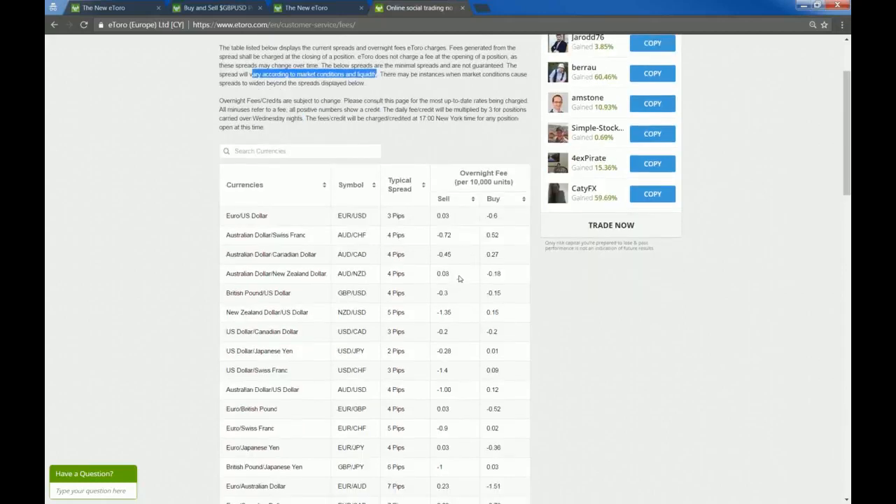
double_click(442, 215)
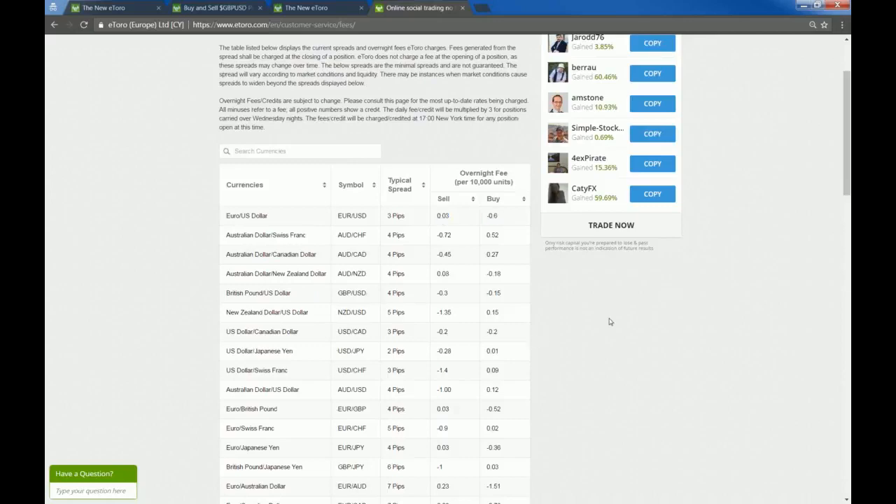
mouse_move(453, 218)
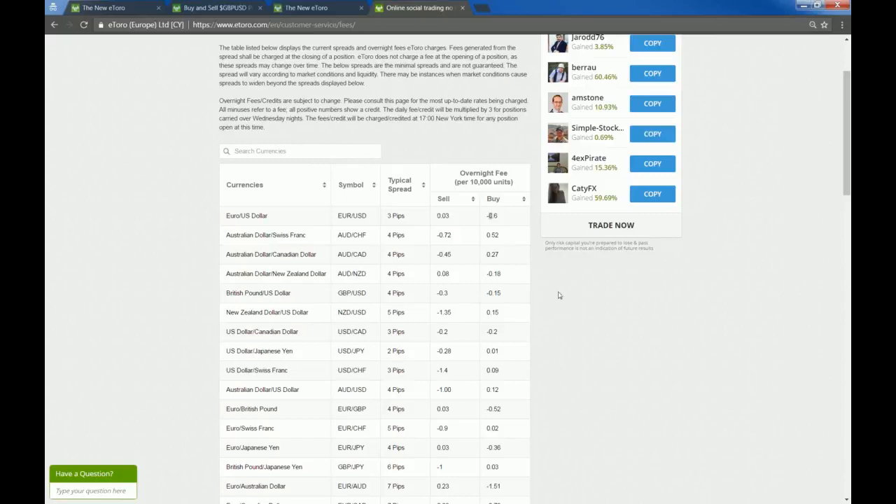
mouse_move(659, 301)
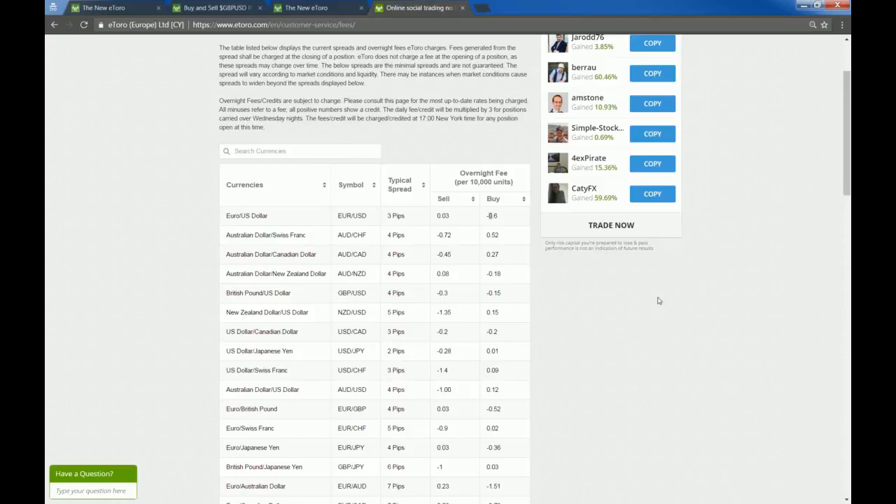
mouse_move(560, 277)
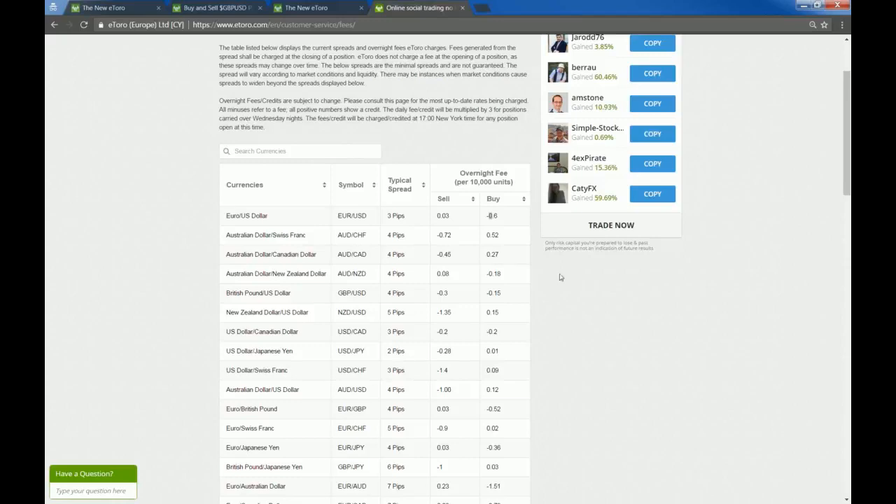
mouse_move(462, 362)
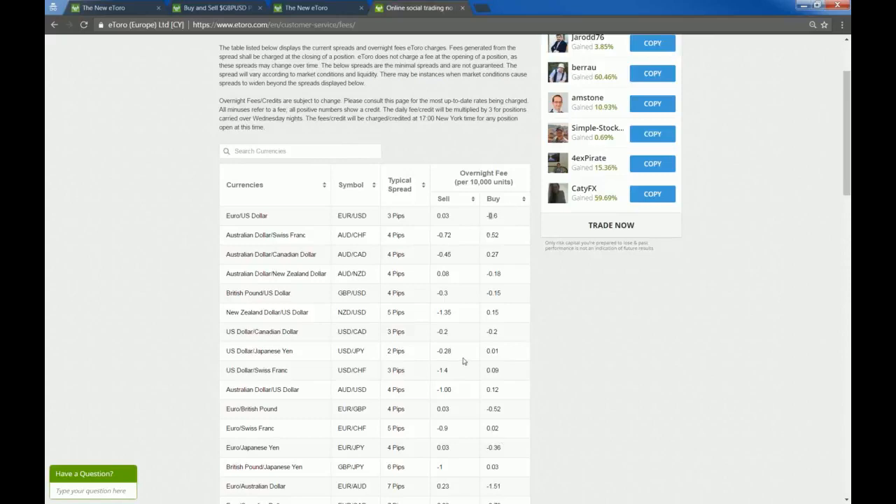
mouse_move(507, 214)
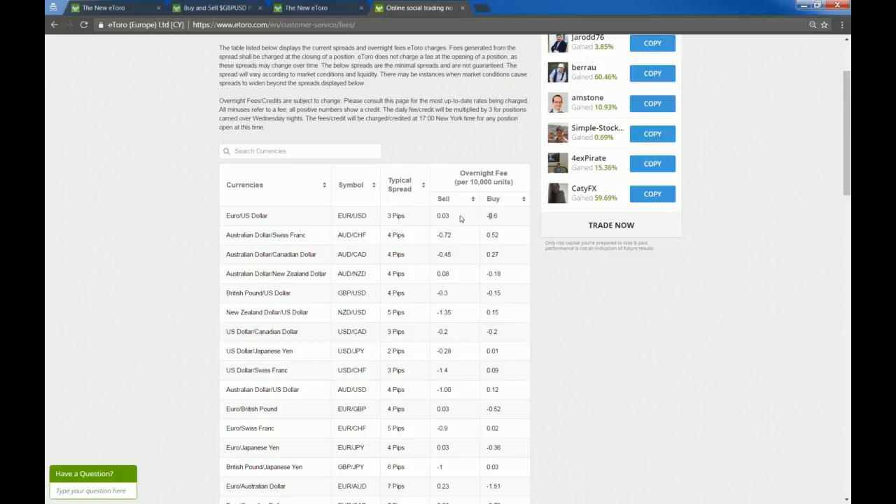
double_click(443, 216)
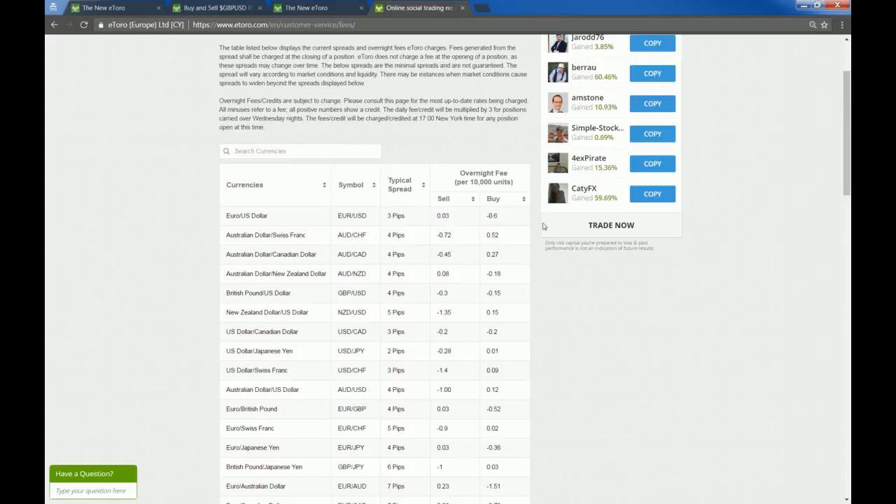
mouse_move(697, 341)
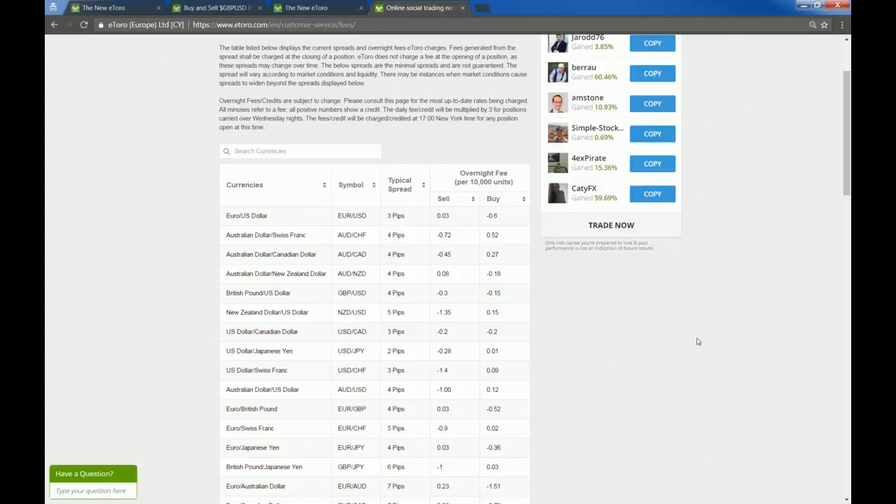
mouse_move(758, 321)
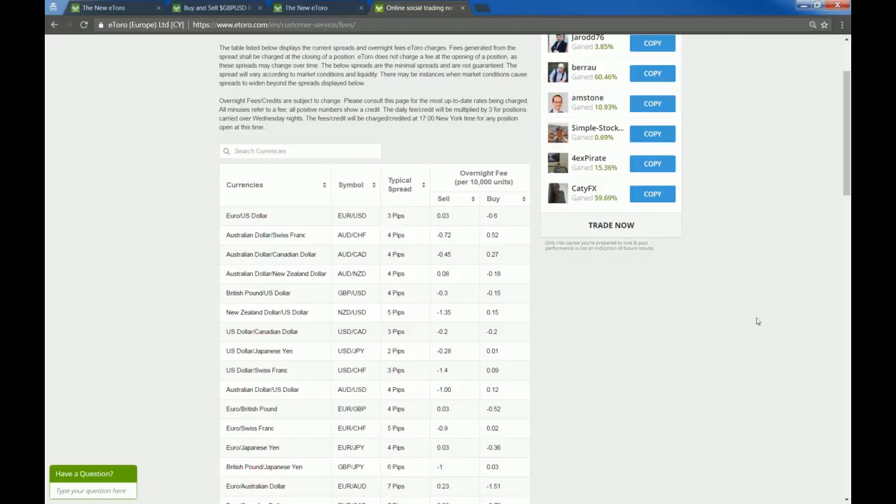
- Back at the top, view the indices overnight fees, then the stocks fee table
scroll(up, 3)
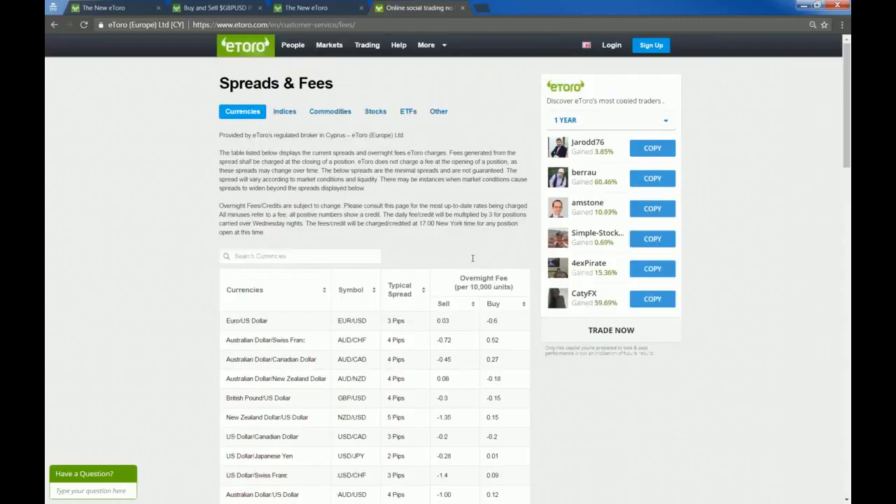
click(285, 111)
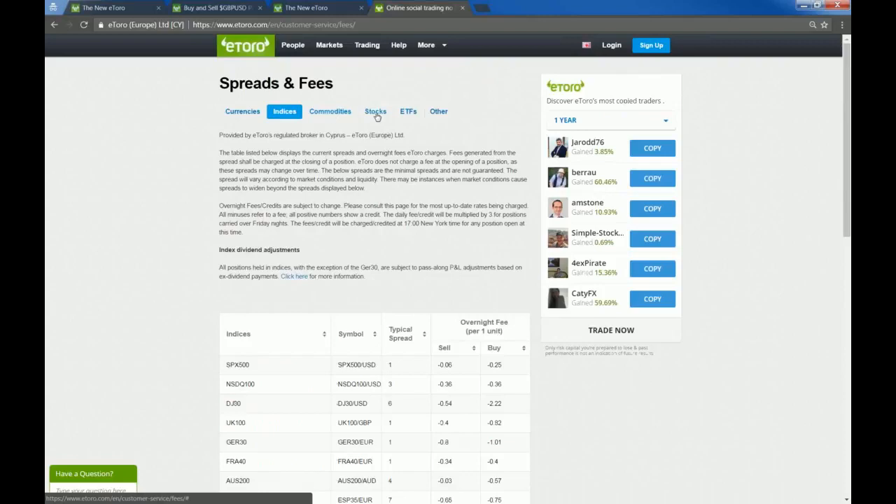
click(376, 111)
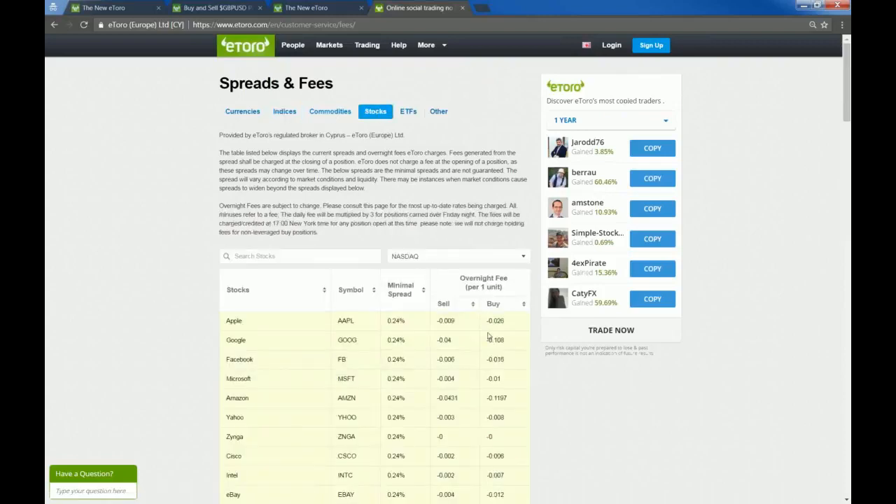
mouse_move(556, 386)
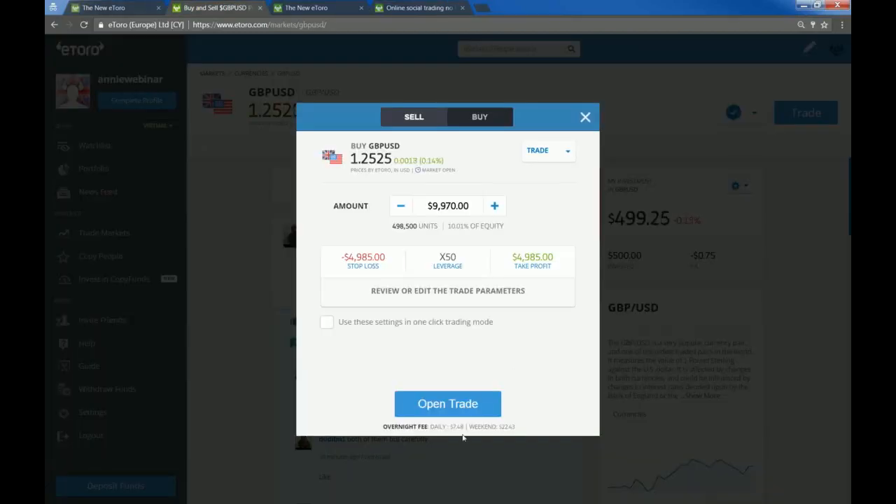
mouse_move(462, 437)
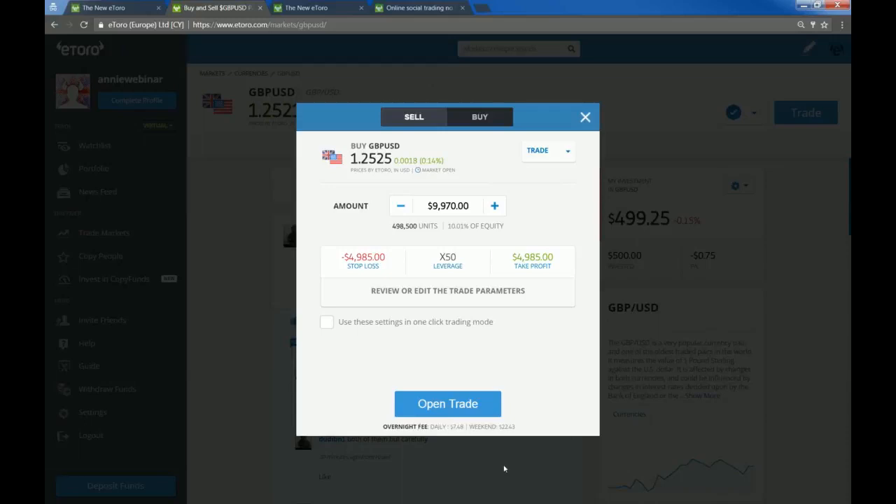
mouse_move(522, 447)
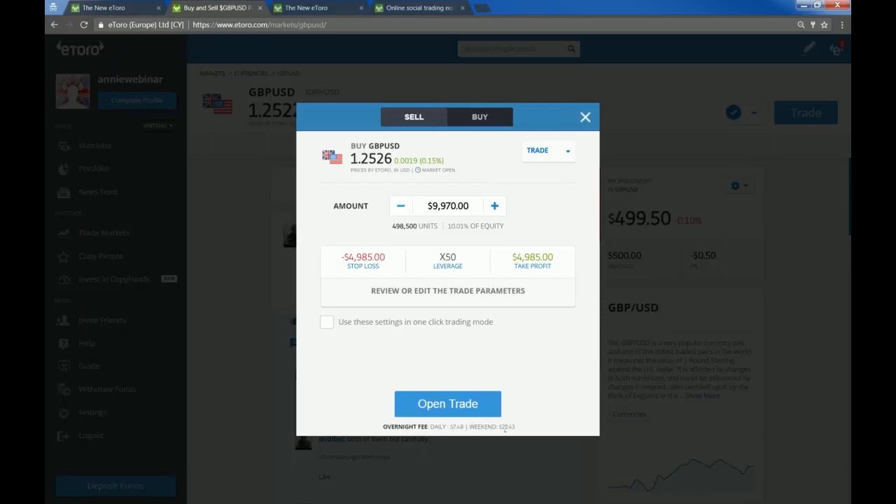
mouse_move(663, 423)
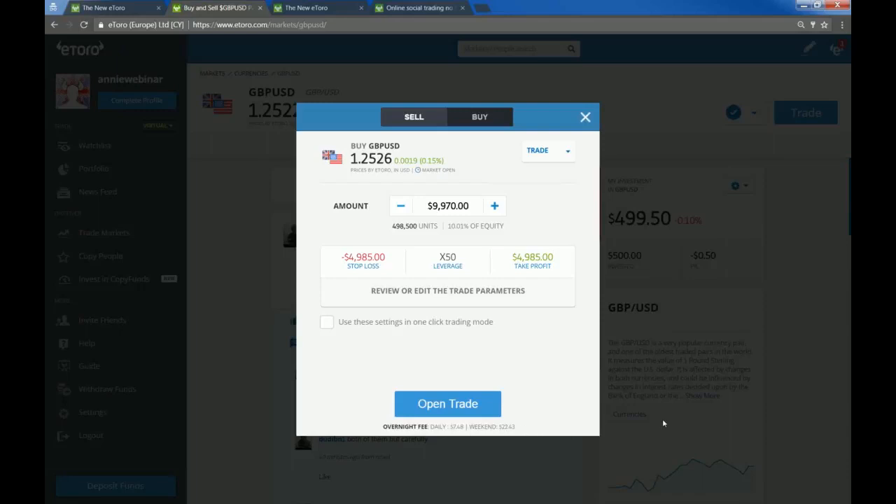
mouse_move(529, 432)
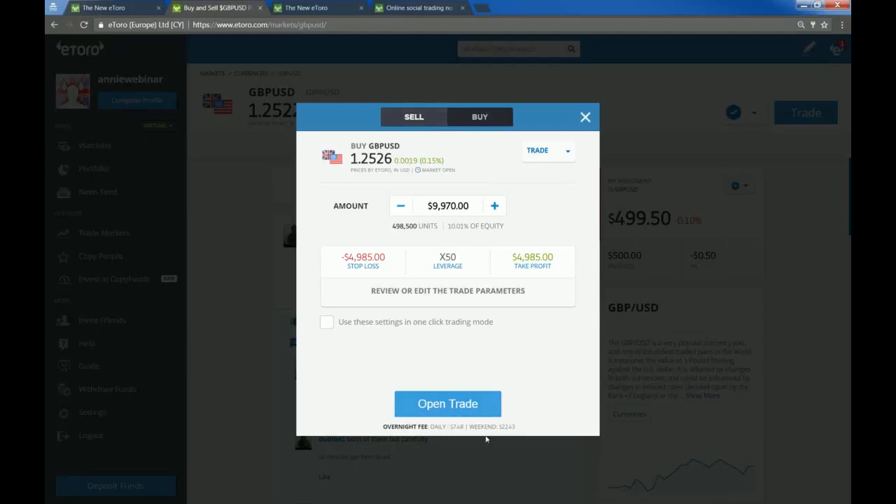
mouse_move(511, 434)
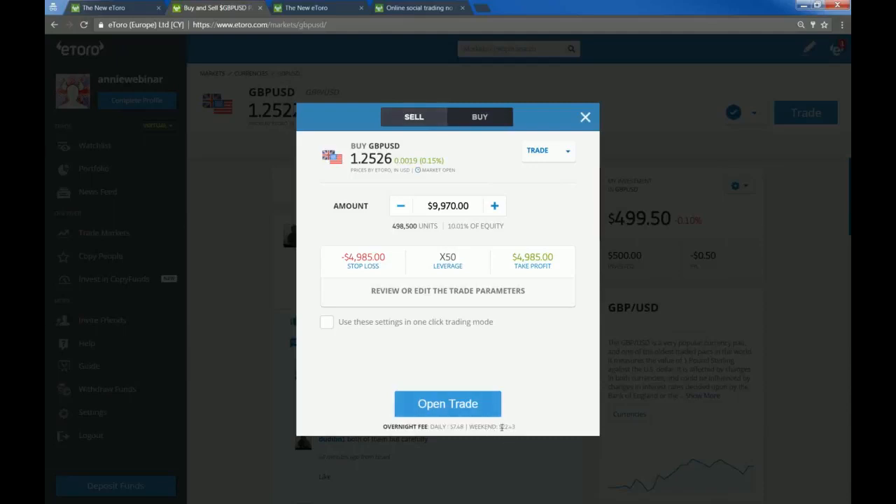
mouse_move(520, 440)
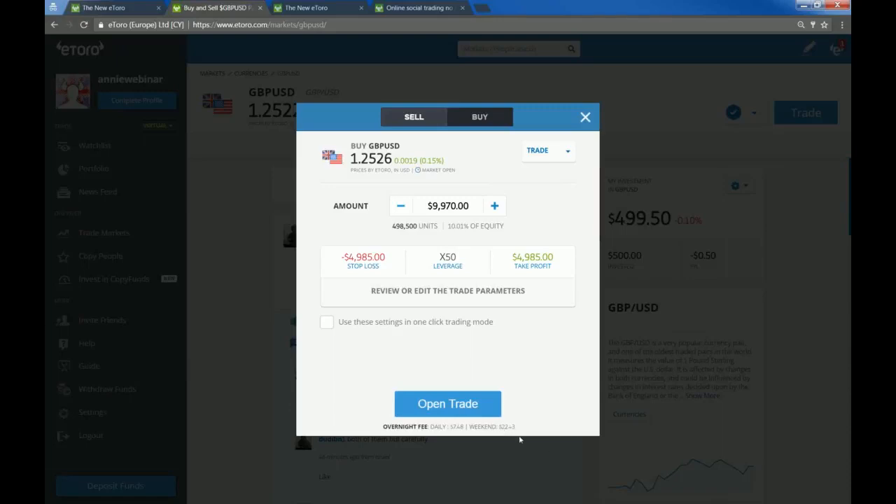
mouse_move(503, 432)
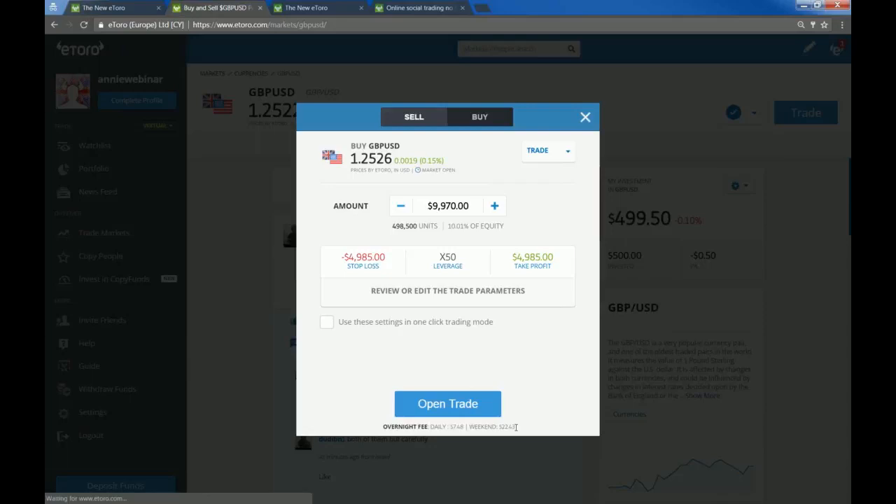
mouse_move(539, 343)
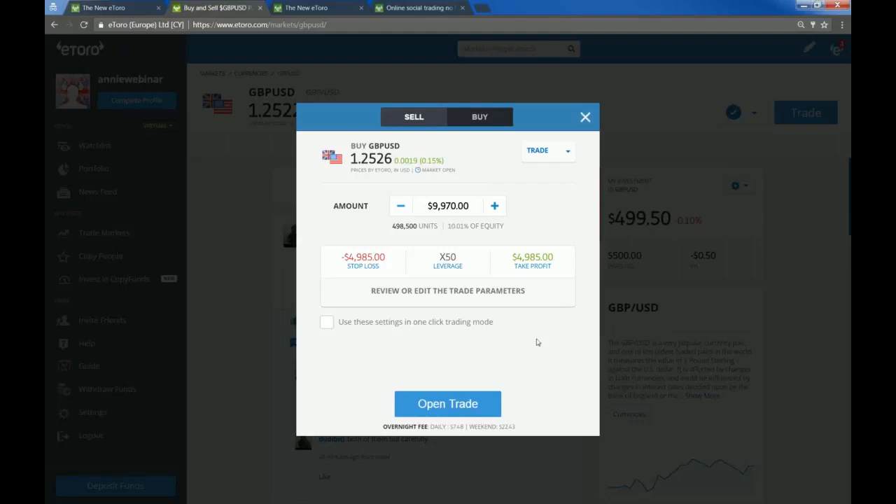
mouse_move(522, 375)
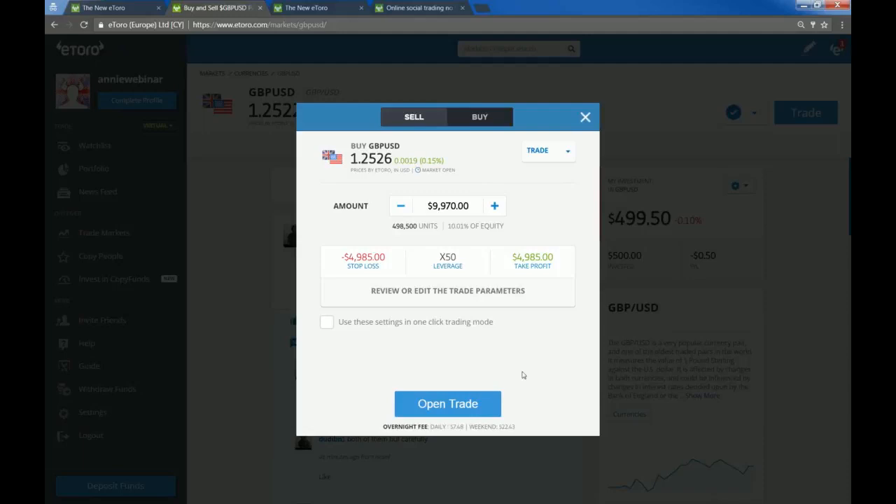
mouse_move(528, 427)
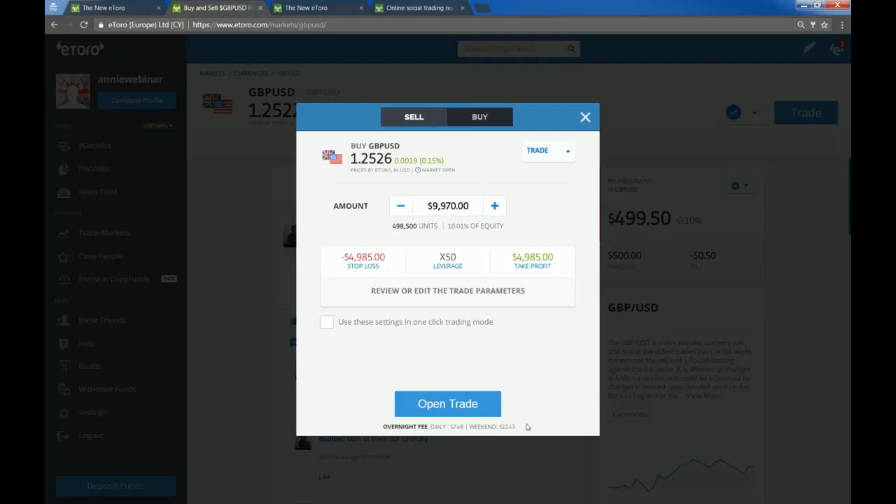